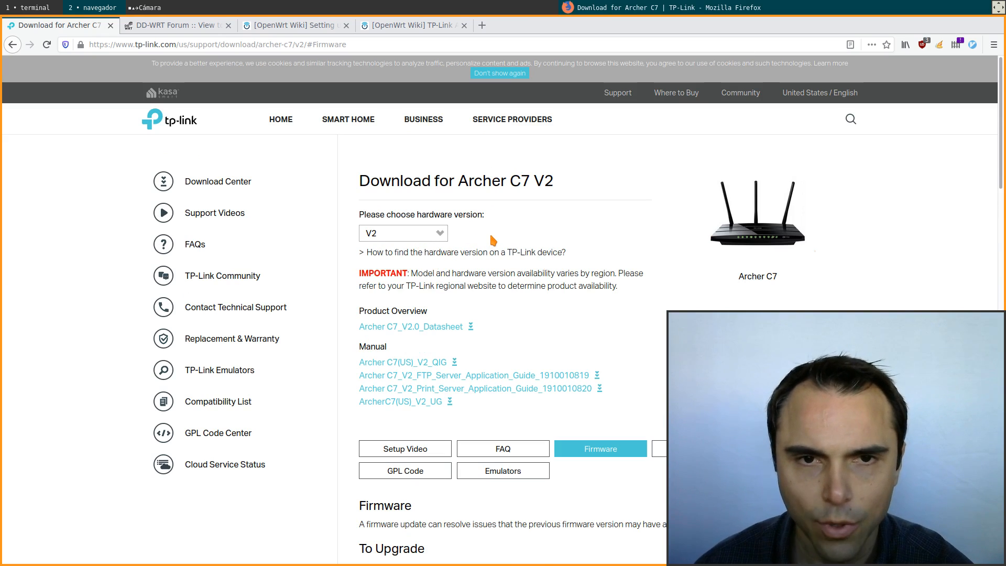
pyautogui.moveTo(537, 218)
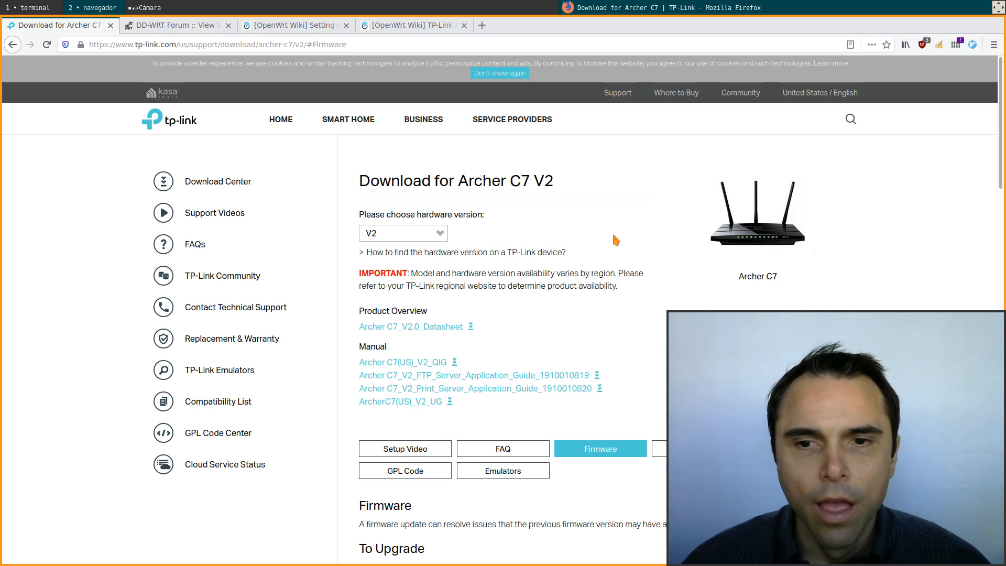
# - Scroll the Archer C7 V2 firmware list down to the 160719 release from 2016-07-19
pyautogui.scroll(-3)
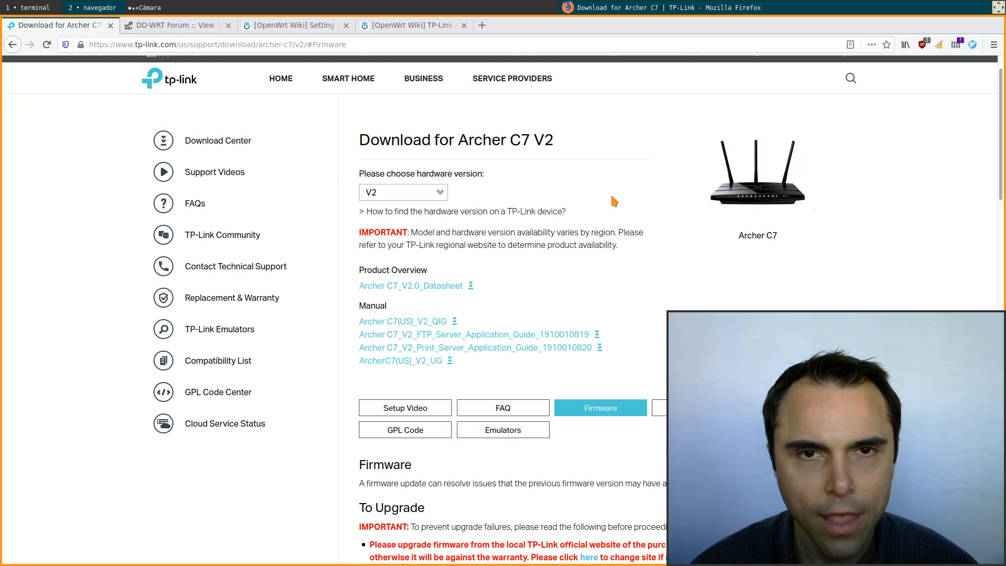
pyautogui.scroll(-3)
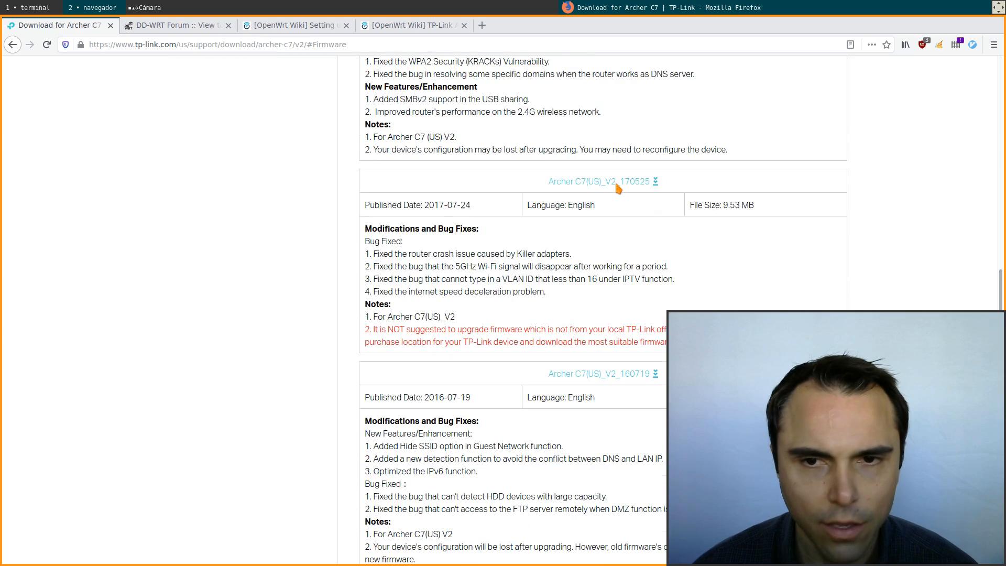
pyautogui.scroll(-3)
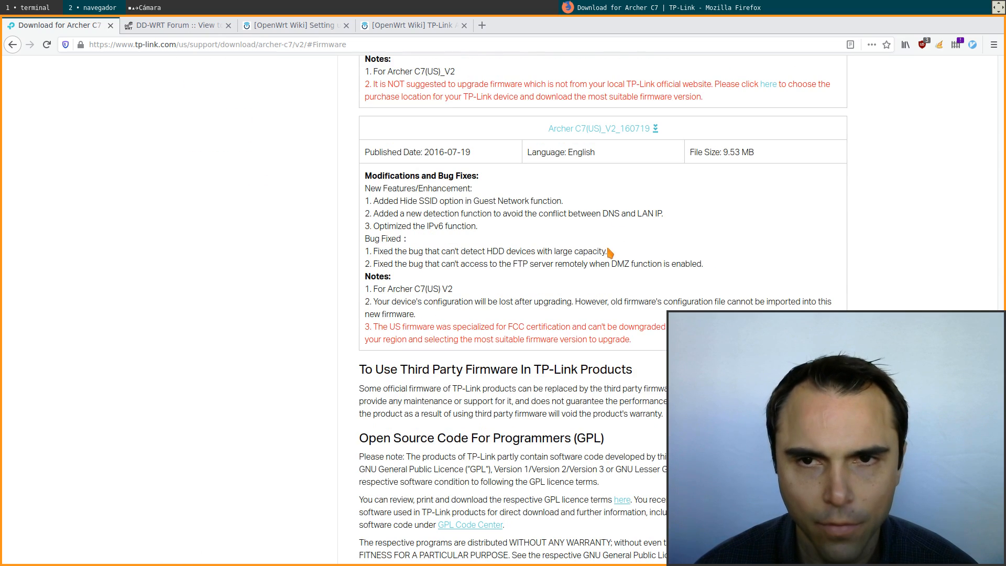
pyautogui.moveTo(621, 212)
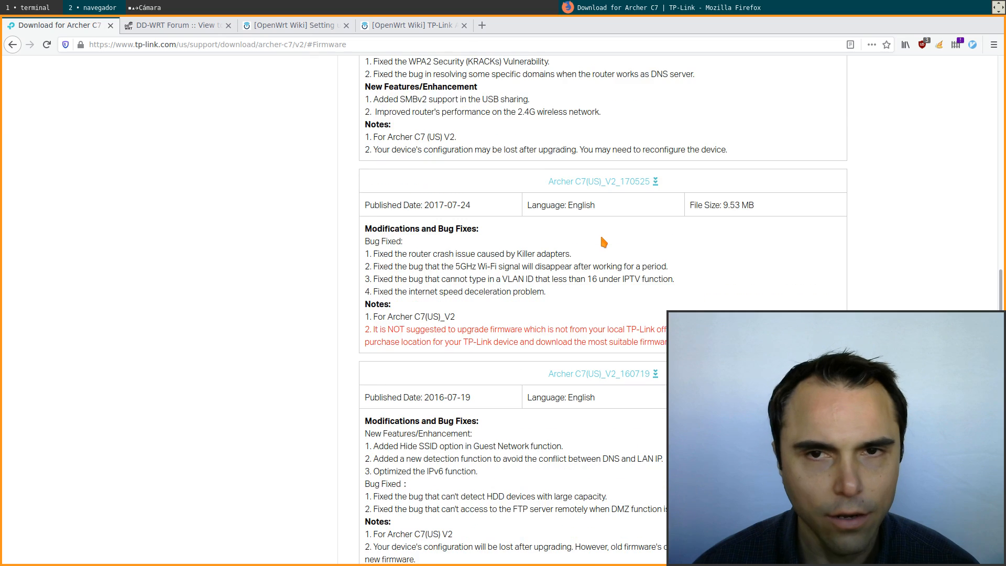
pyautogui.scroll(-3)
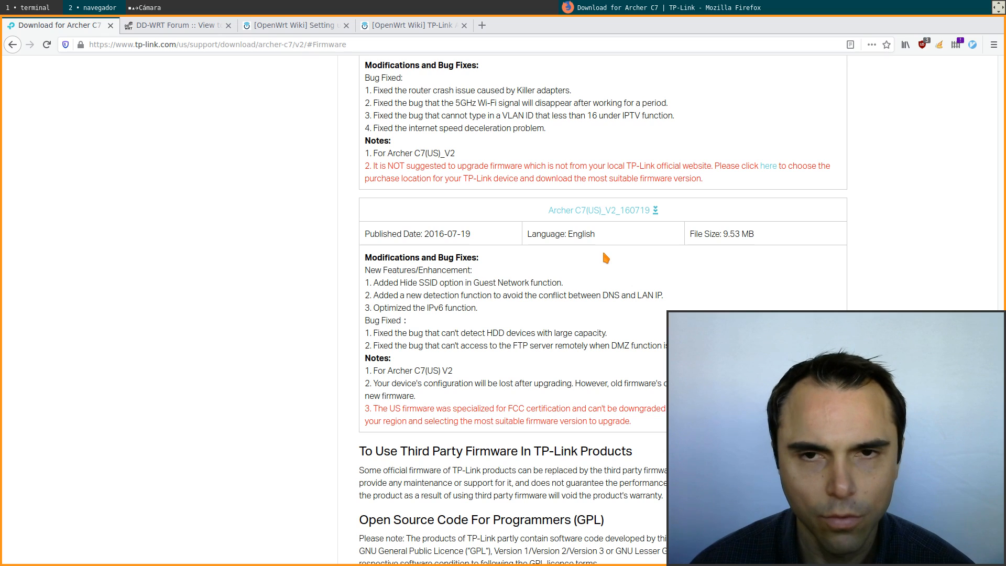
pyautogui.moveTo(611, 265)
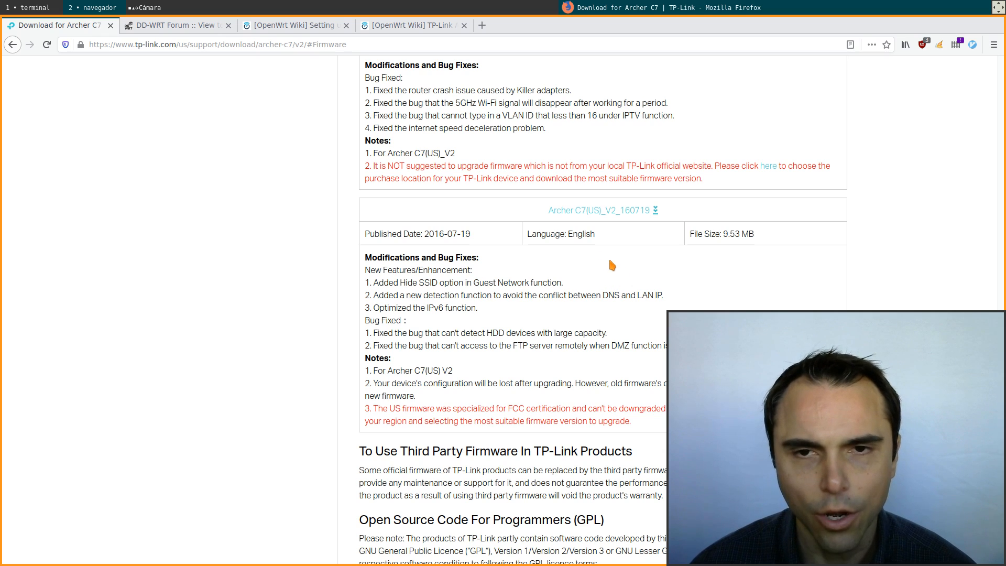
pyautogui.moveTo(598, 288)
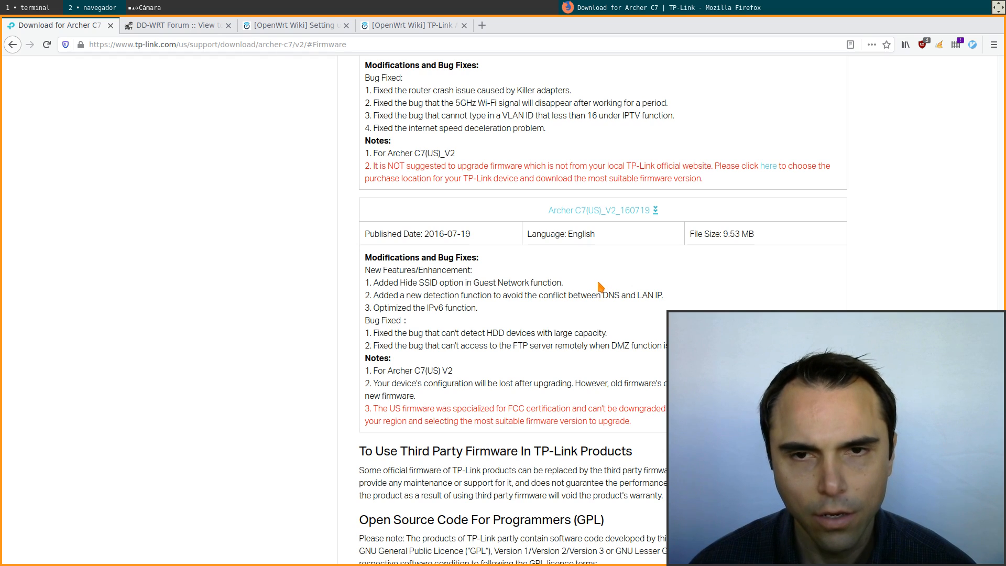
pyautogui.moveTo(601, 274)
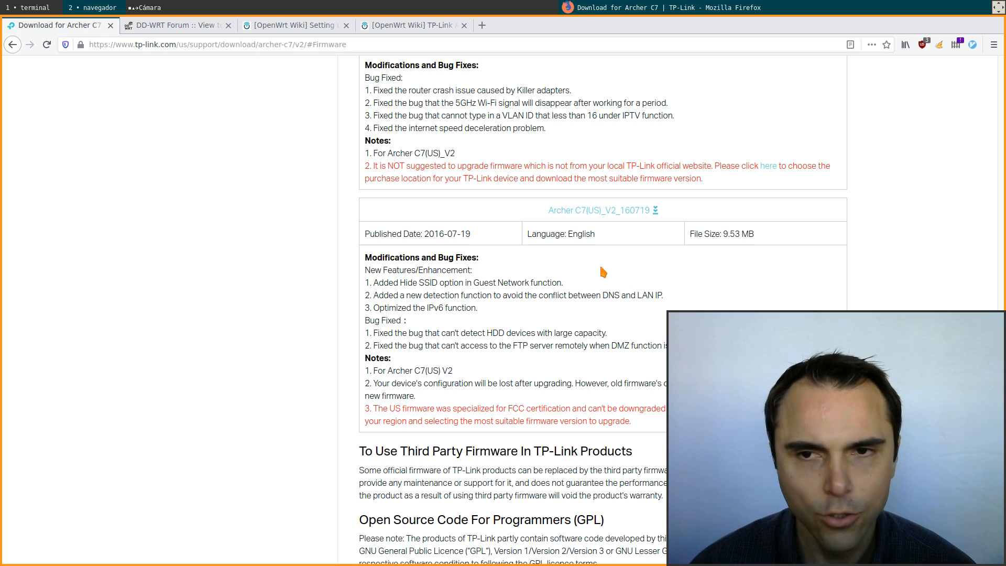
pyautogui.moveTo(610, 288)
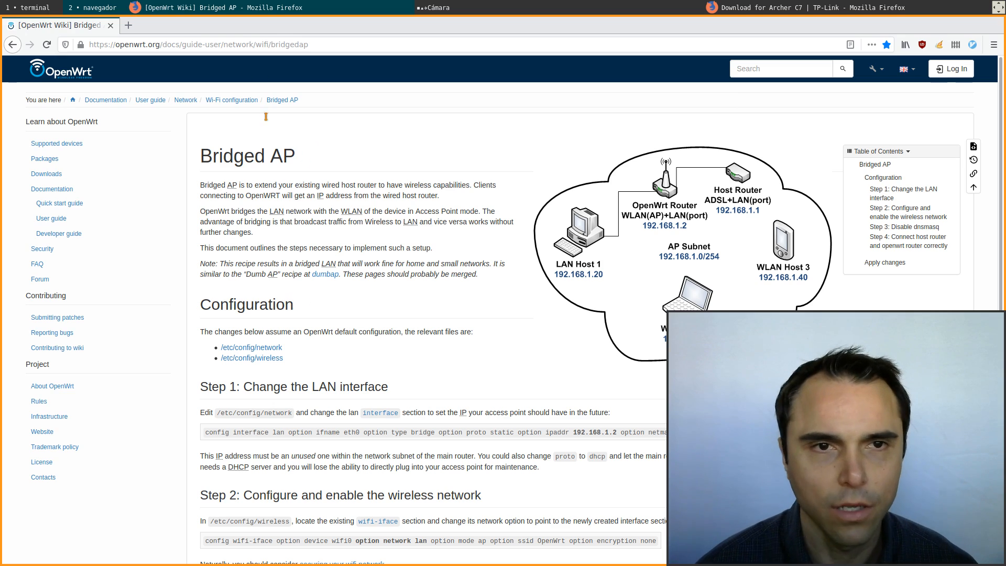
# - Scroll the Bridged AP guide to Step 1's static LAN interface configuration
pyautogui.scroll(-3)
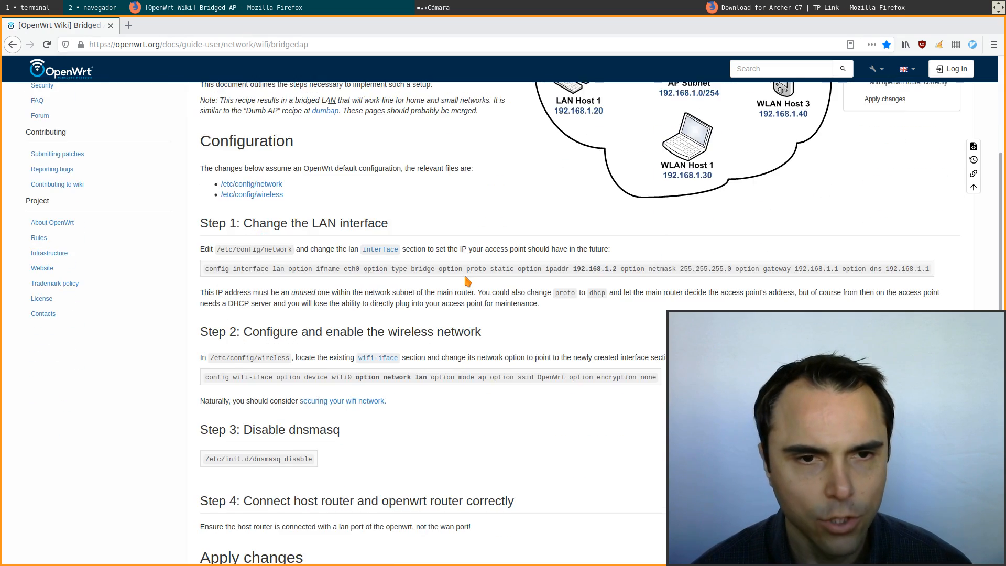
pyautogui.scroll(3)
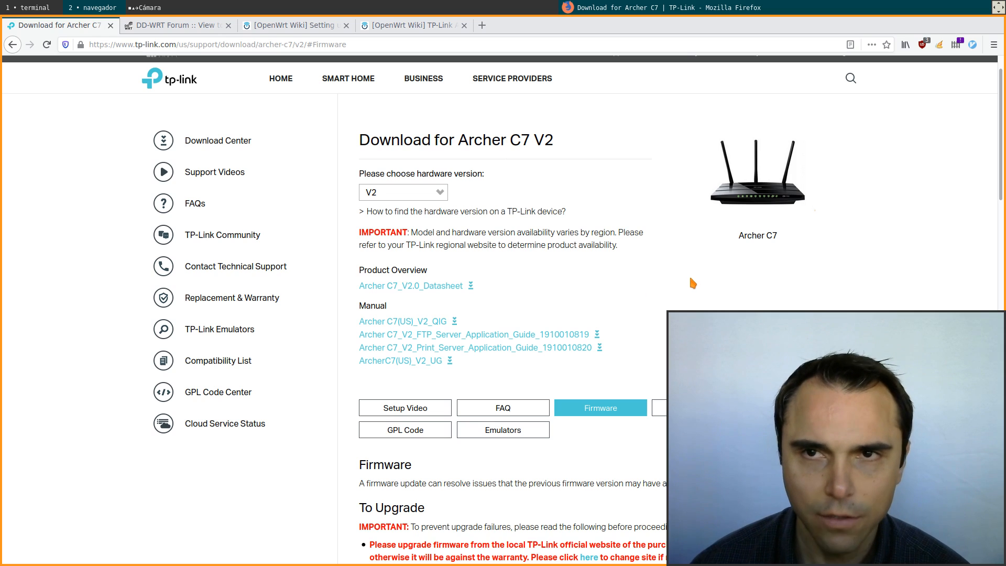
# - Recheck the DD-WRT downgrade thread, then return to the TP-Link firmware list at 160719
pyautogui.scroll(-3)
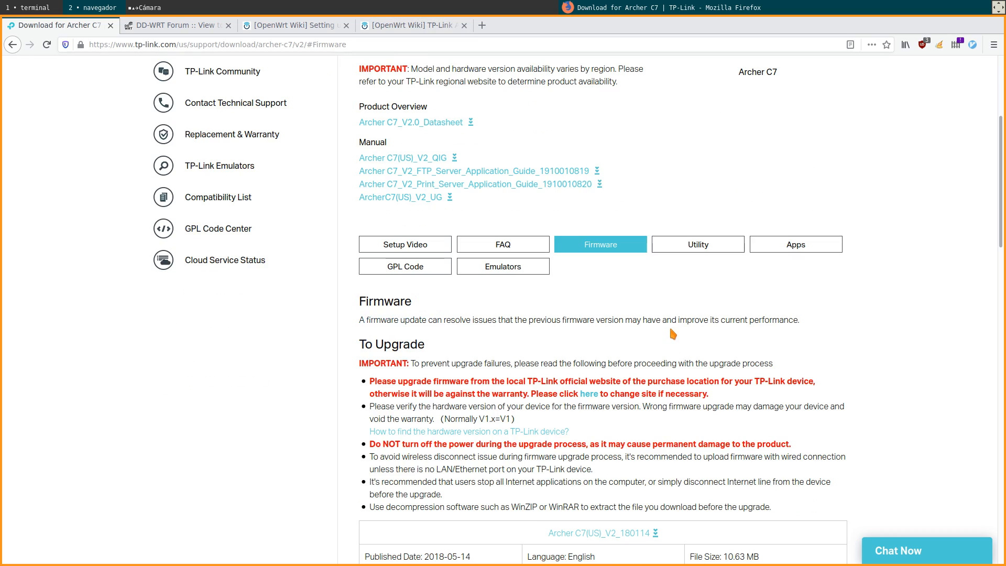
pyautogui.scroll(-3)
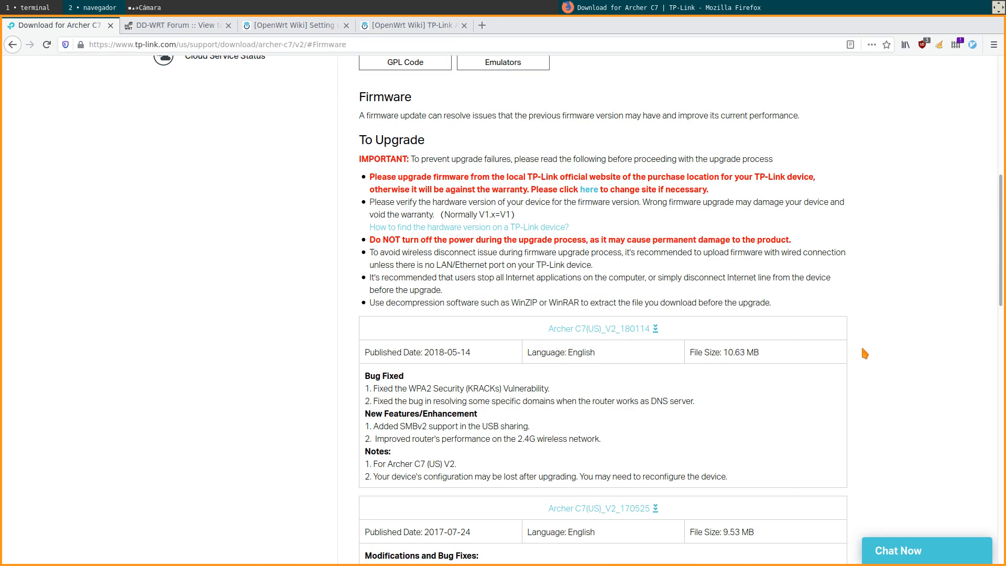
pyautogui.moveTo(806, 383)
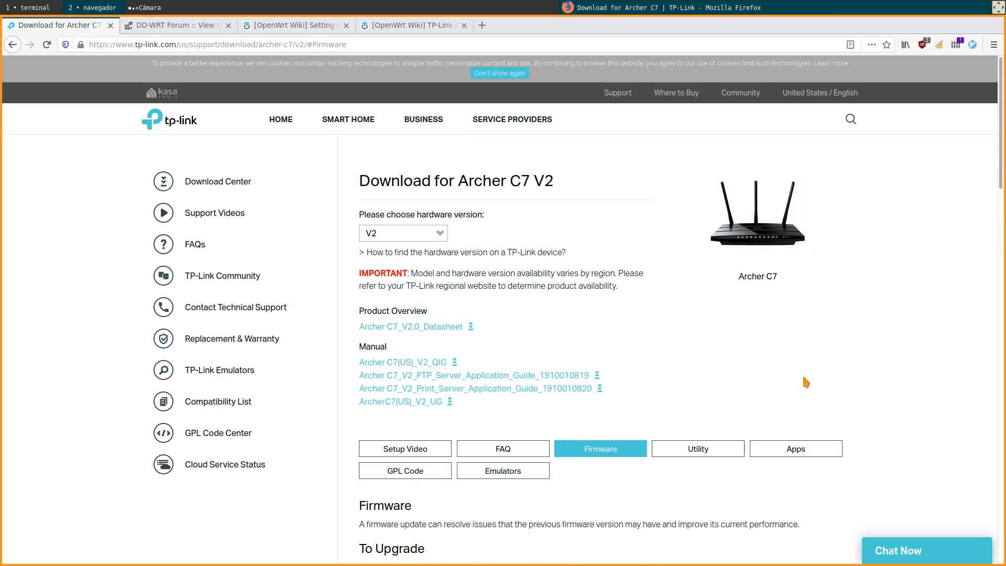
pyautogui.click(177, 25)
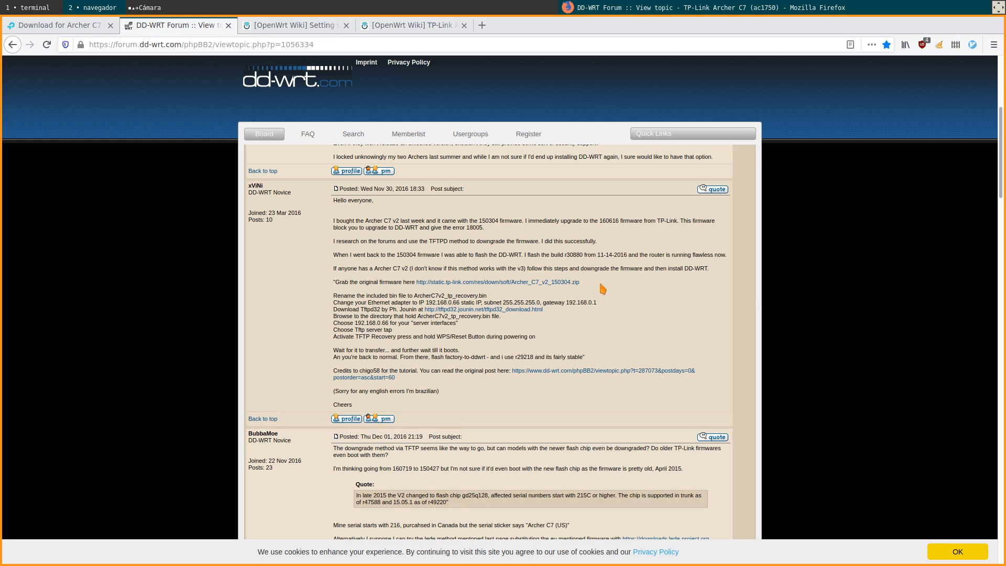
pyautogui.moveTo(603, 233)
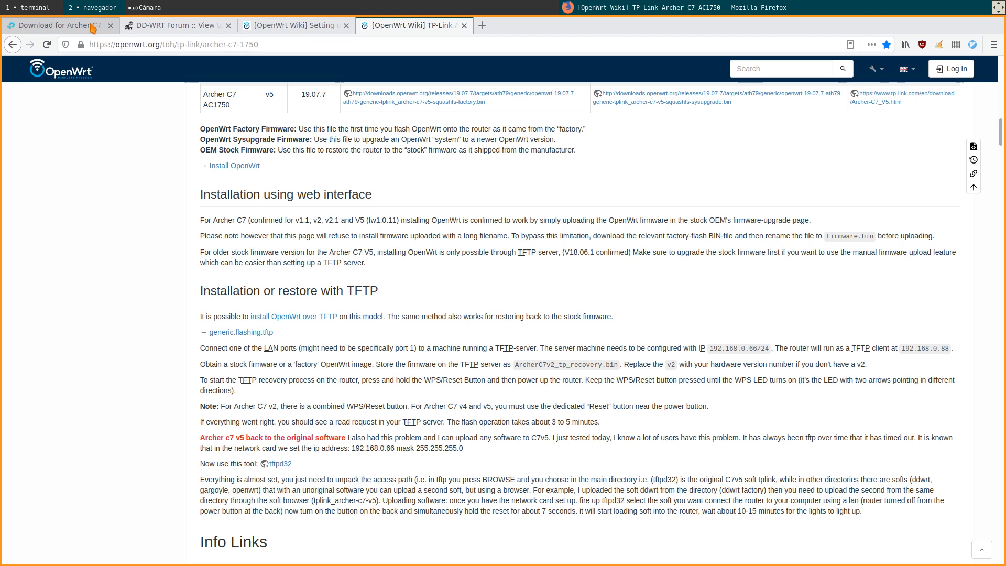
pyautogui.click(57, 25)
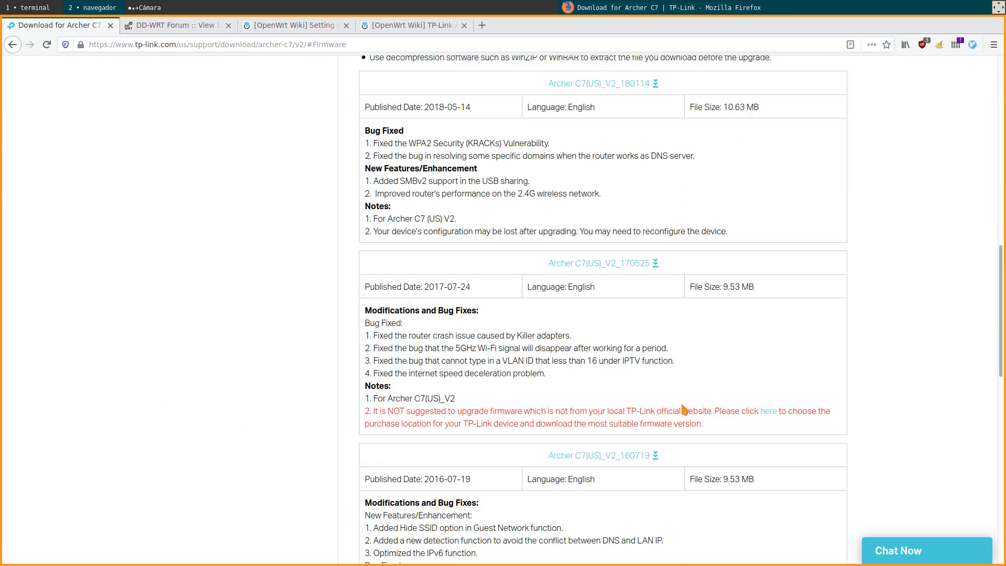
pyautogui.scroll(-3)
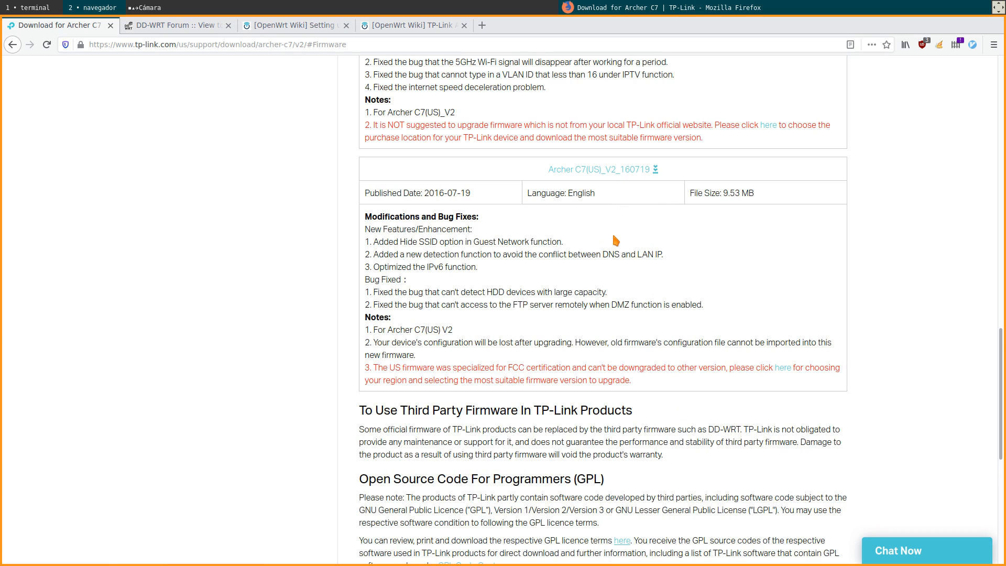
pyautogui.moveTo(563, 266)
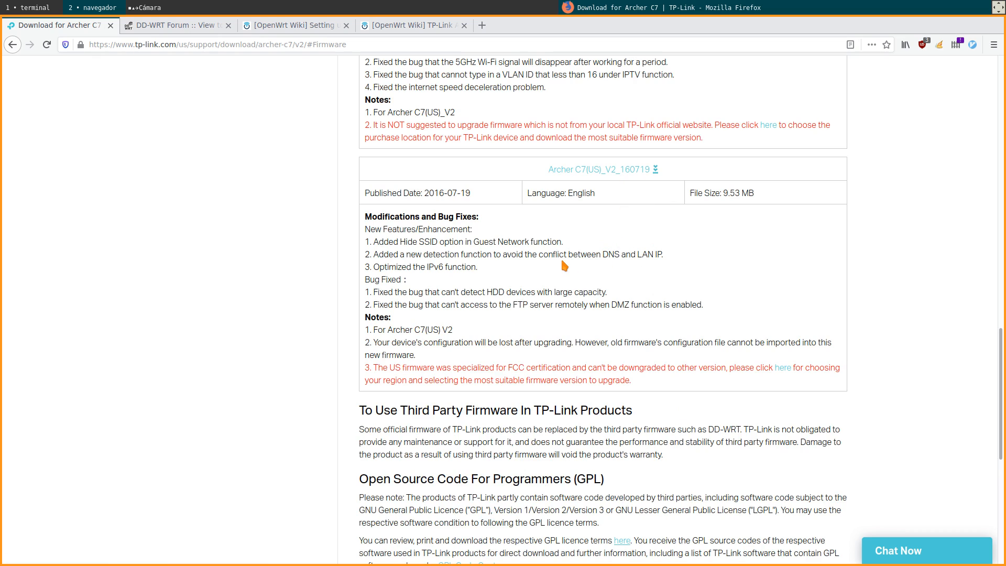
pyautogui.moveTo(573, 288)
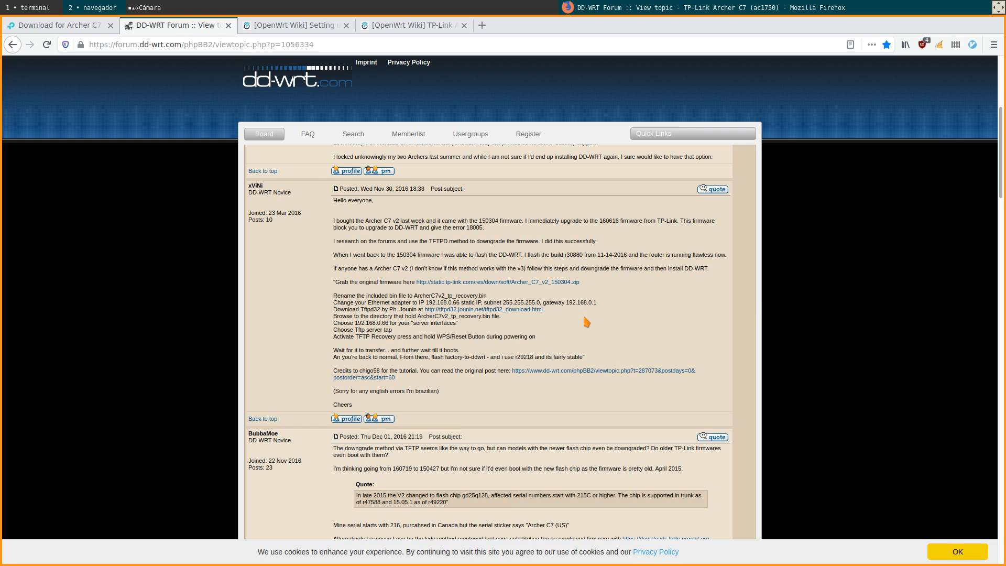
pyautogui.click(58, 25)
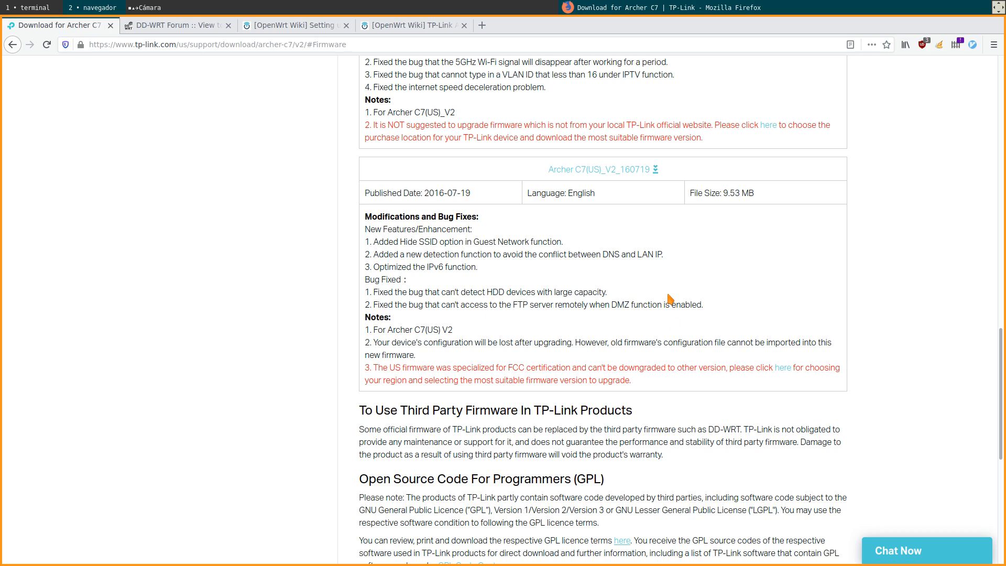
pyautogui.moveTo(635, 280)
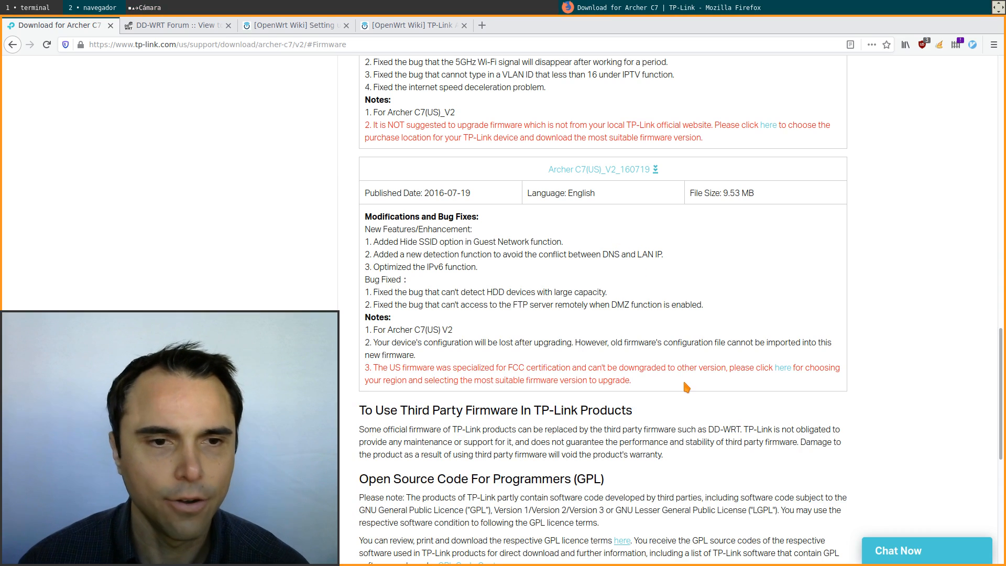
# - Bring up the DD-WRT Forum post on TFTP downgrading to 150304 firmware
pyautogui.click(180, 26)
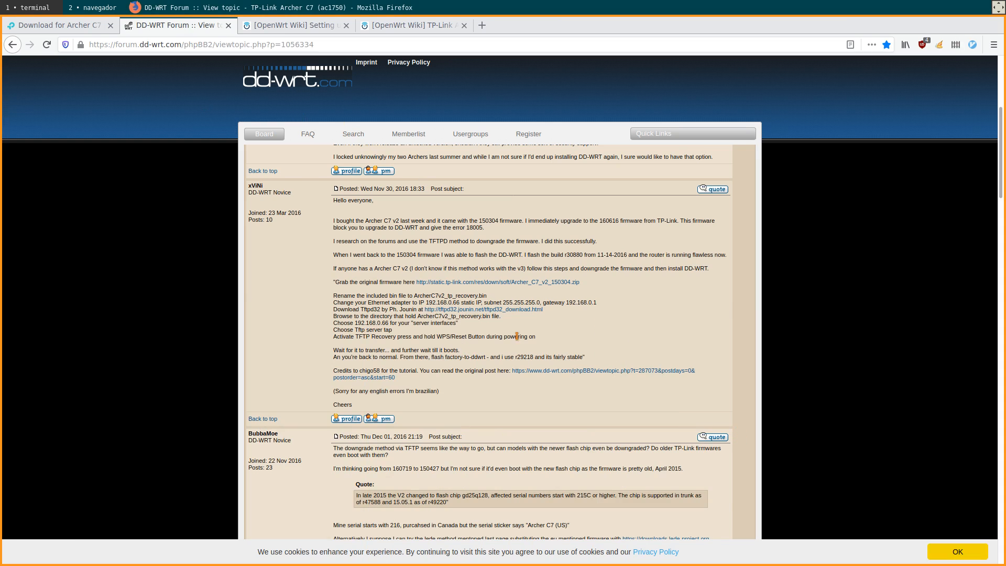
pyautogui.moveTo(567, 335)
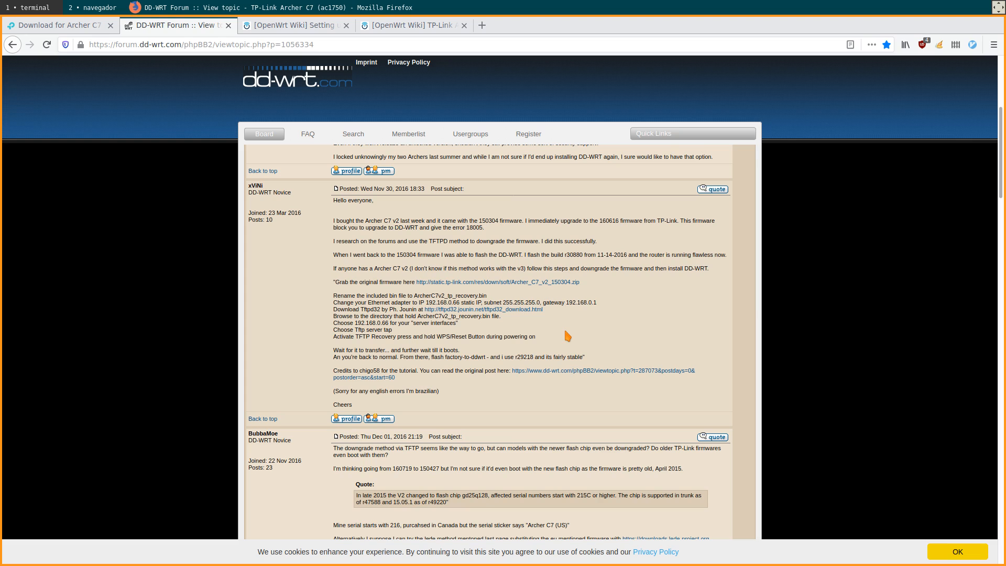
pyautogui.moveTo(592, 341)
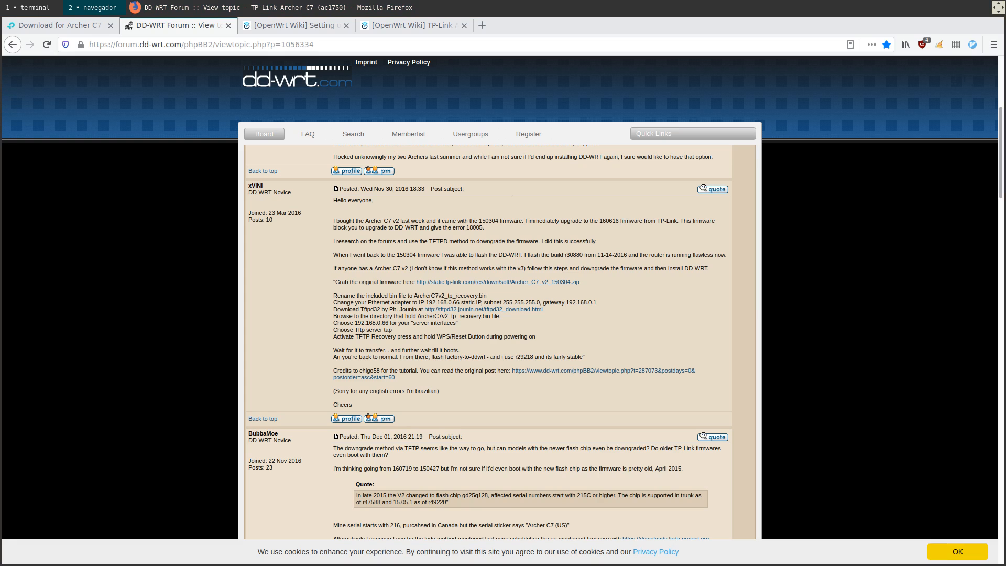
pyautogui.moveTo(591, 347)
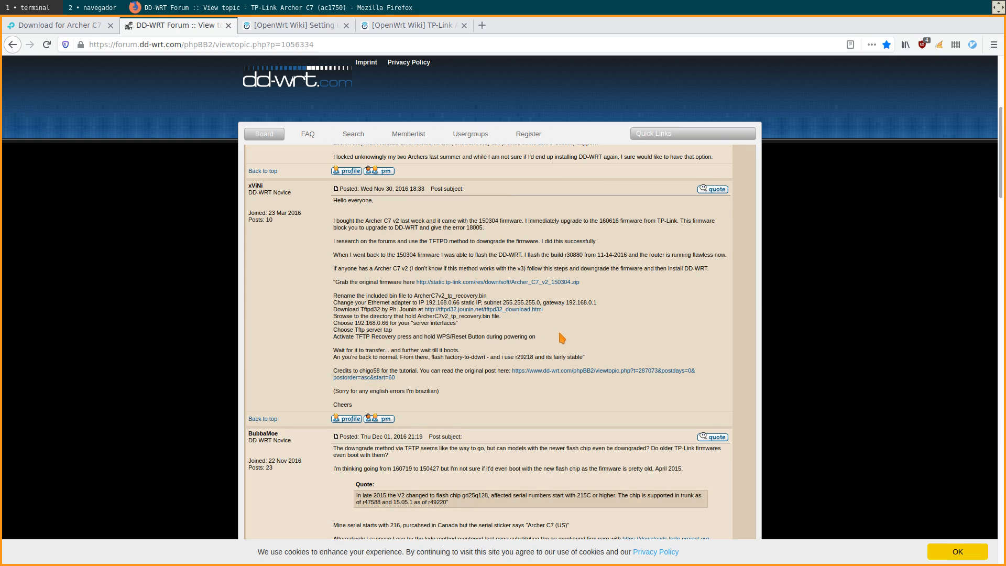
pyautogui.moveTo(544, 338)
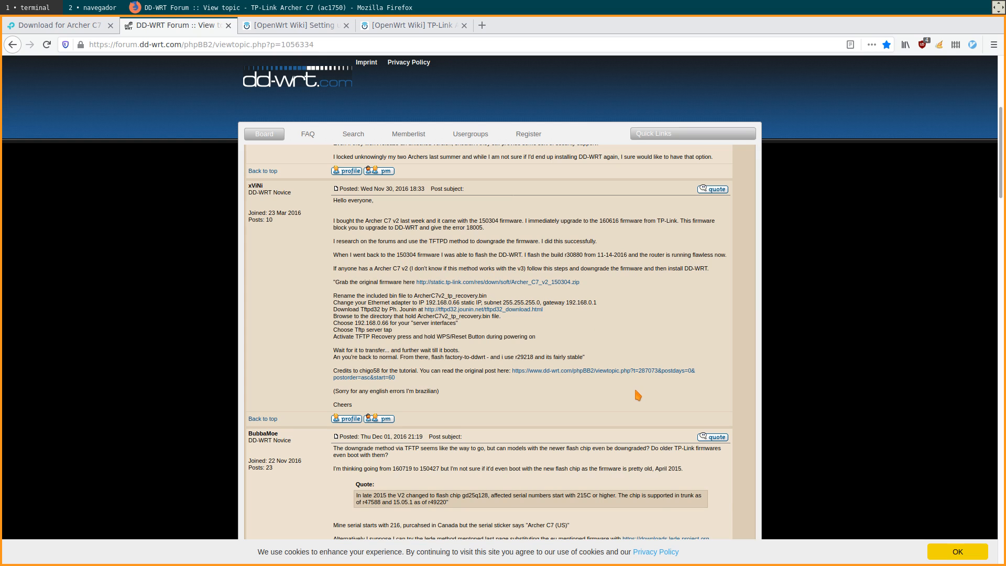
pyautogui.press('ctrl+plus')
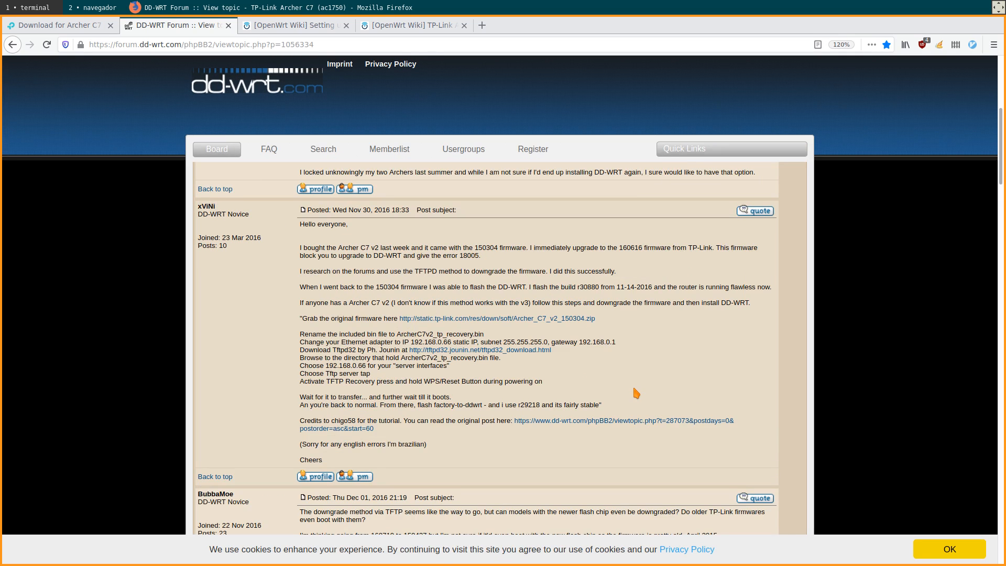
pyautogui.moveTo(385, 289)
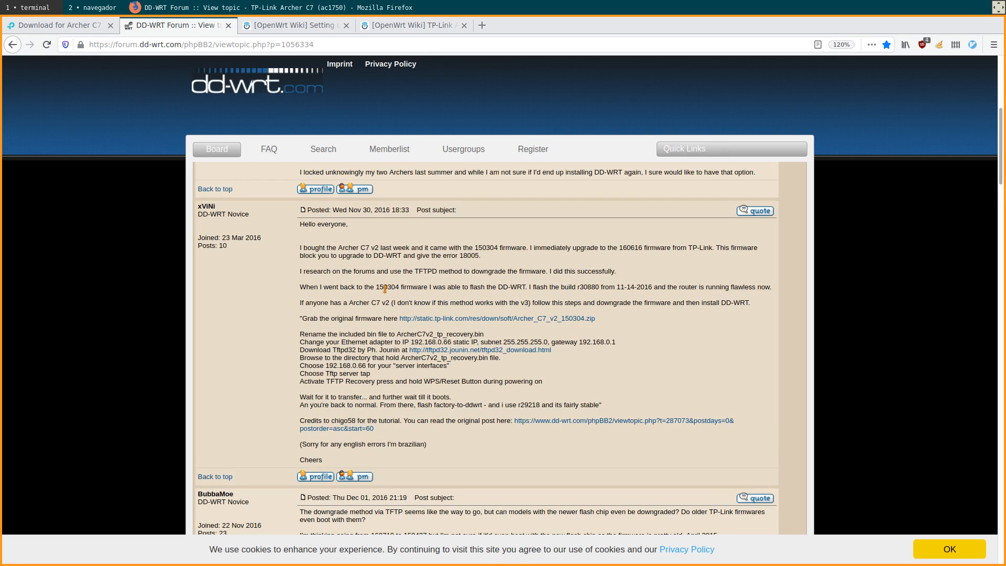
pyautogui.moveTo(390, 287)
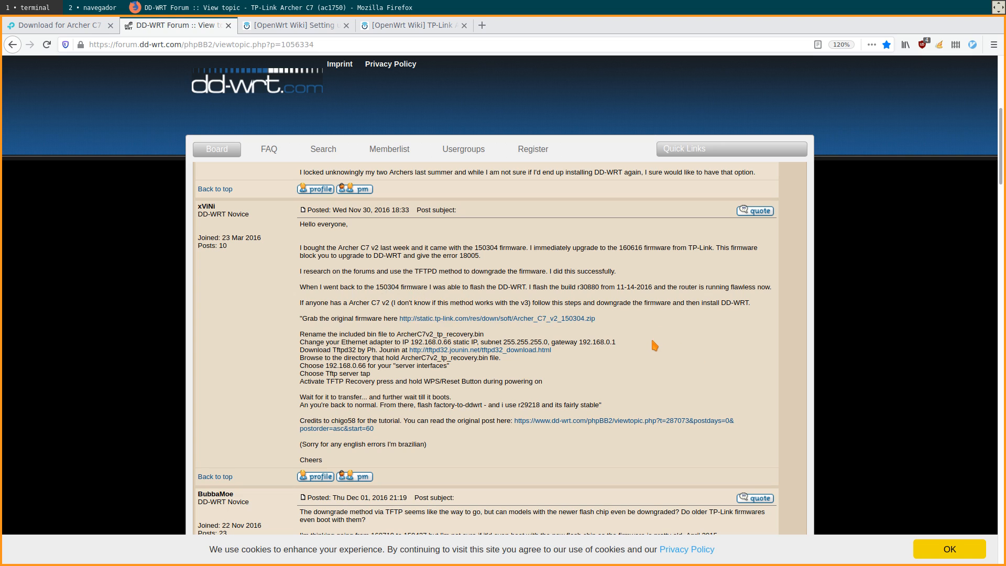
pyautogui.moveTo(645, 353)
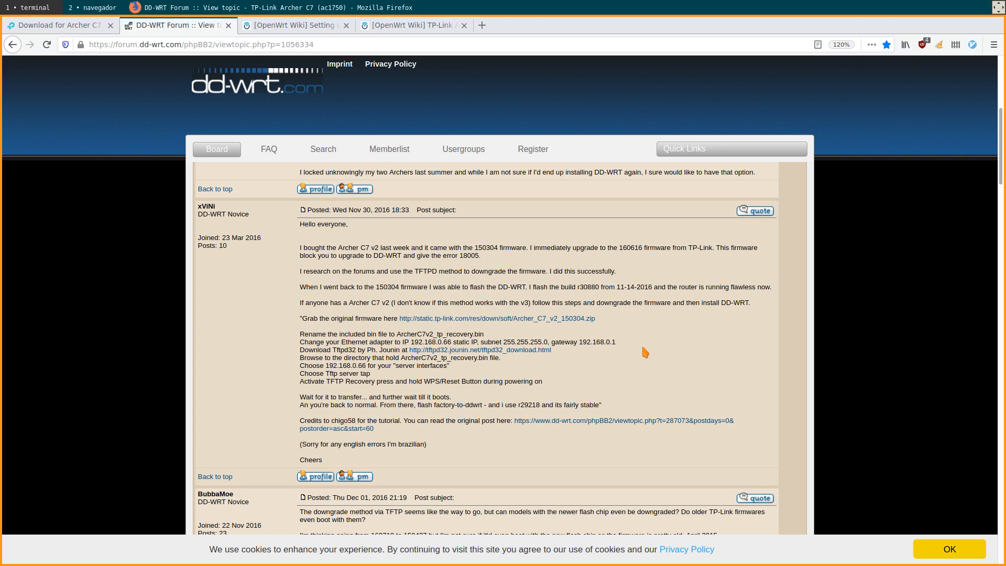
pyautogui.scroll(-3)
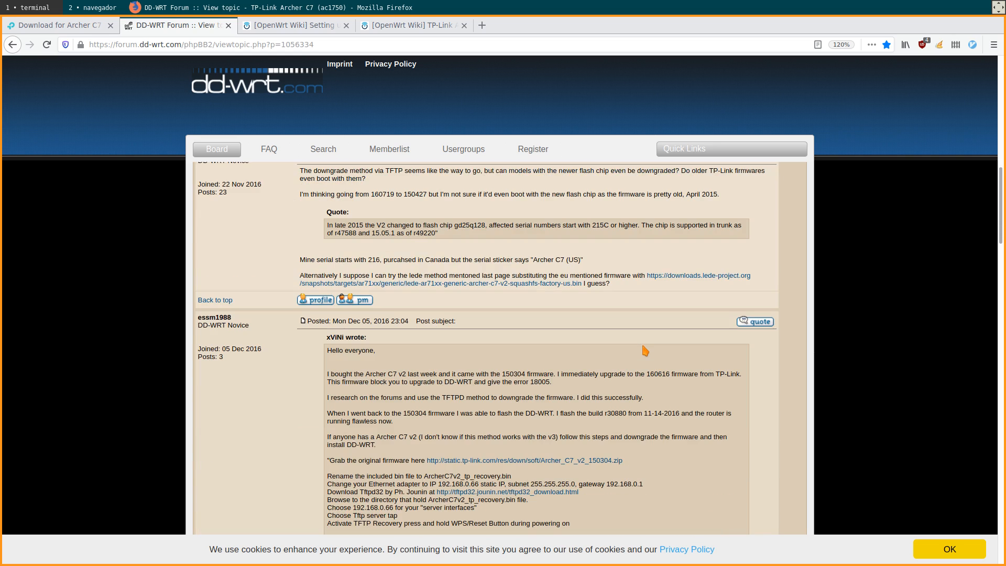
pyautogui.scroll(3)
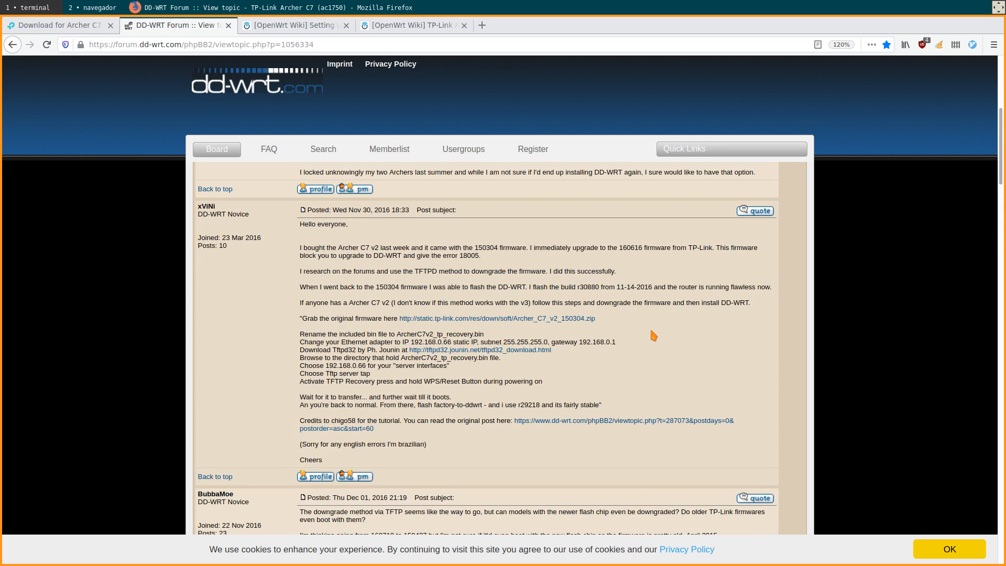
pyautogui.moveTo(478, 322)
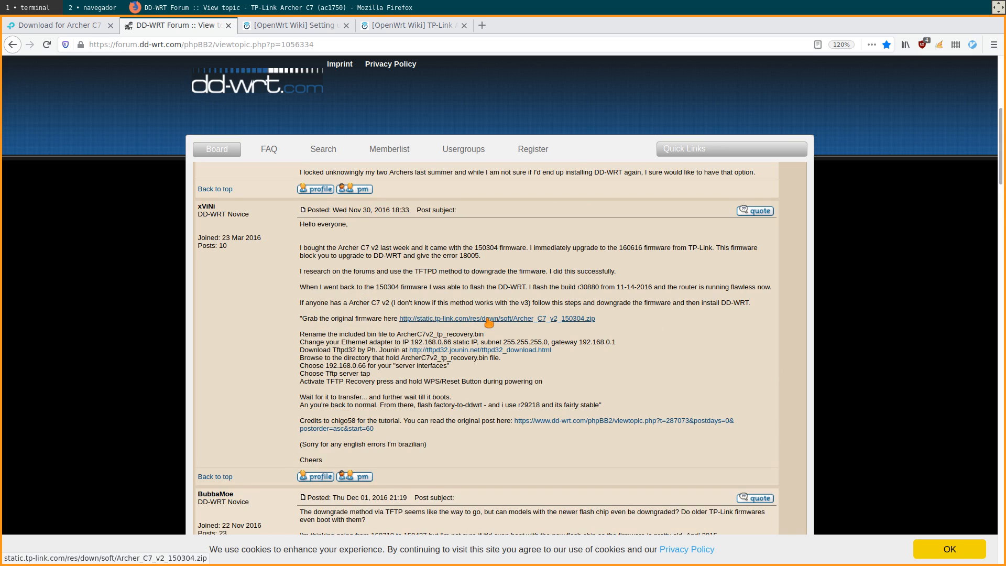
pyautogui.moveTo(672, 349)
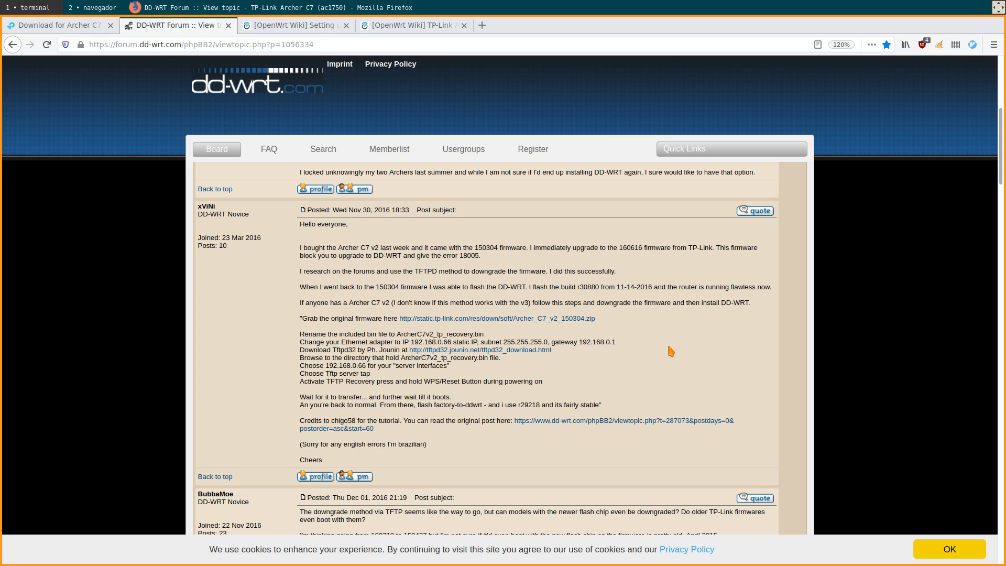
pyautogui.moveTo(668, 354)
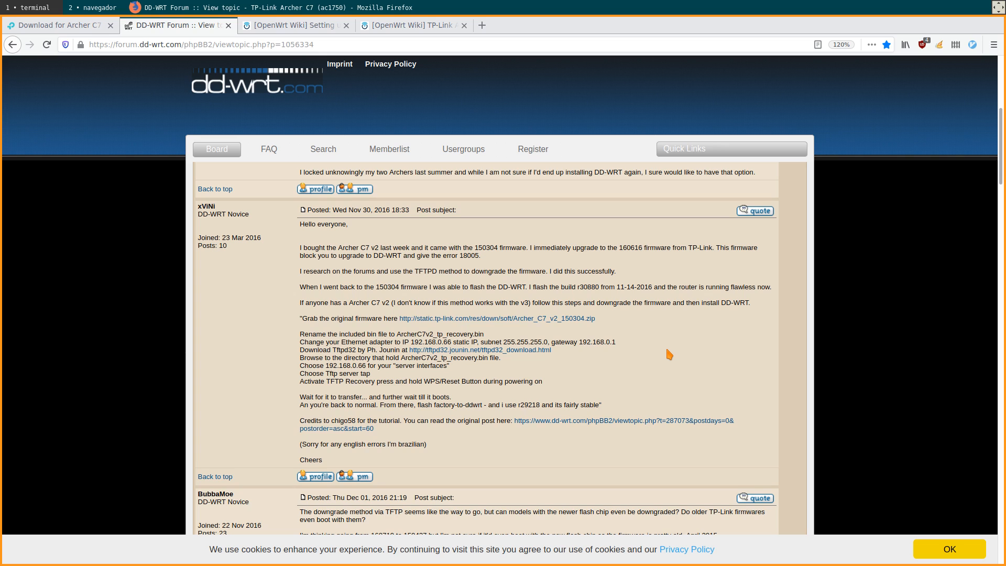
pyautogui.moveTo(595, 374)
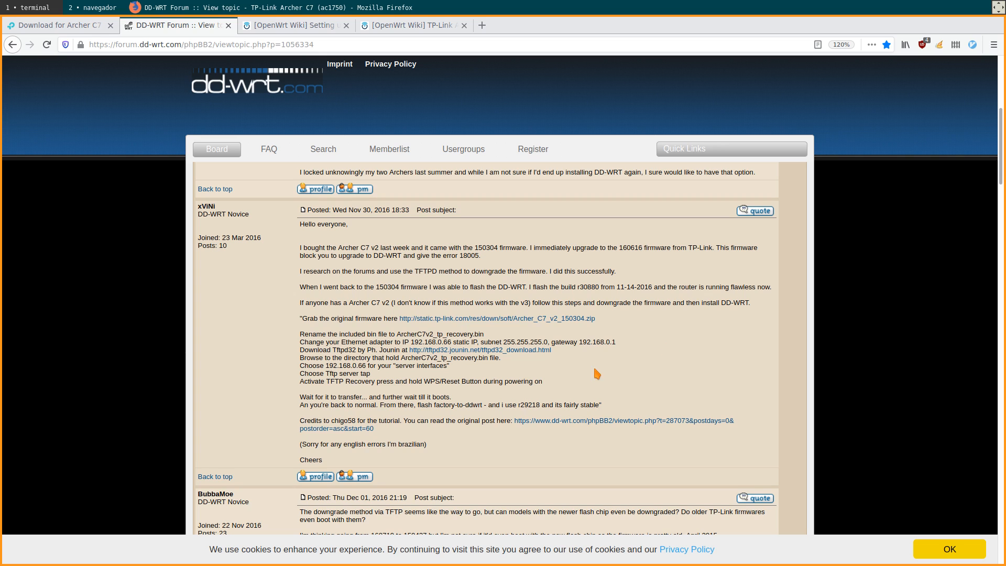
pyautogui.moveTo(598, 366)
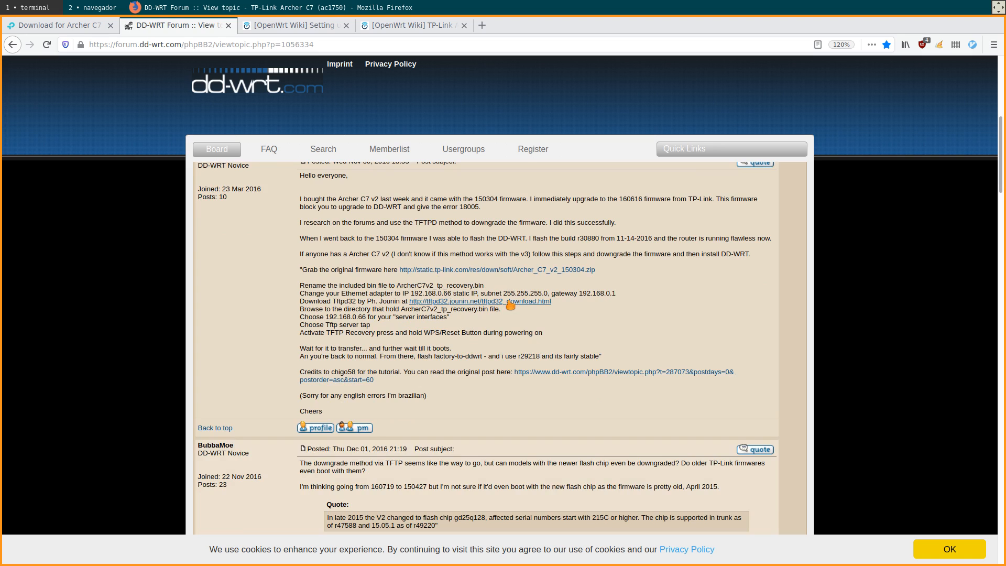
pyautogui.moveTo(626, 331)
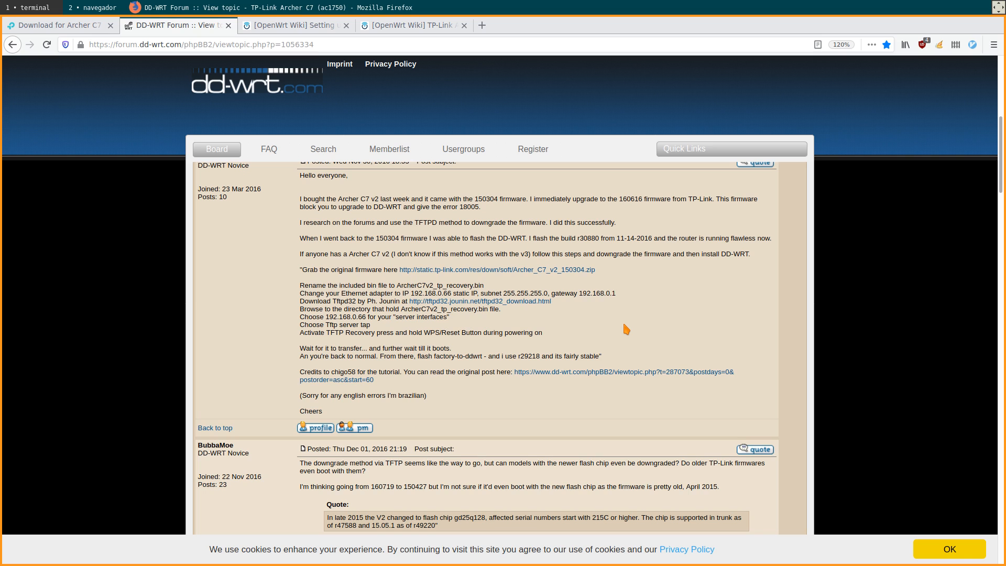
pyautogui.moveTo(612, 271)
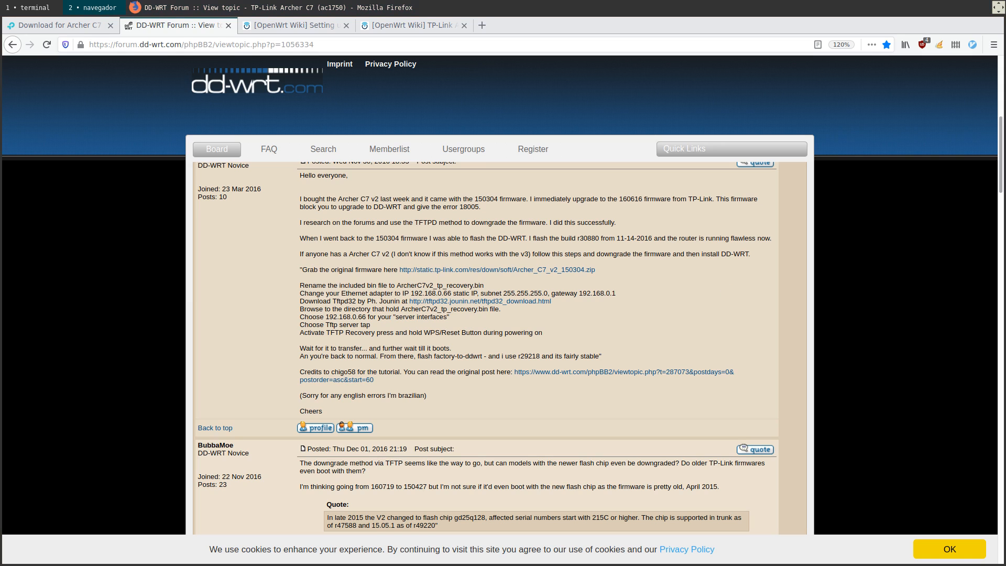
pyautogui.moveTo(755, 312)
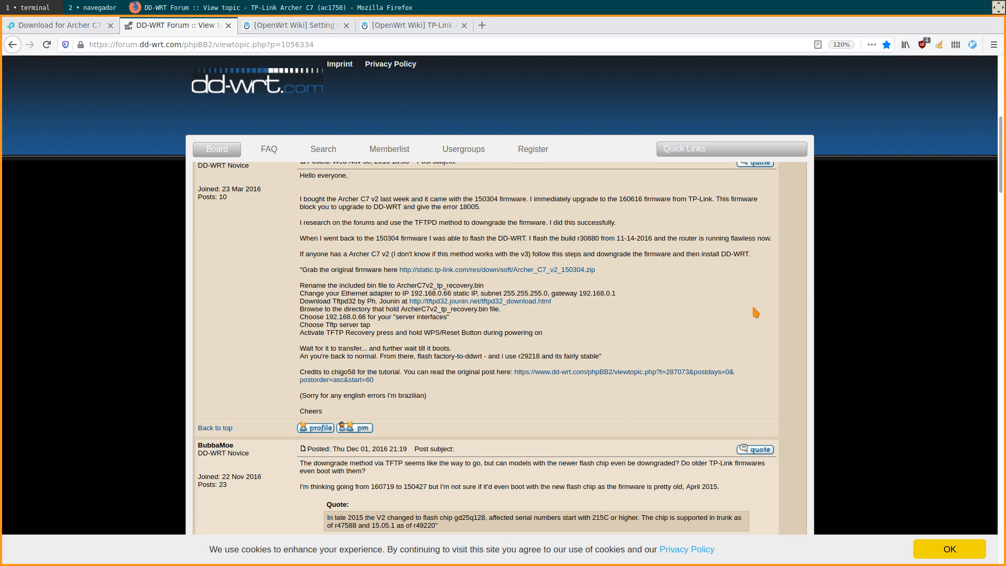
pyautogui.moveTo(457, 414)
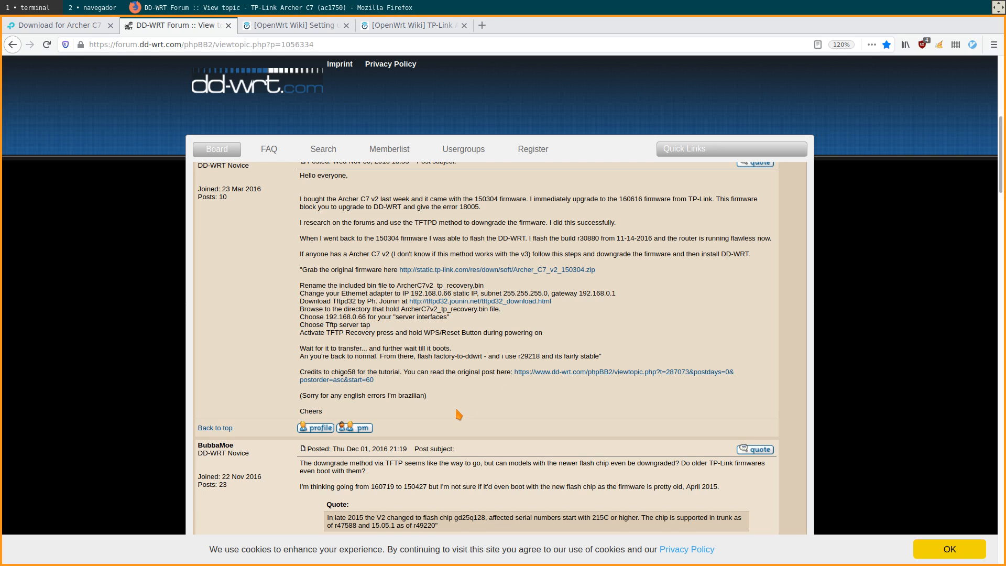
pyautogui.scroll(-3)
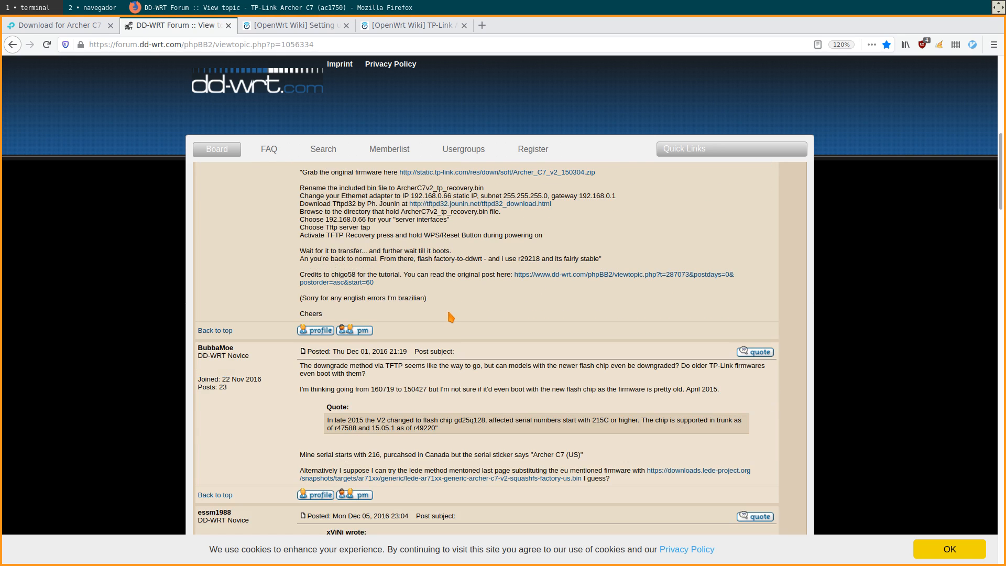
# - Switch to the OpenWrt TFTP server guide and scroll to its On Linux atftpd section
pyautogui.click(294, 25)
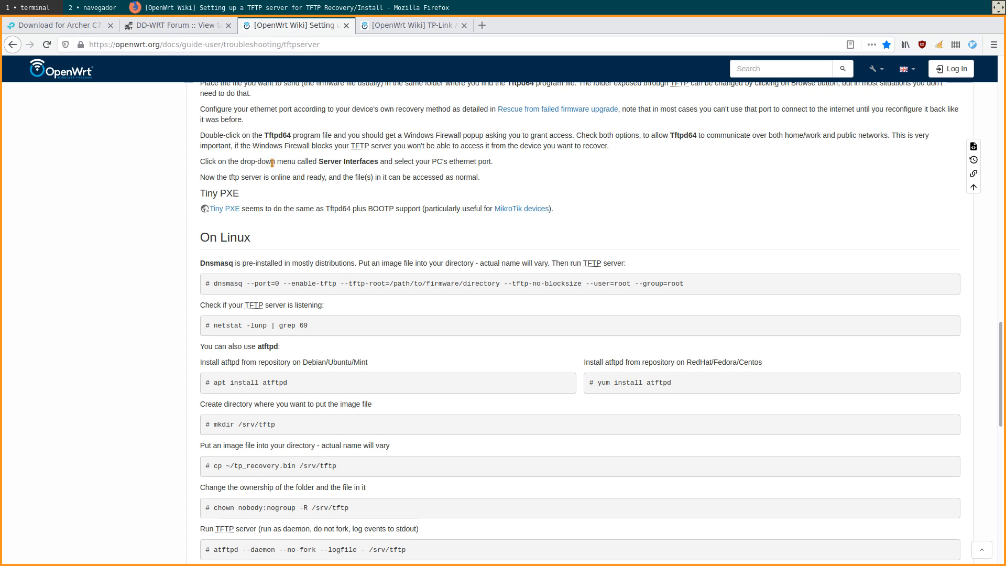
pyautogui.scroll(-3)
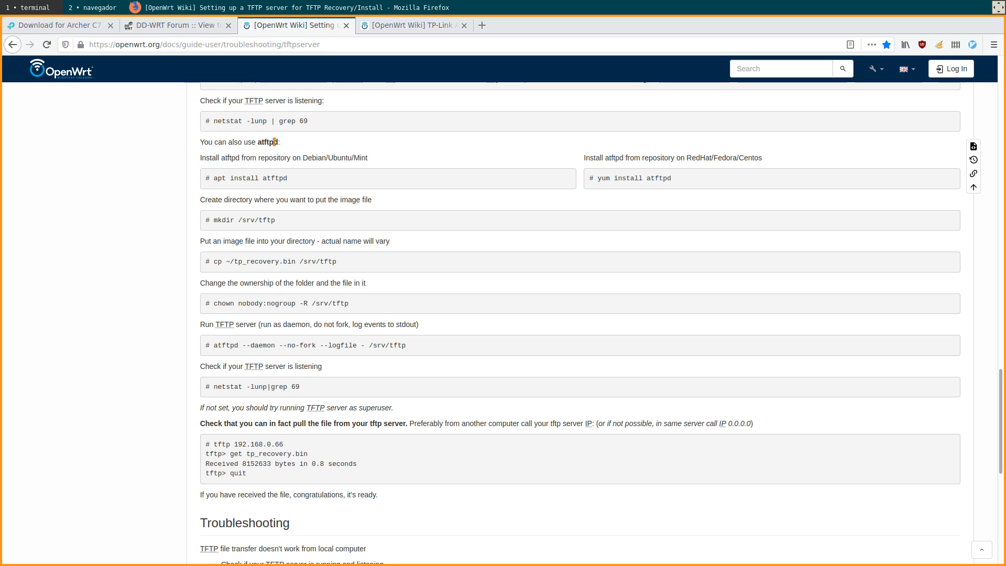
pyautogui.moveTo(298, 151)
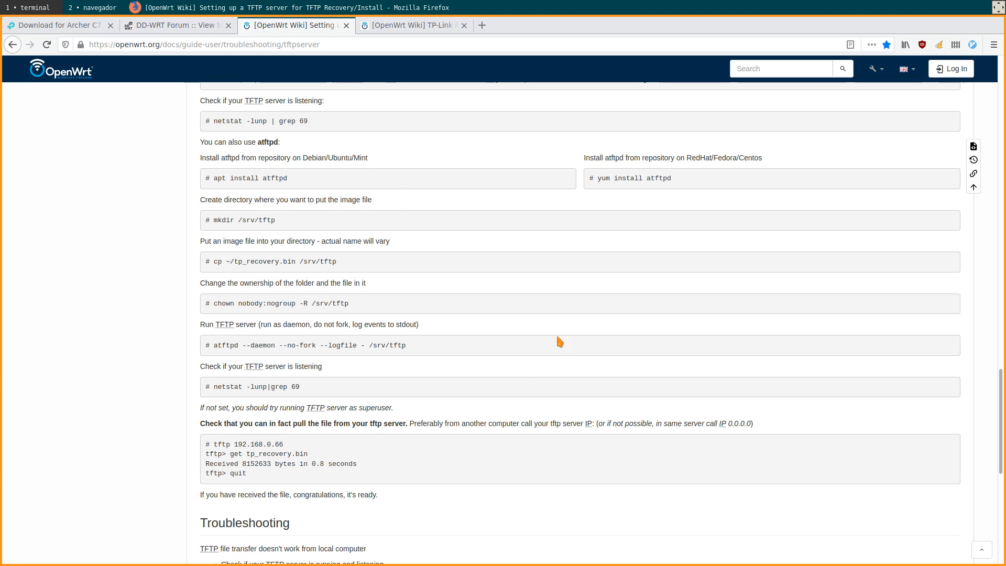
pyautogui.scroll(-3)
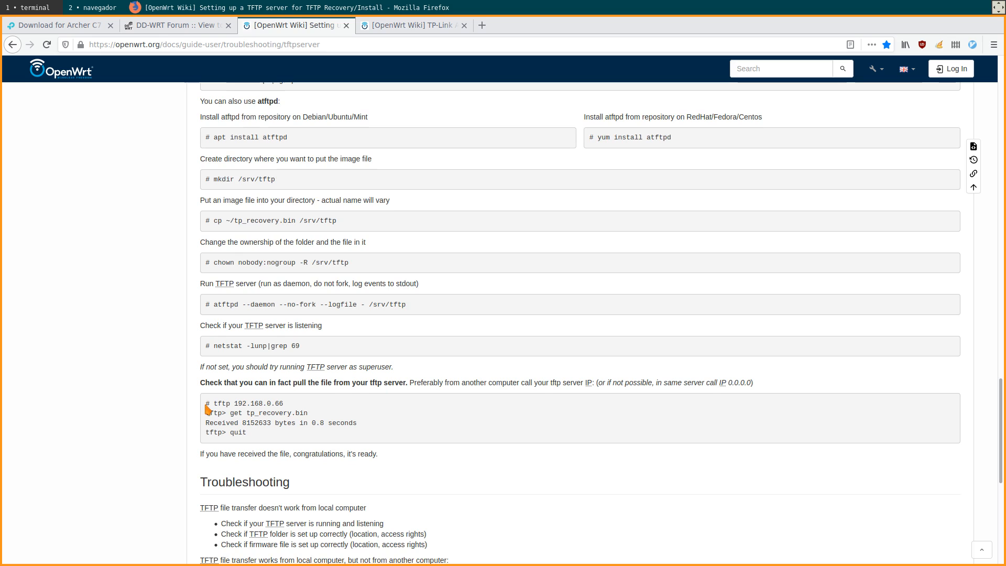
pyautogui.moveTo(358, 431)
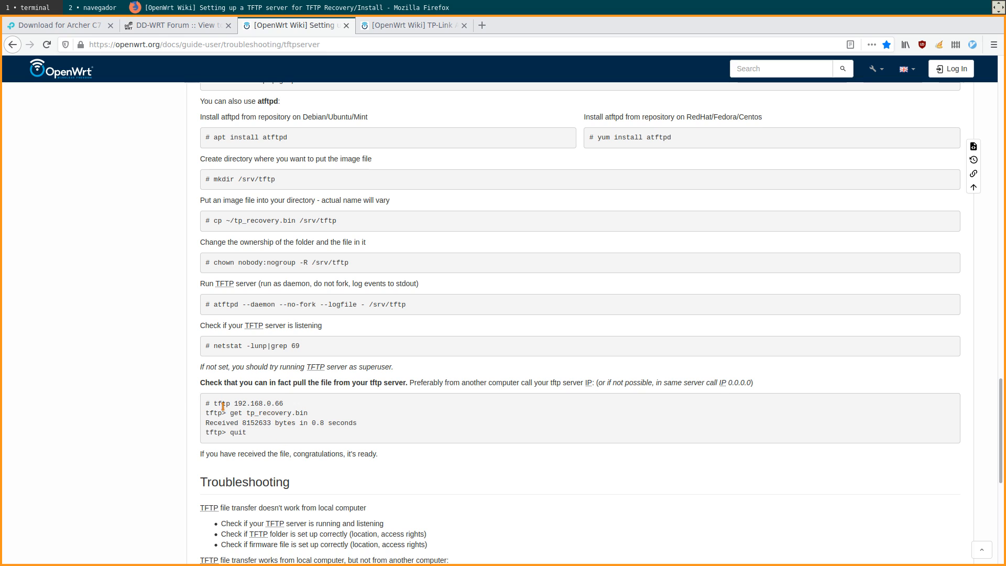
pyautogui.moveTo(200, 382); pyautogui.dragTo(381, 382)
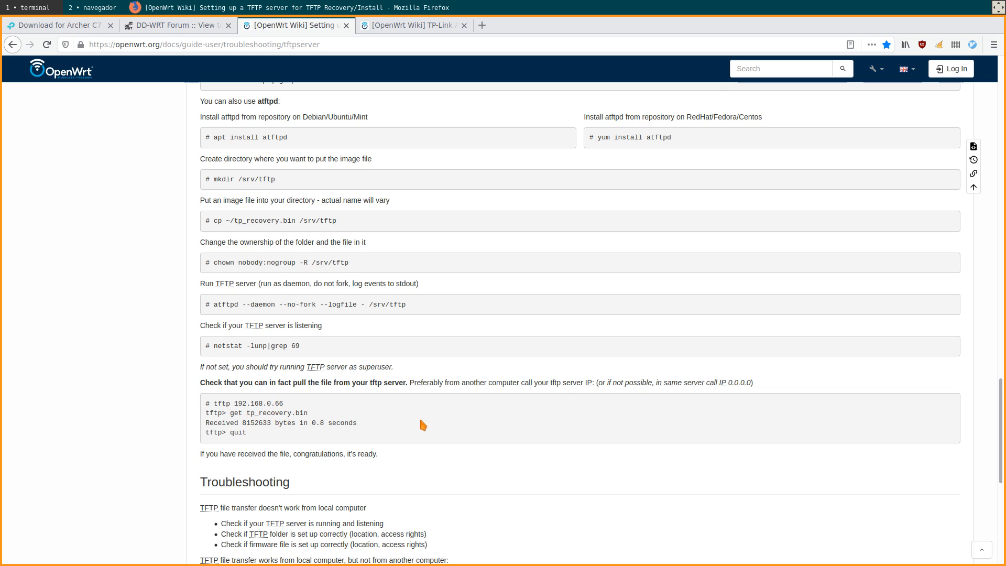
pyautogui.moveTo(422, 431)
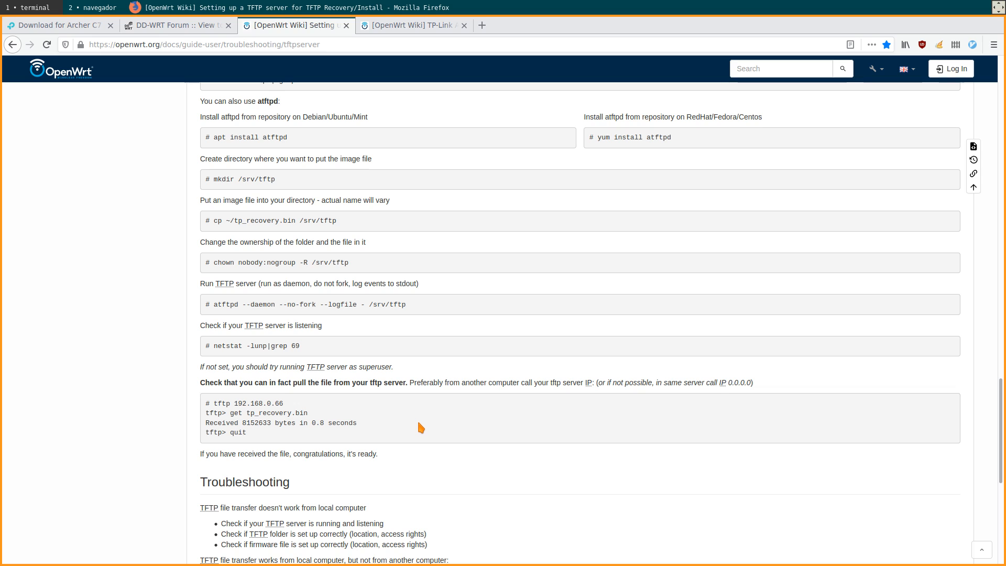
pyautogui.moveTo(421, 423)
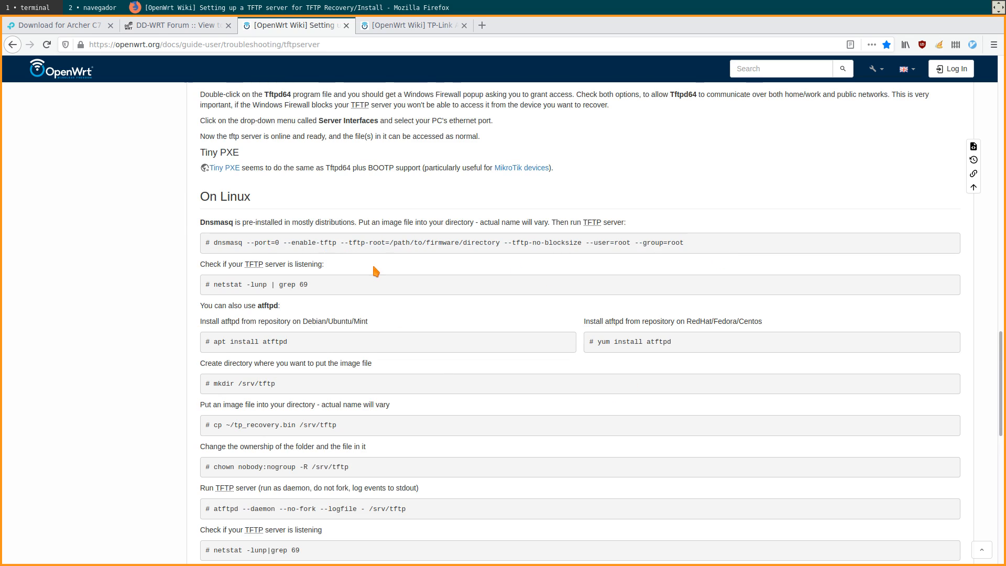
pyautogui.scroll(-3)
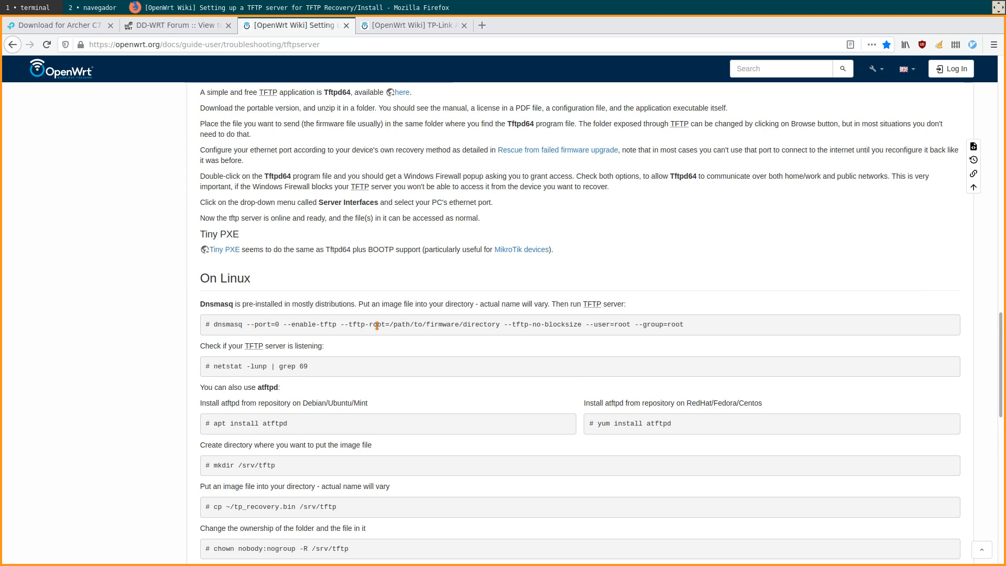
pyautogui.moveTo(541, 366)
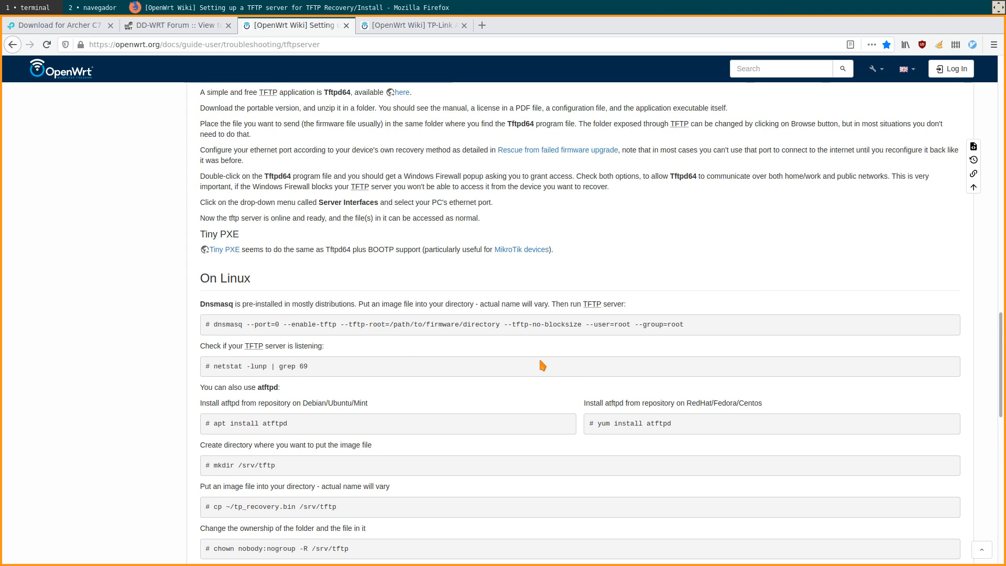
pyautogui.scroll(-3)
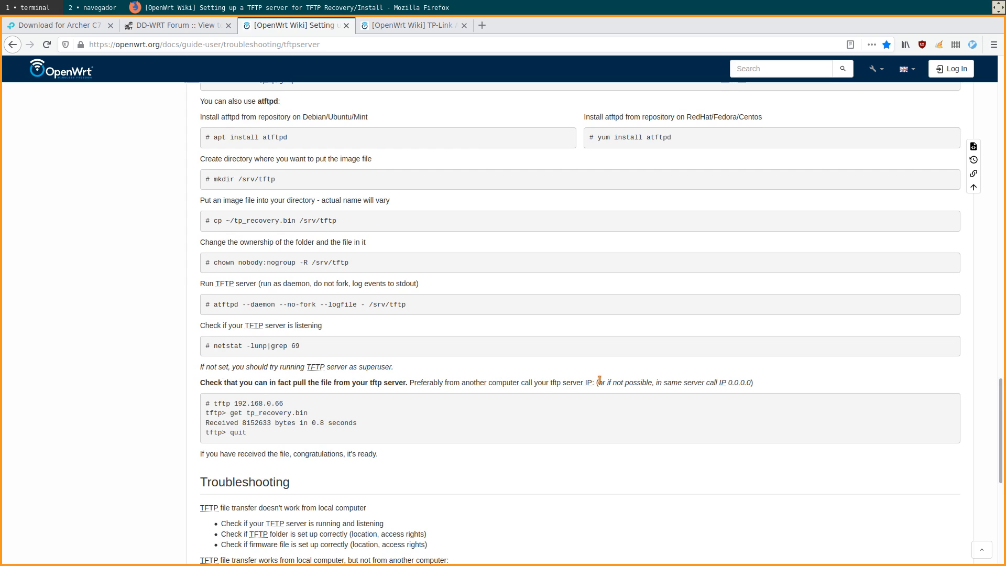
pyautogui.moveTo(597, 383); pyautogui.dragTo(755, 383)
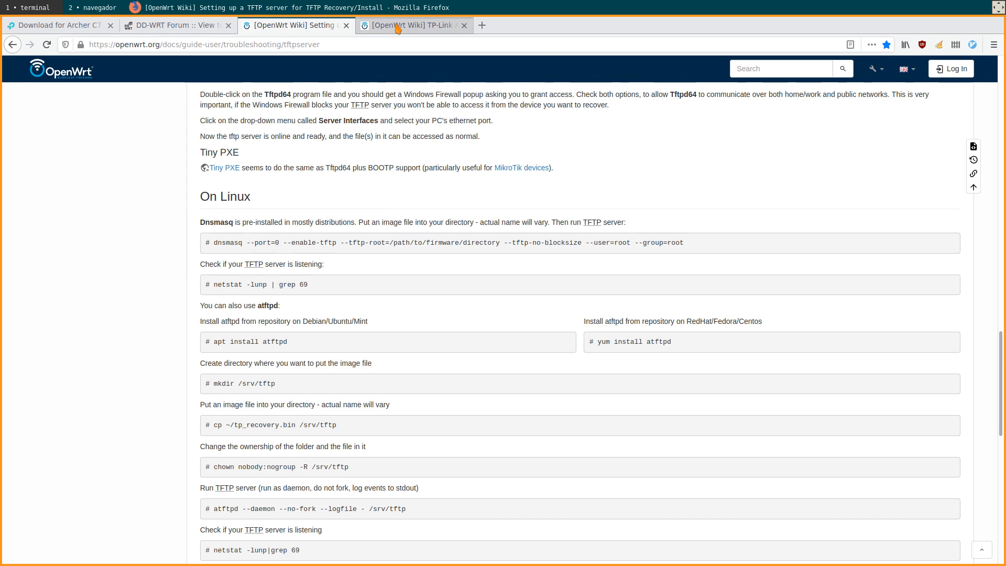
pyautogui.click(411, 25)
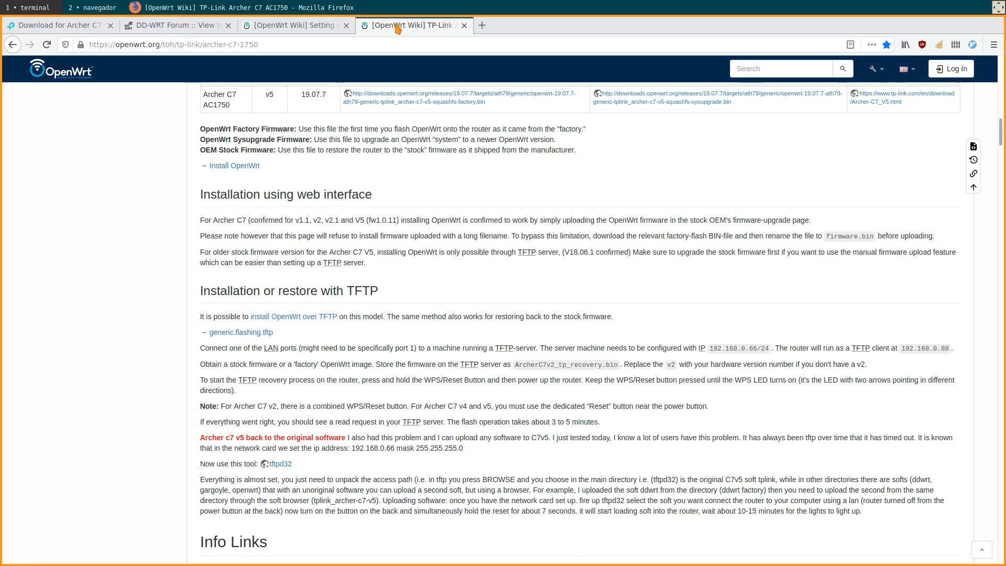
pyautogui.click(295, 25)
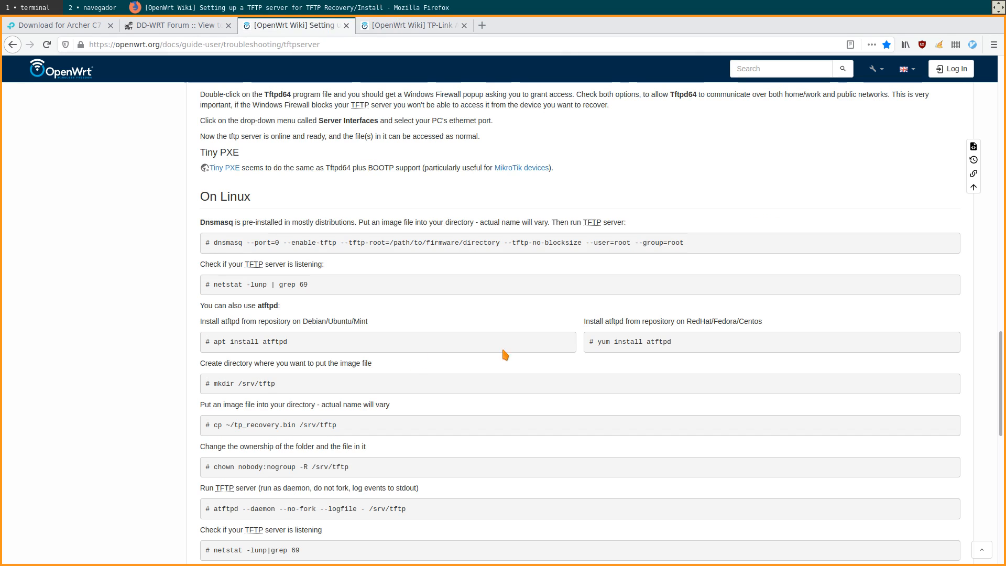
pyautogui.scroll(-3)
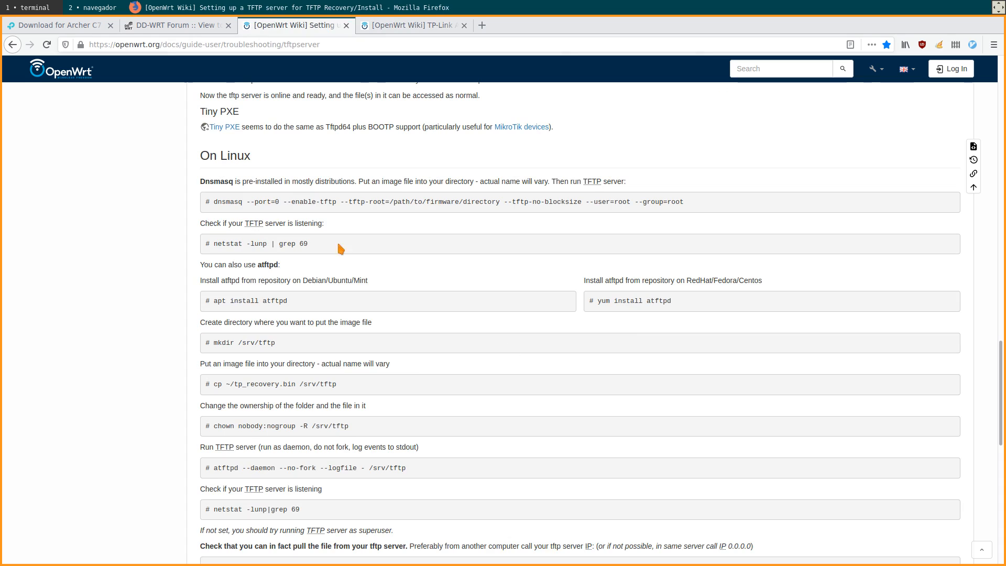
pyautogui.moveTo(215, 201); pyautogui.dragTo(334, 201)
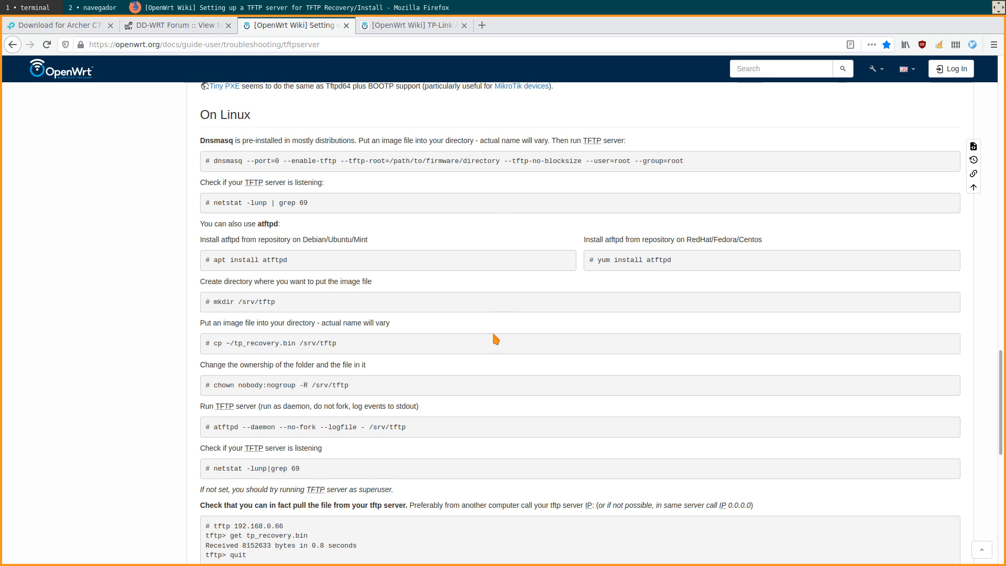
pyautogui.moveTo(363, 303)
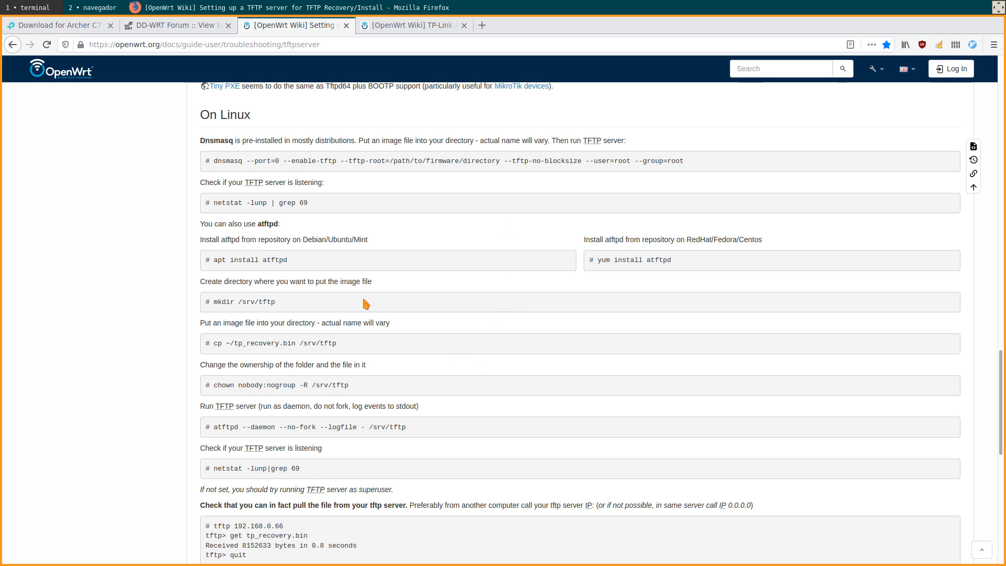
pyautogui.scroll(-3)
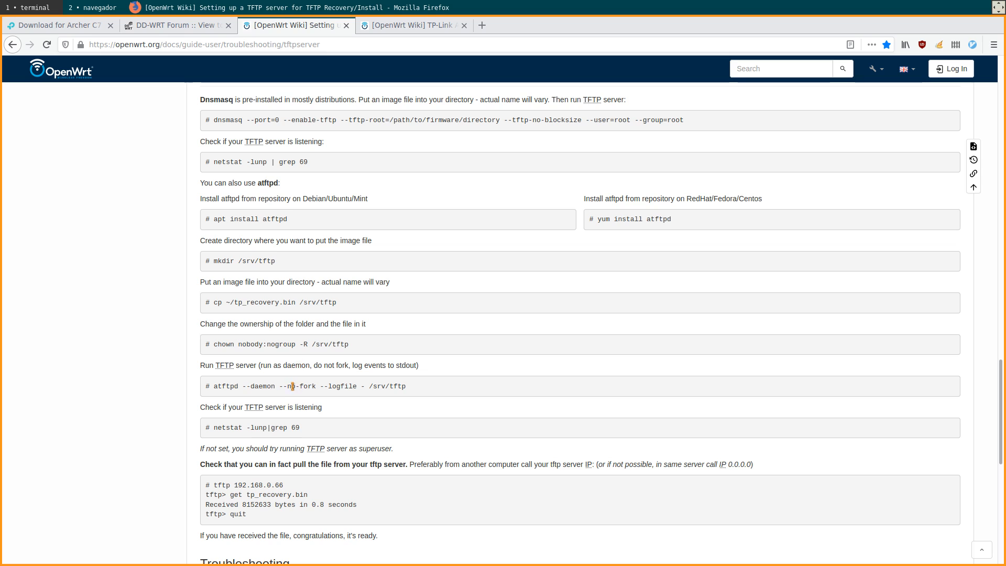
pyautogui.moveTo(256, 358)
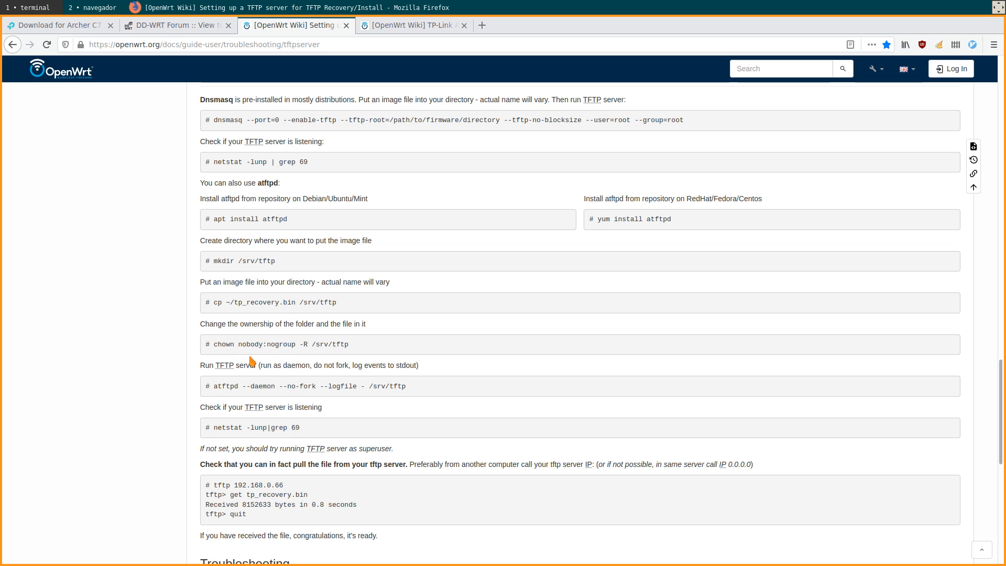
pyautogui.moveTo(503, 353)
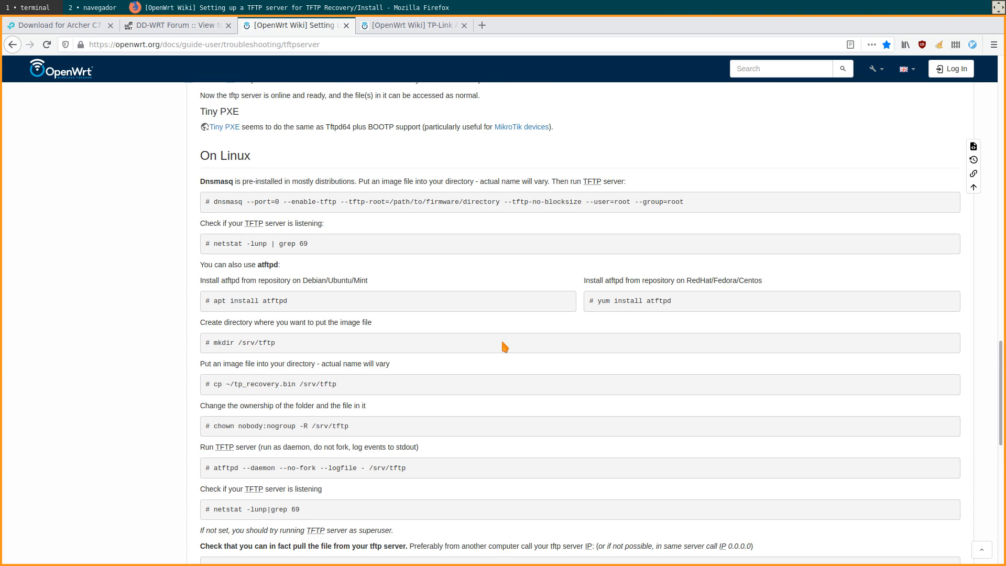
pyautogui.moveTo(504, 349)
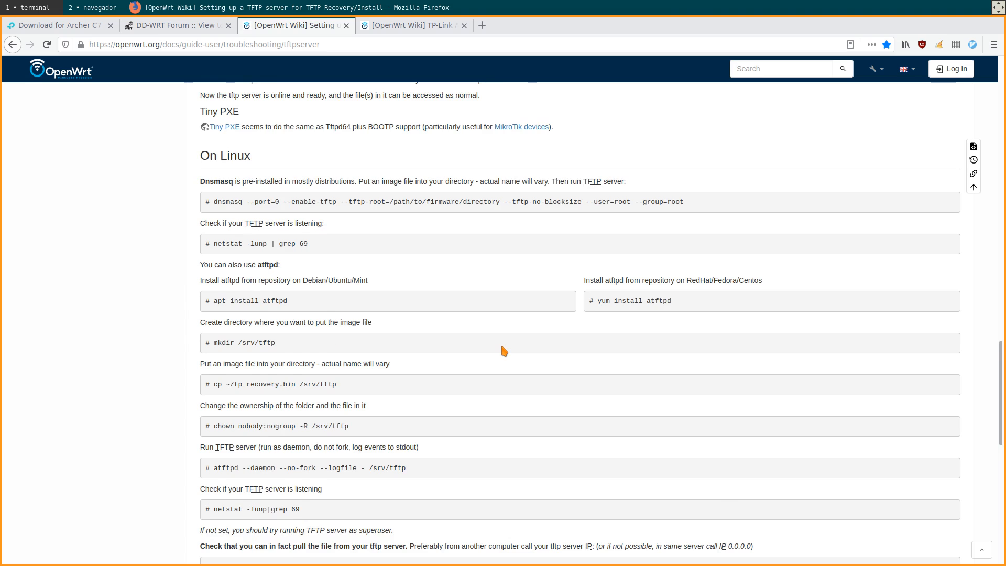
pyautogui.scroll(-3)
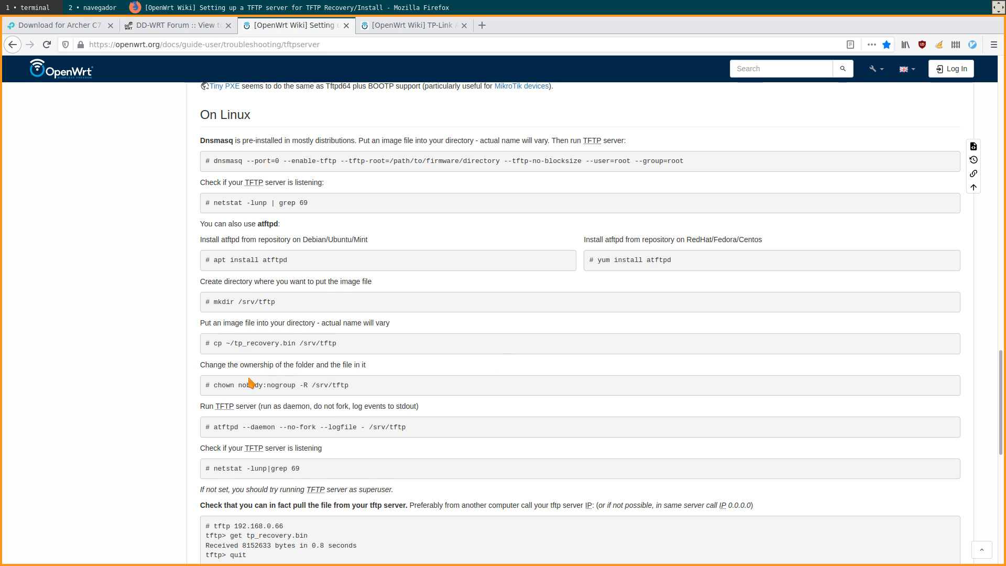
pyautogui.doubleClick(265, 385)
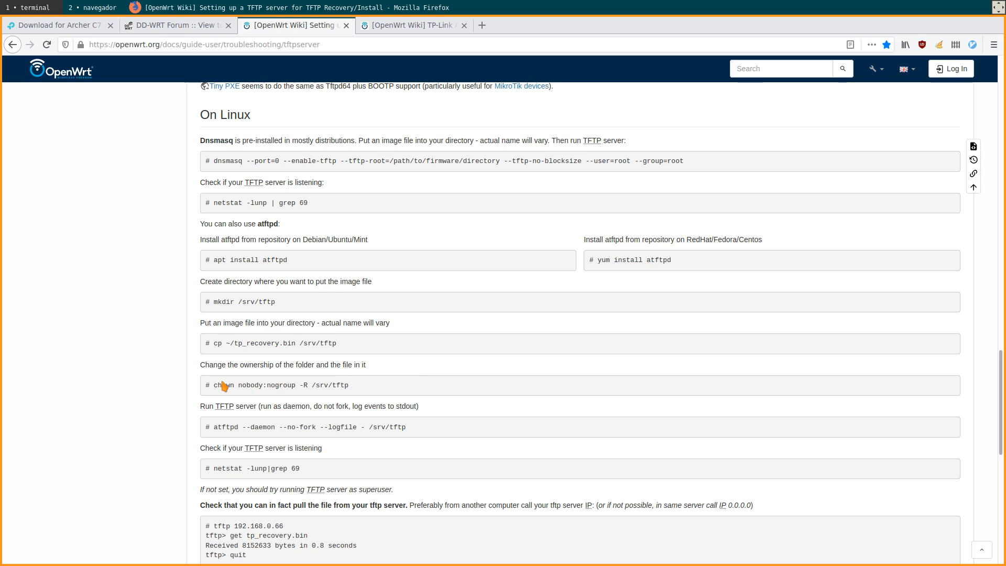
pyautogui.moveTo(526, 358)
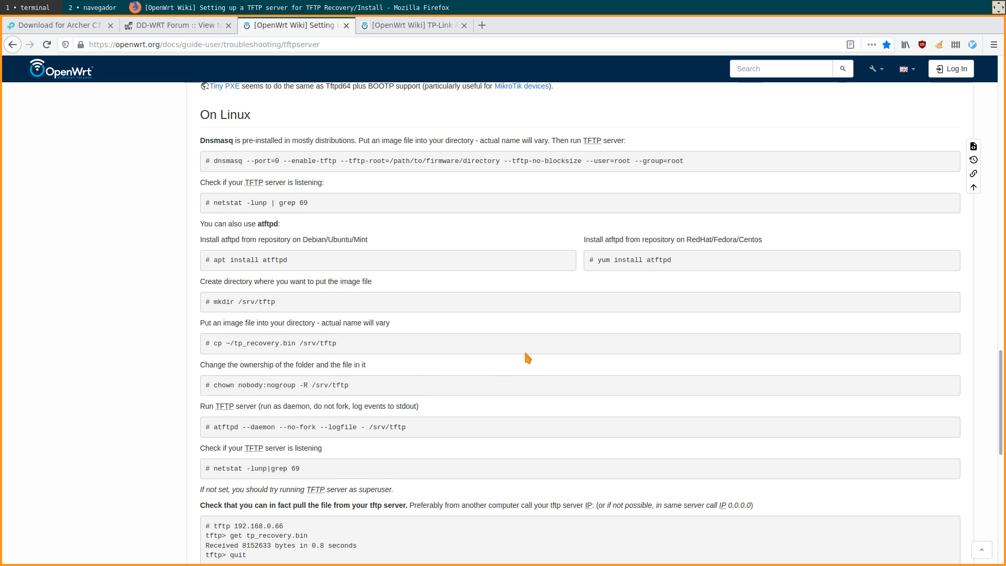
pyautogui.moveTo(487, 348)
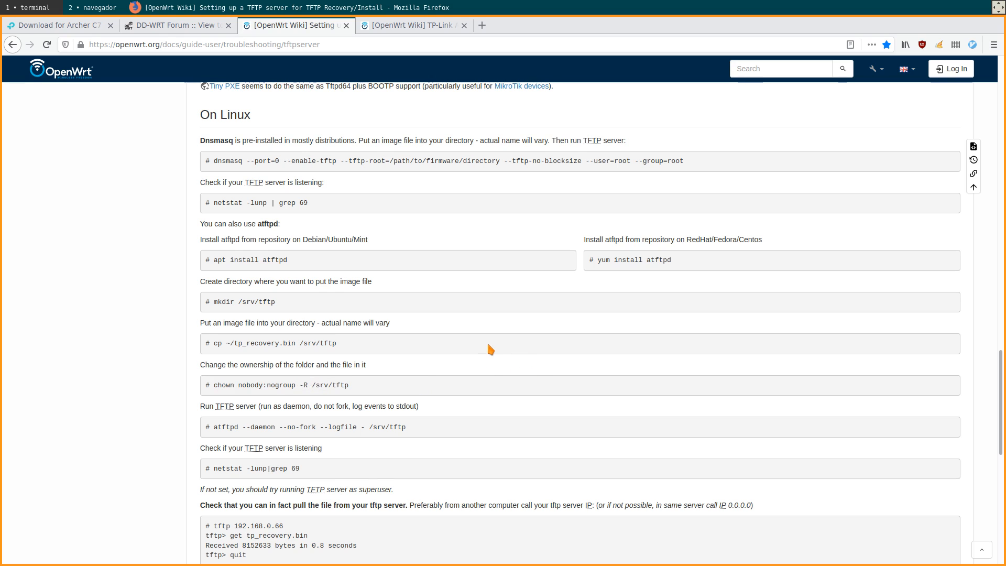
pyautogui.moveTo(414, 358)
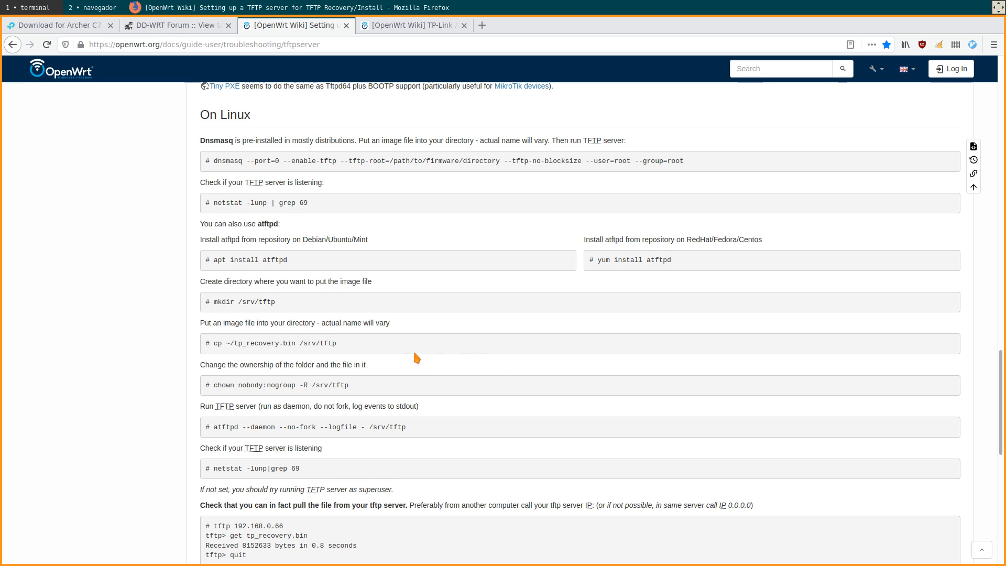
pyautogui.scroll(3)
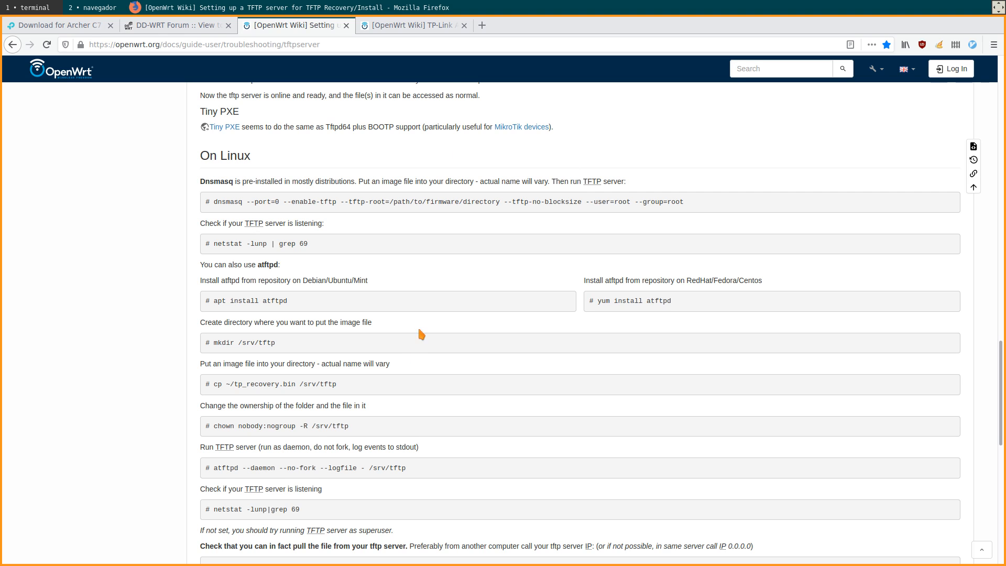
# - Go to the Archer C7 wiki's TFTP restore section and highlight the recovery file name
pyautogui.click(411, 25)
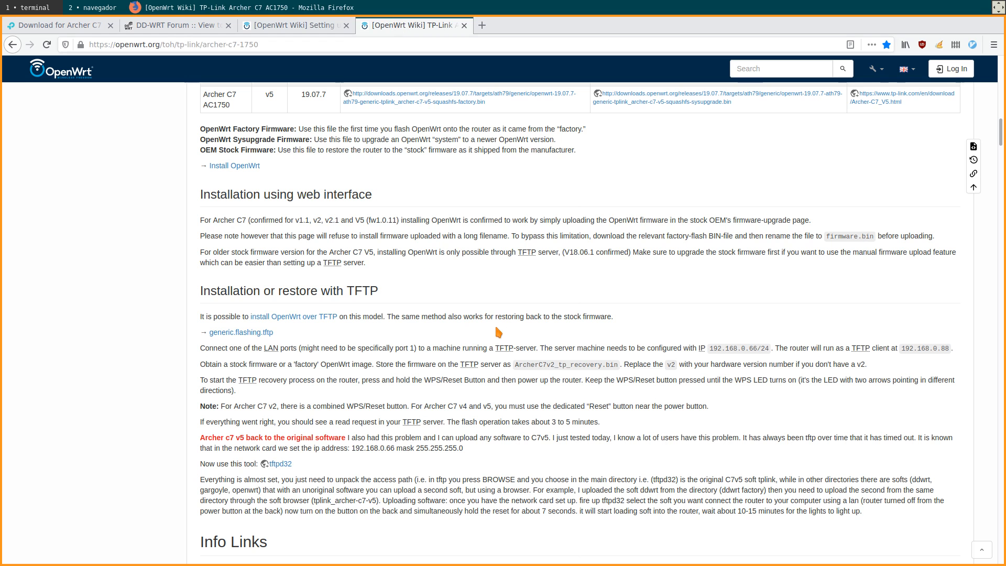
pyautogui.scroll(-3)
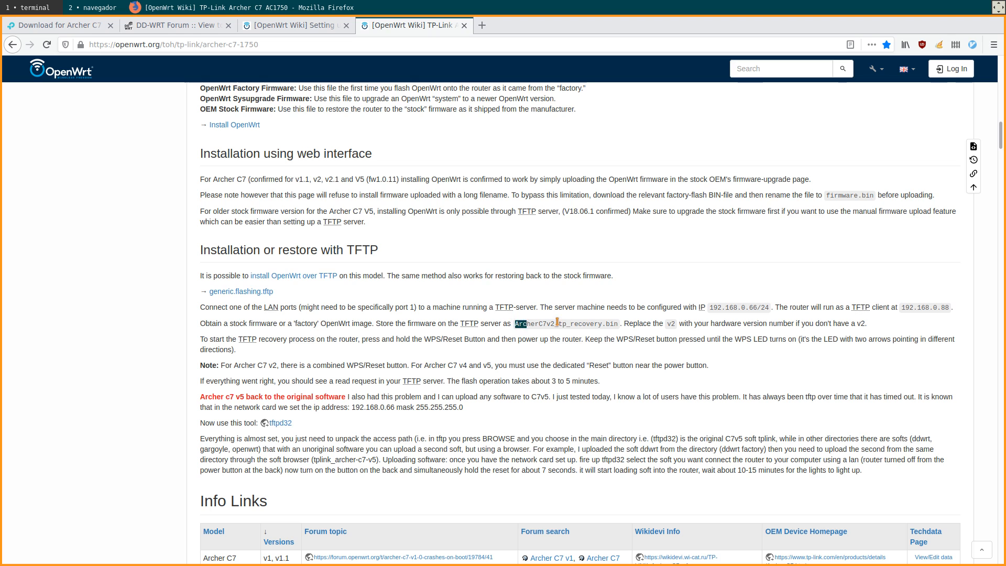
pyautogui.doubleClick(566, 324)
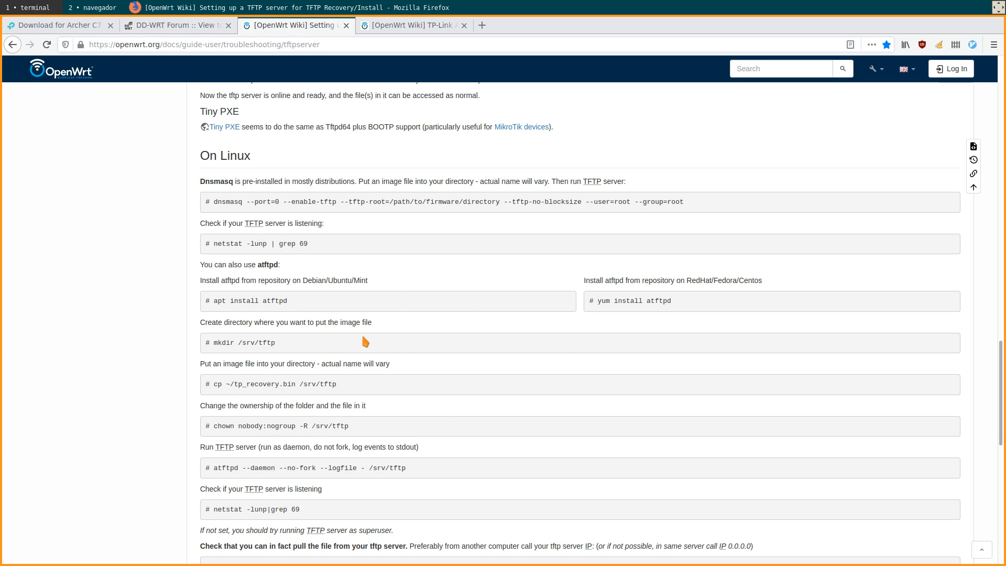
pyautogui.doubleClick(226, 201)
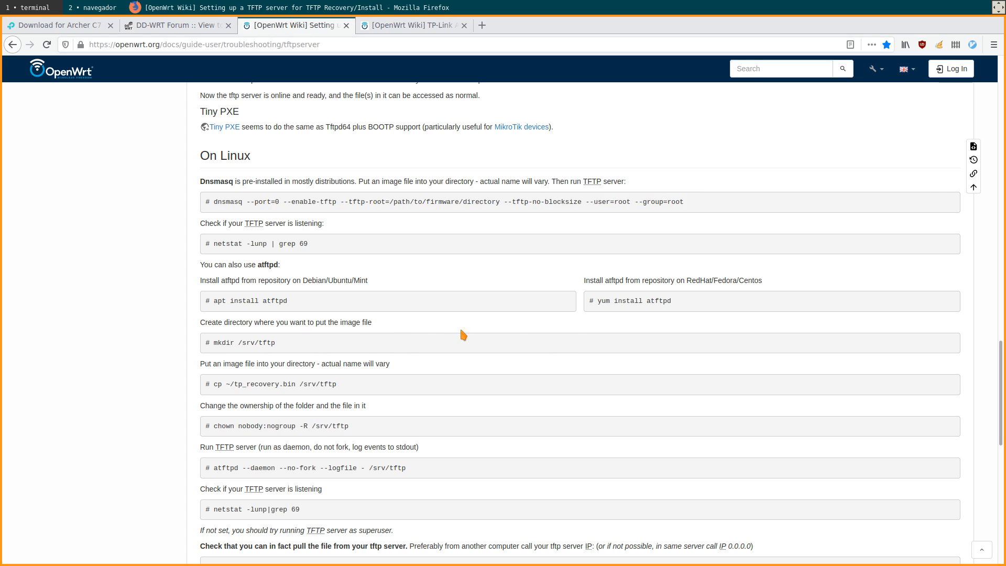
pyautogui.moveTo(466, 446)
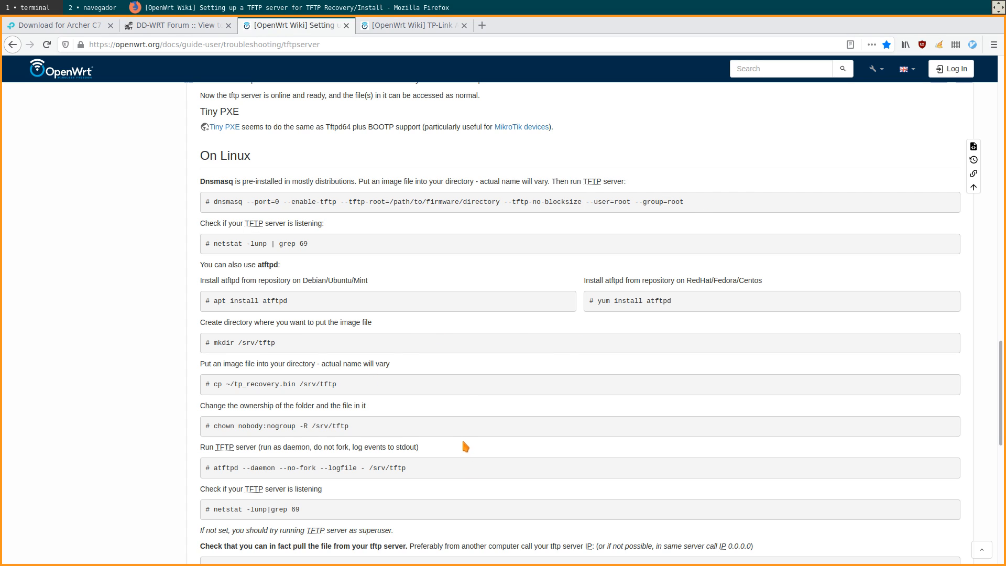
# - Glance at the TP-Link Archer C7 V2 download page, then return to the wiki
pyautogui.click(411, 25)
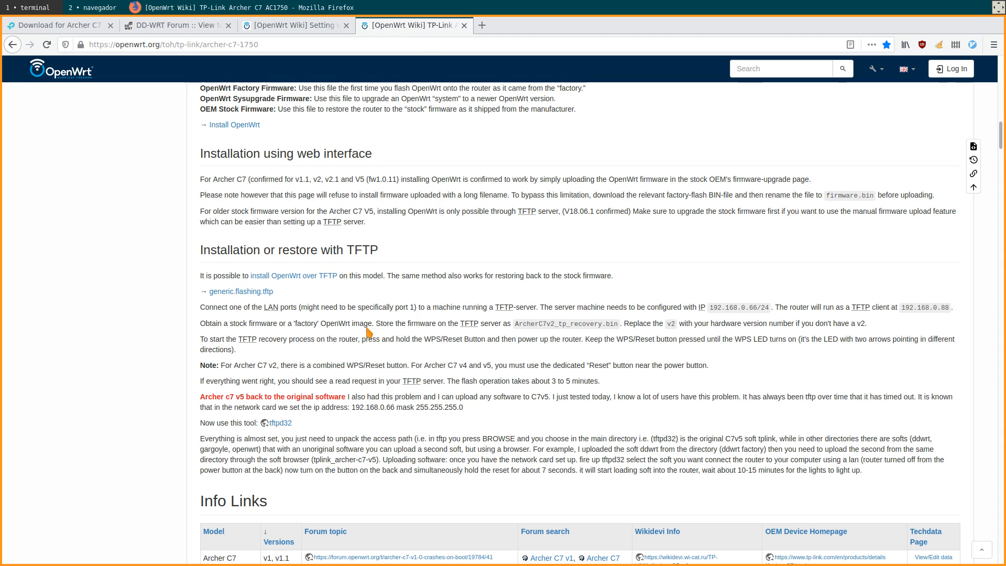
pyautogui.moveTo(510, 416)
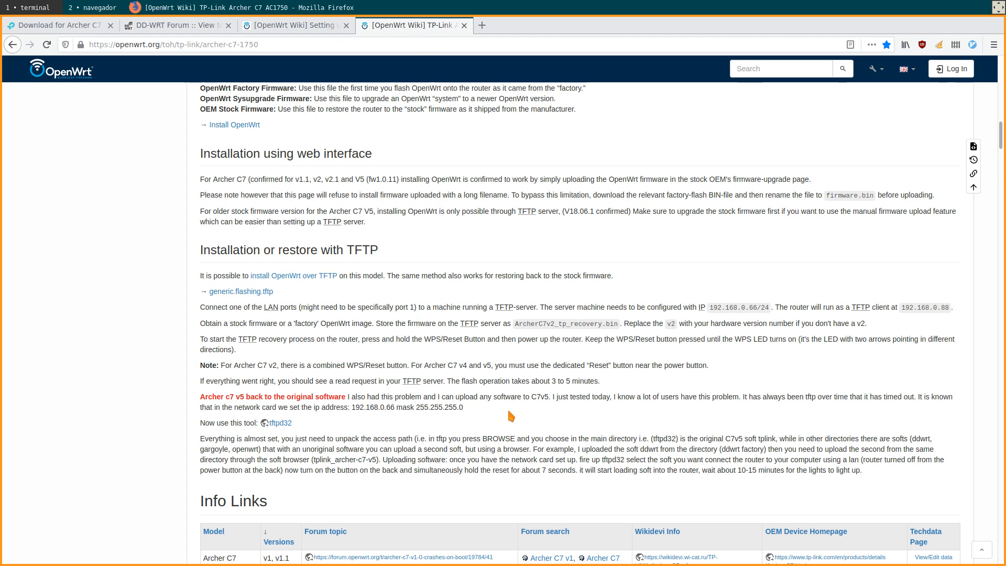
pyautogui.moveTo(509, 415)
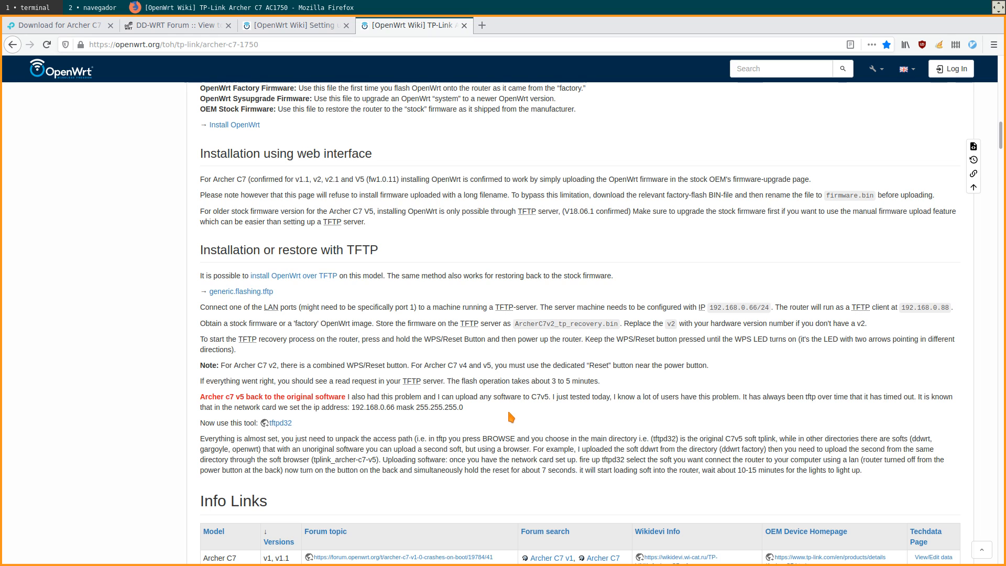
pyautogui.moveTo(594, 437)
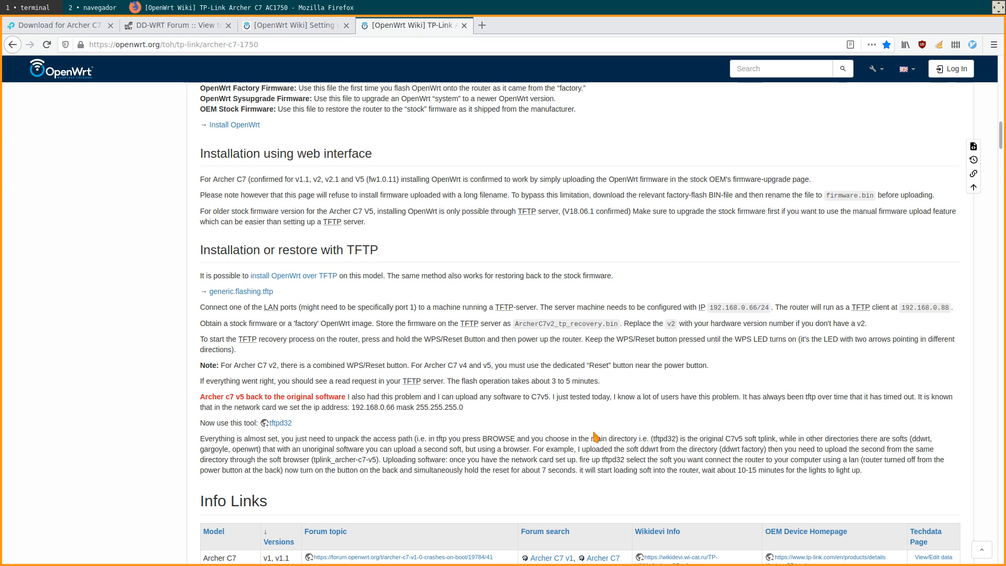
pyautogui.moveTo(617, 428)
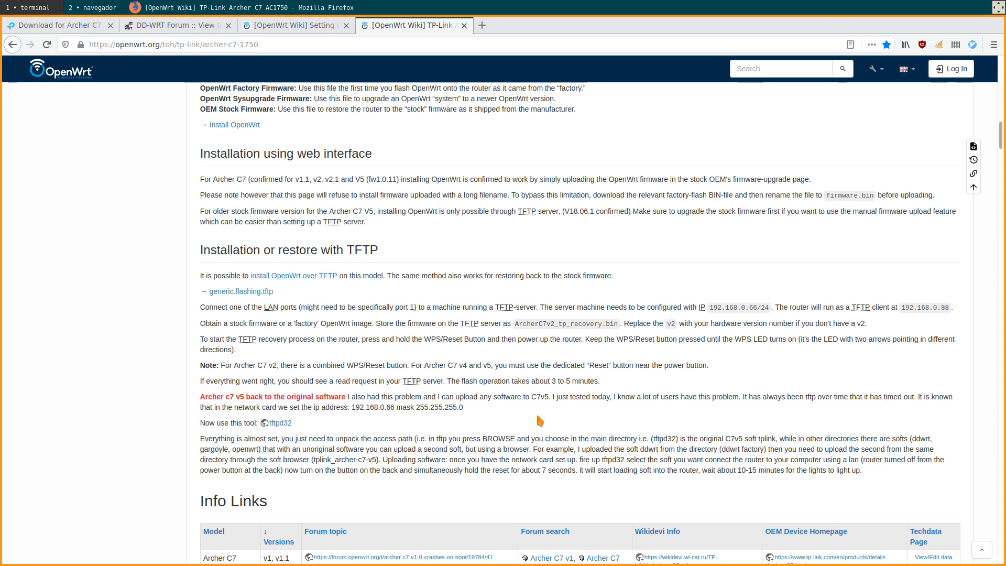
pyautogui.click(58, 26)
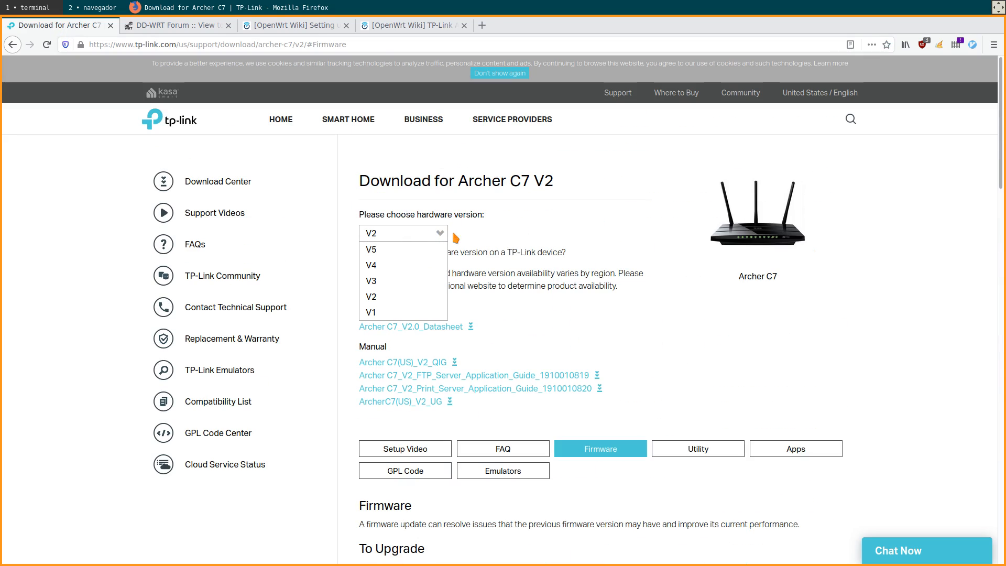
pyautogui.click(411, 25)
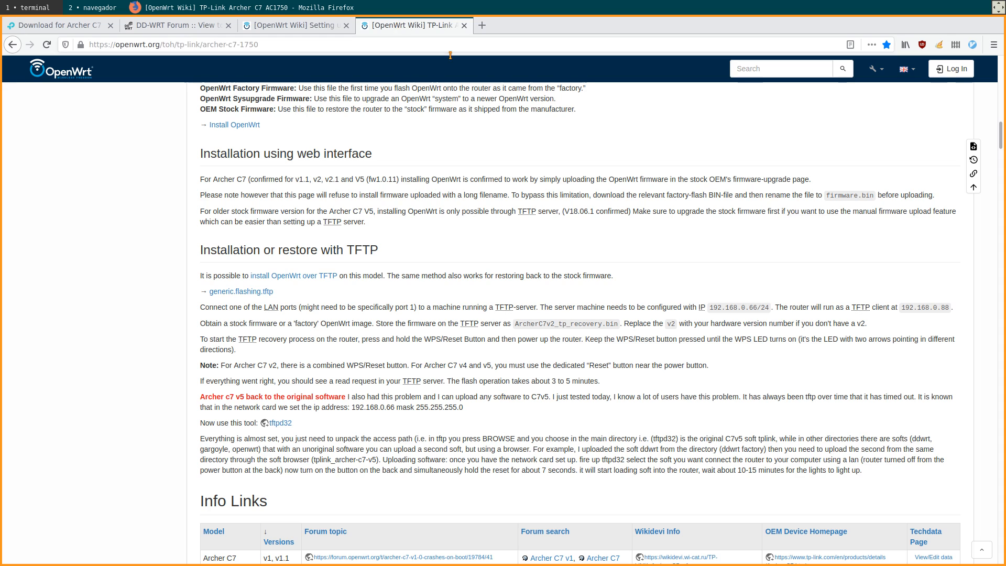
pyautogui.moveTo(585, 381)
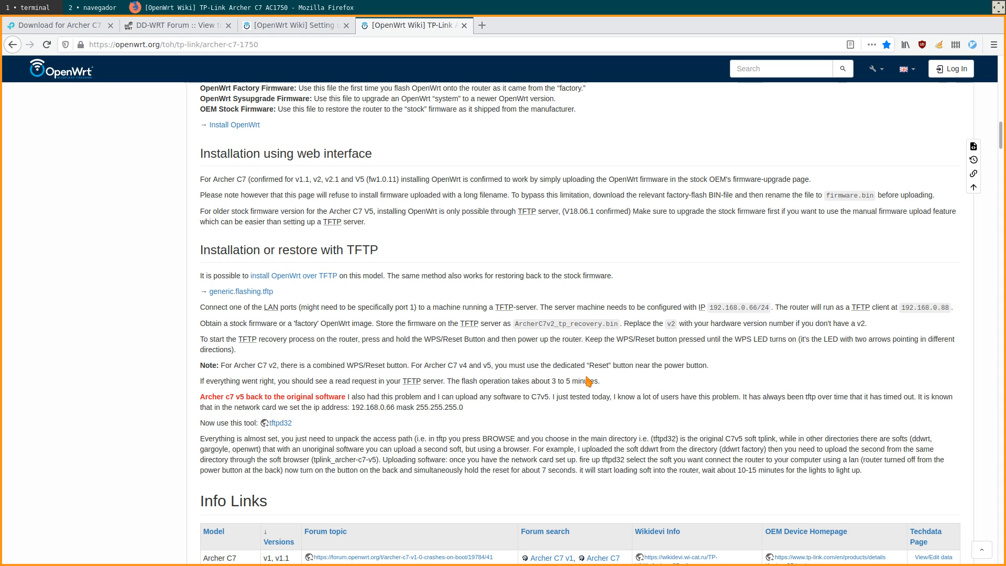
pyautogui.moveTo(579, 392)
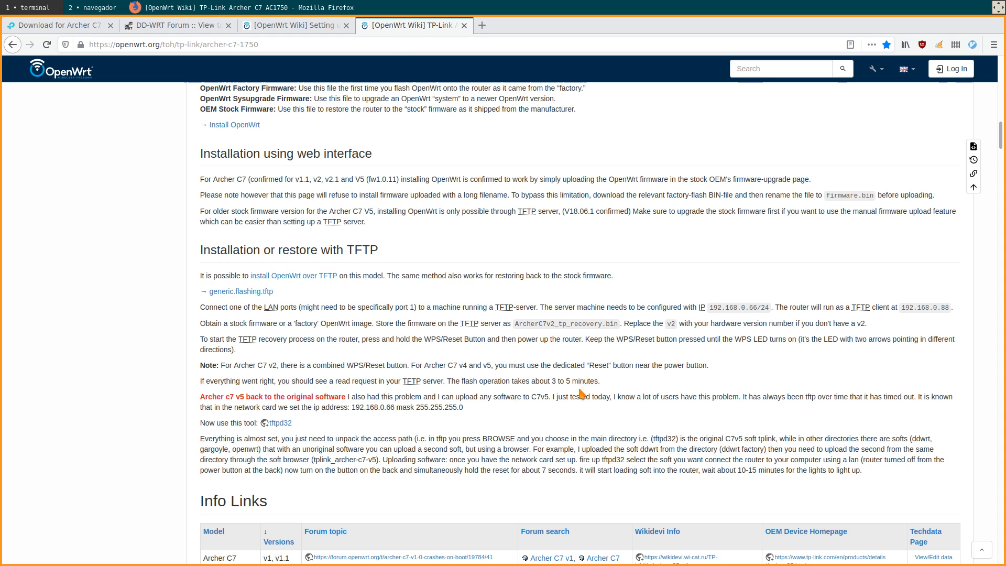
pyautogui.moveTo(574, 396)
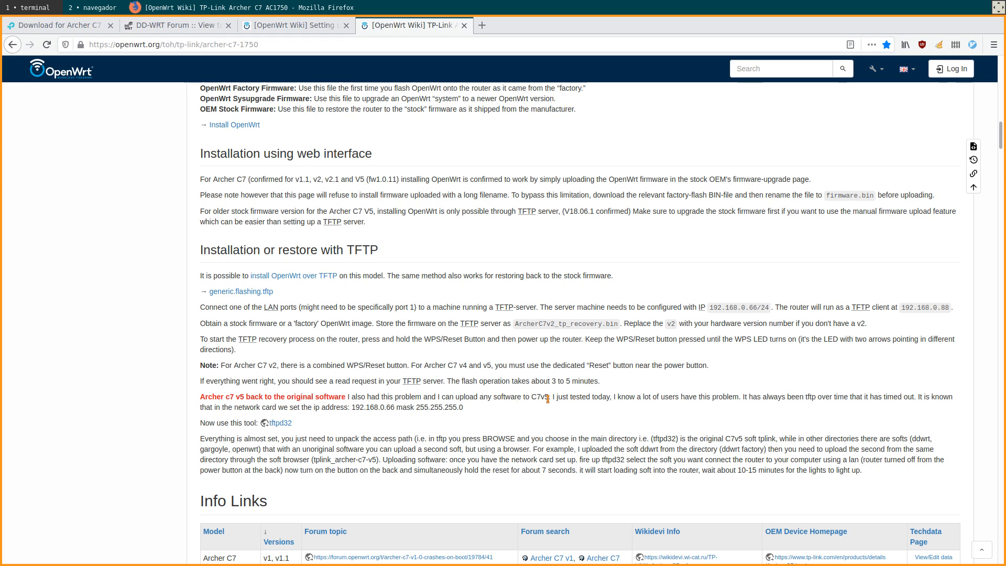
pyautogui.moveTo(556, 371)
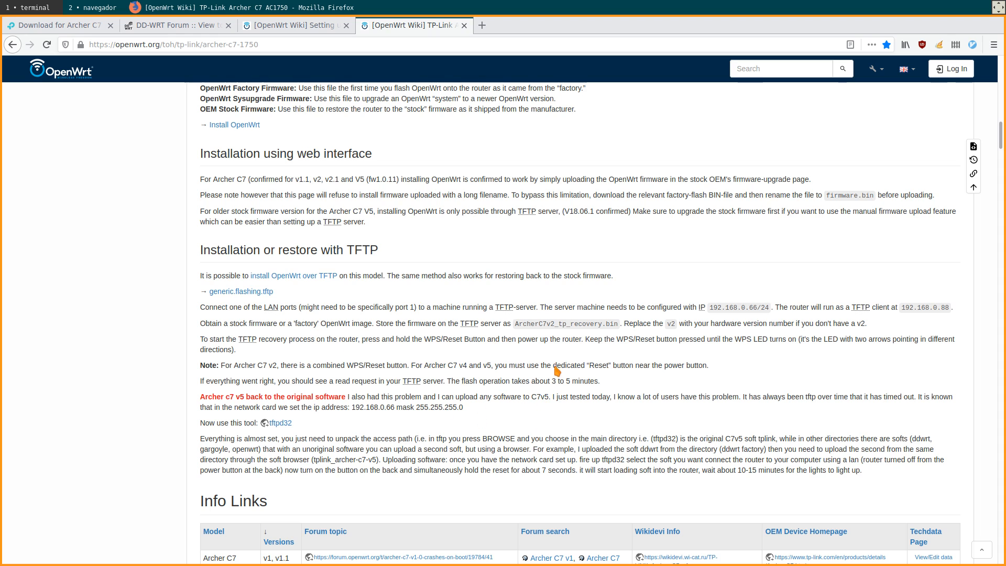
pyautogui.moveTo(373, 406)
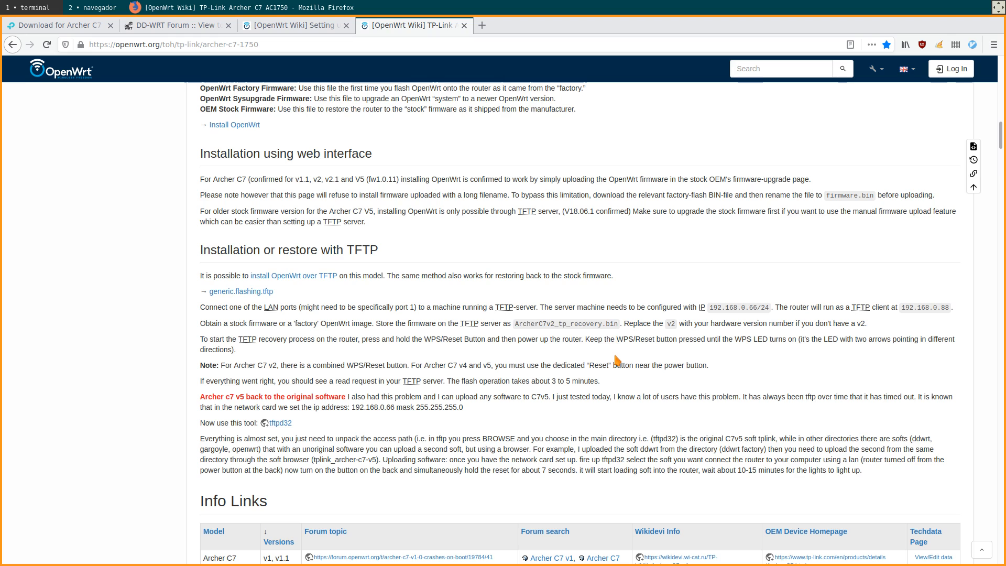
pyautogui.moveTo(755, 371)
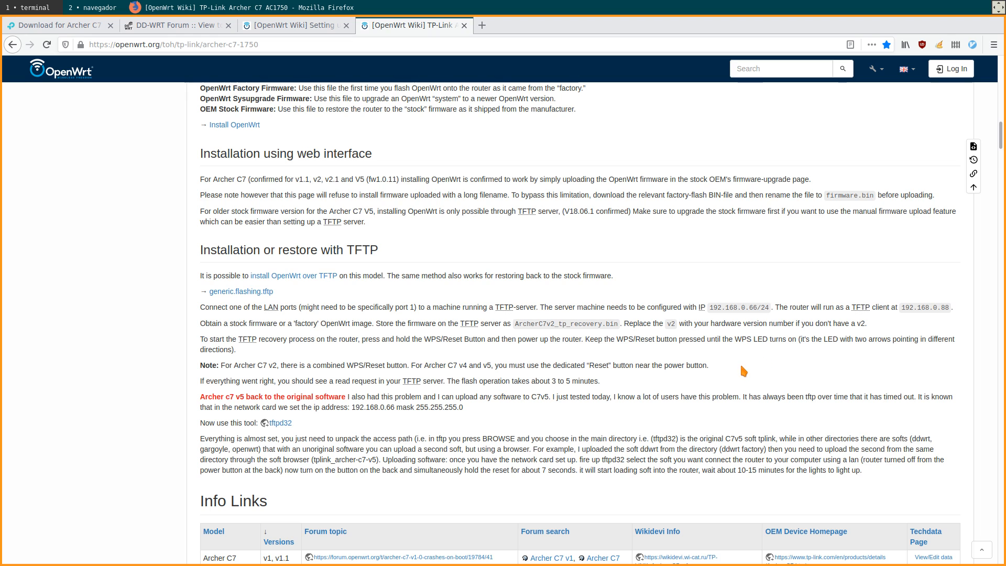
pyautogui.moveTo(692, 296)
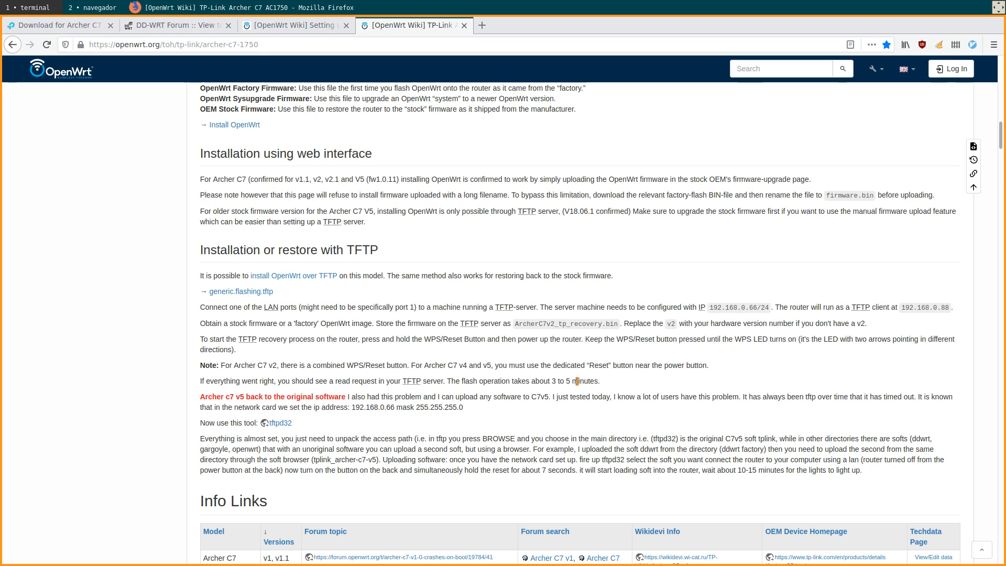
# - Switch back to the terminal workspace holding the vim notes
pyautogui.click(29, 8)
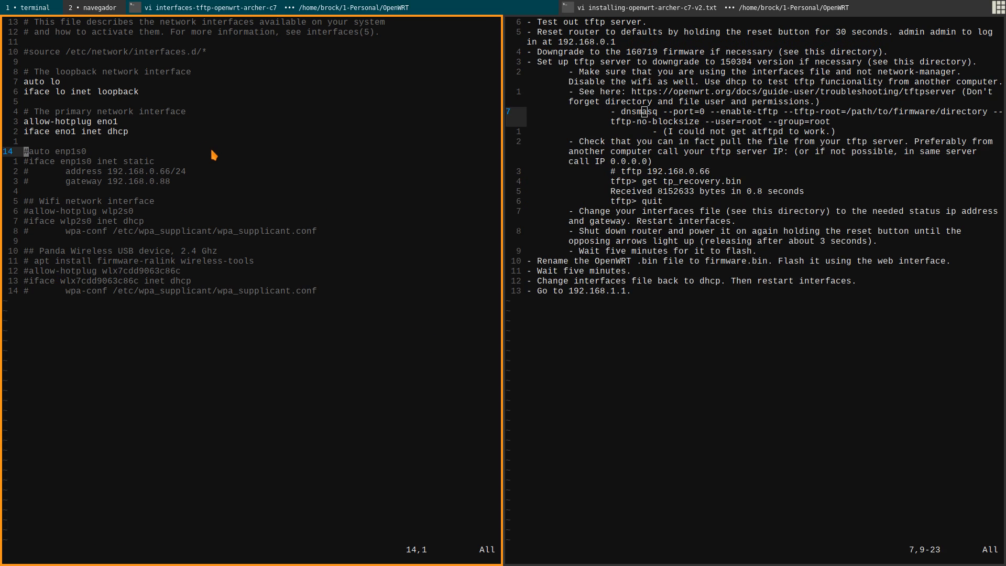
pyautogui.moveTo(128, 109)
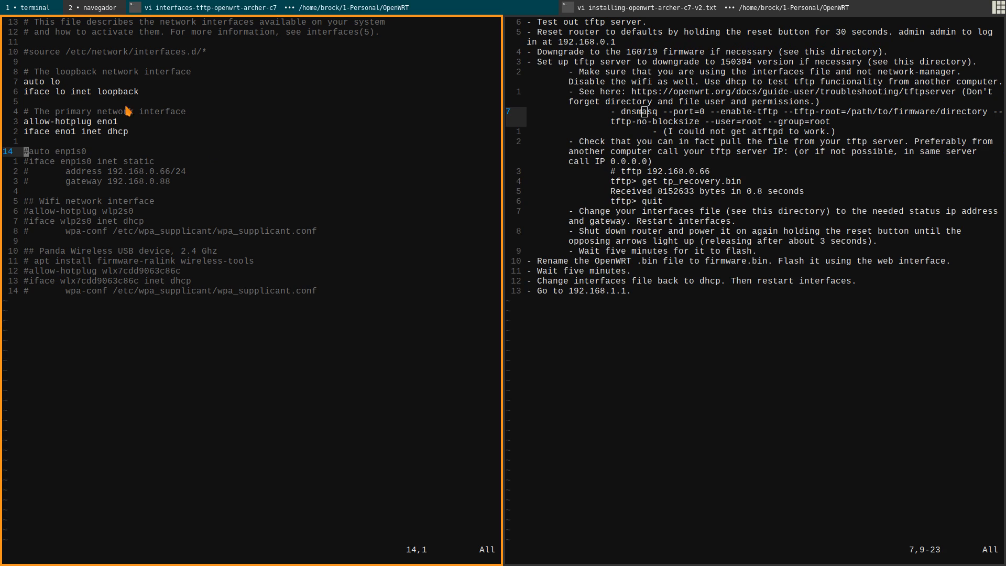
pyautogui.moveTo(111, 171)
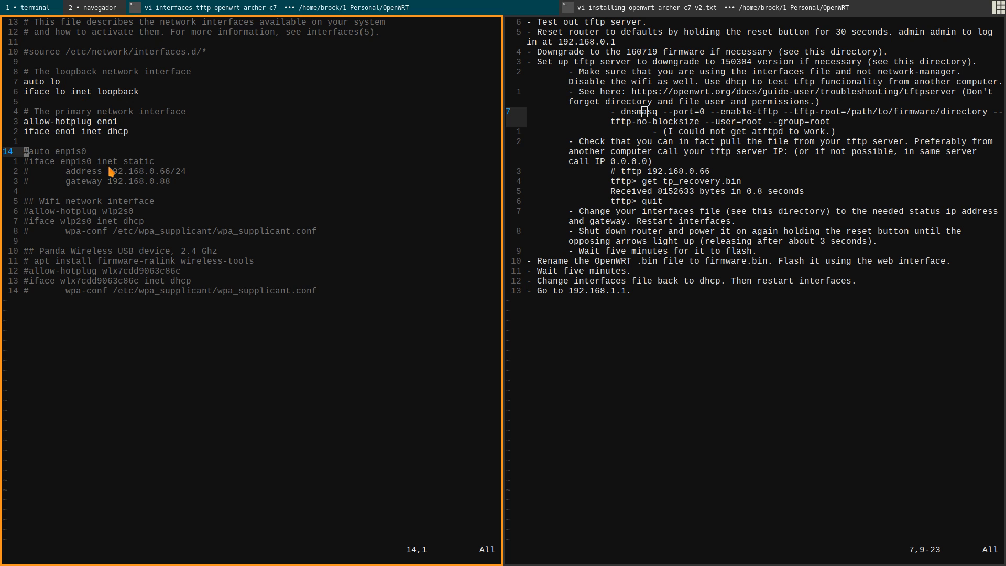
pyautogui.moveTo(93, 146)
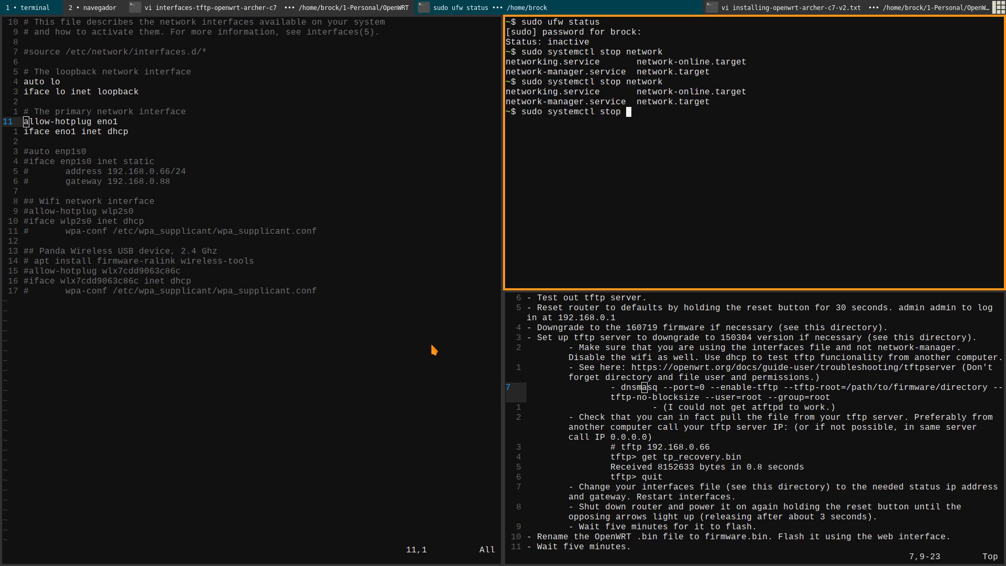
# - Cancel the NetworkManager.service status check, clear the shell, and begin typing cat
pyautogui.write('NetworkManager.service')
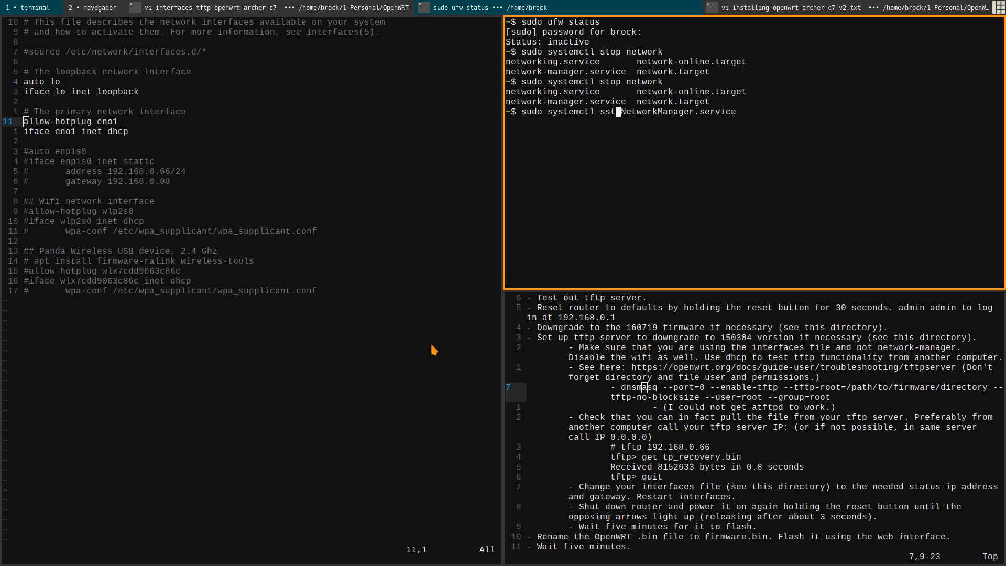
pyautogui.write('us^C')
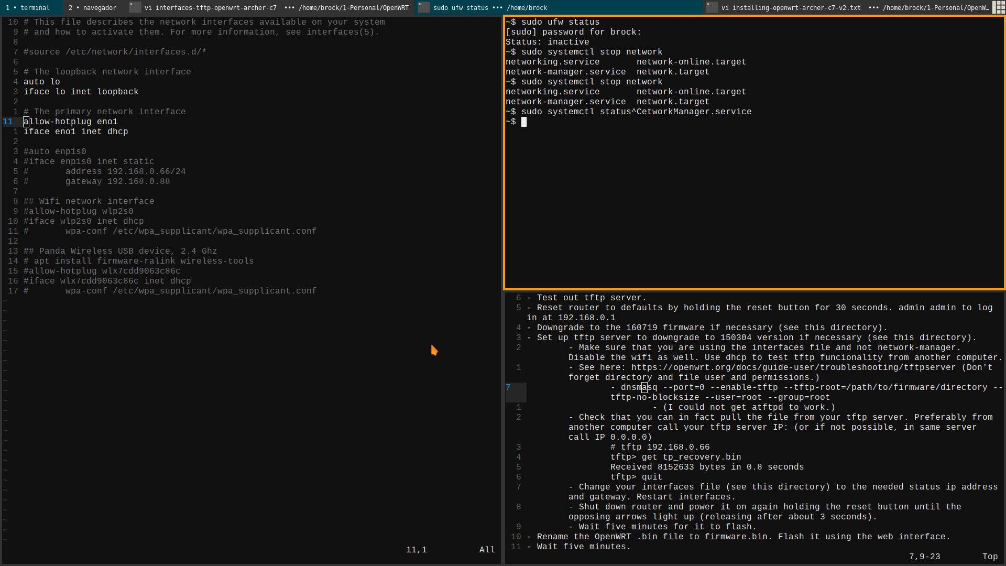
pyautogui.moveTo(320, 178)
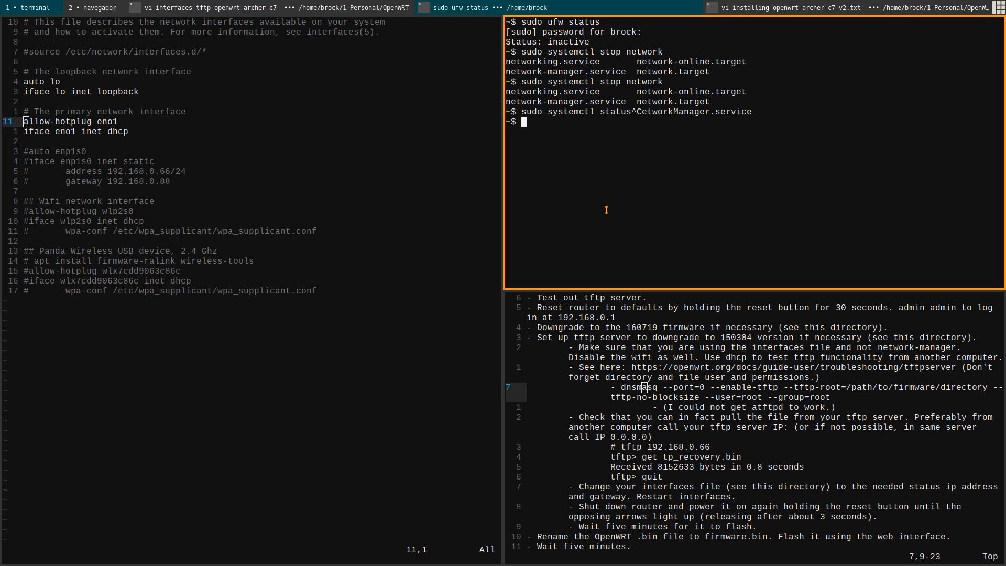
pyautogui.write('cat')
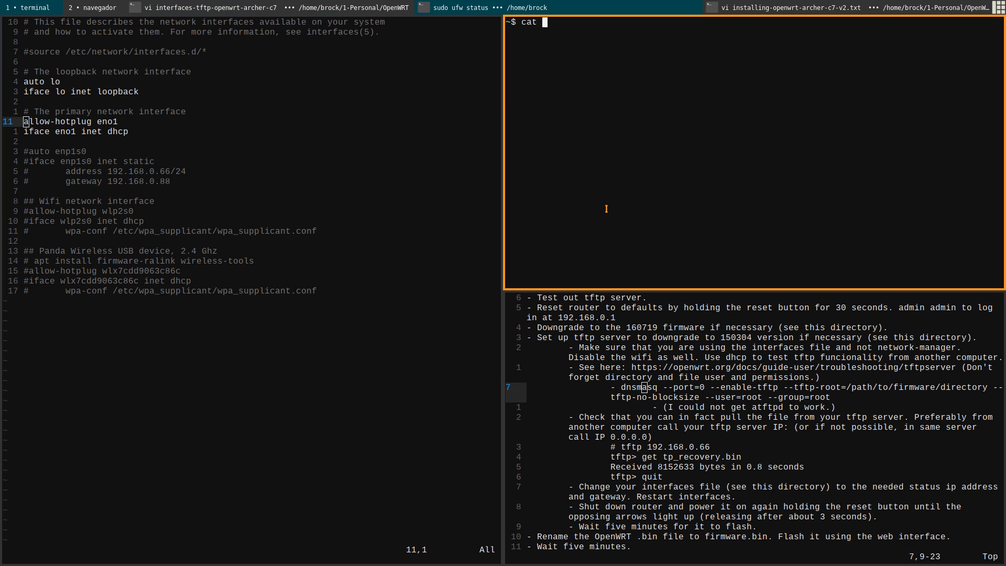
# - Run 'cat /etc/NetworkManager/NetworkManager.conf' to show the ifupdown,keyfile plugins and managed=true
pyautogui.write('/')
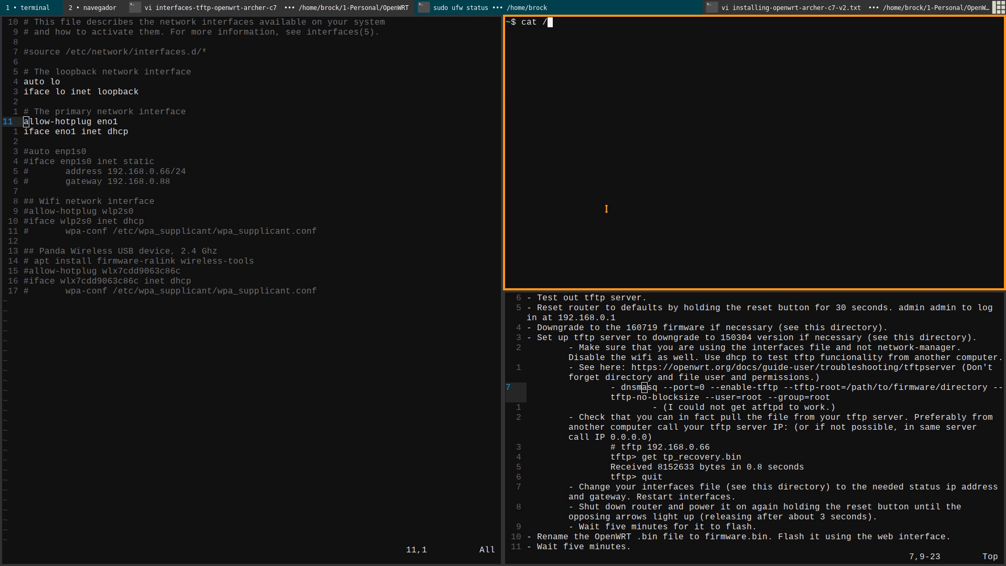
pyautogui.write('etc/')
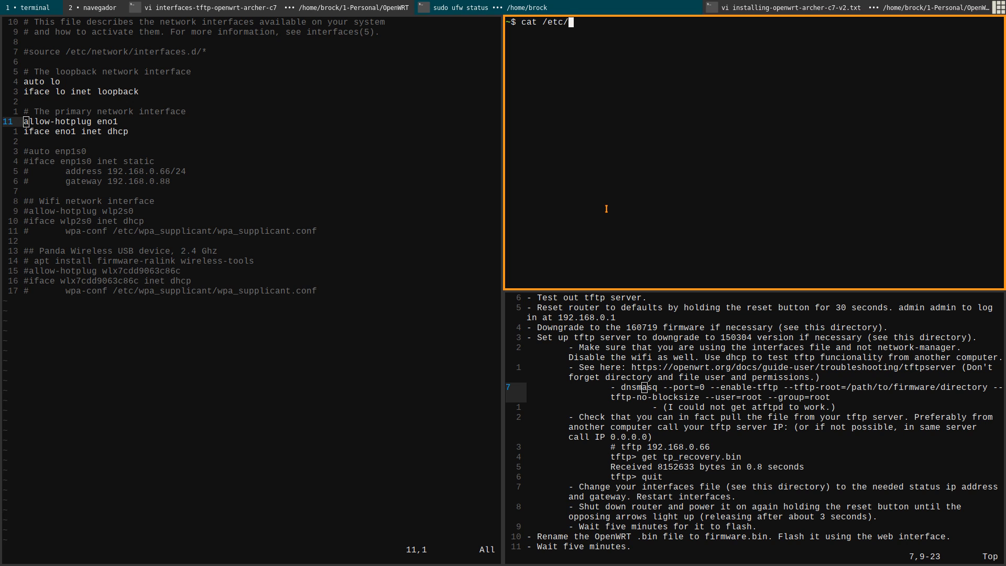
pyautogui.write('NetworkManager/')
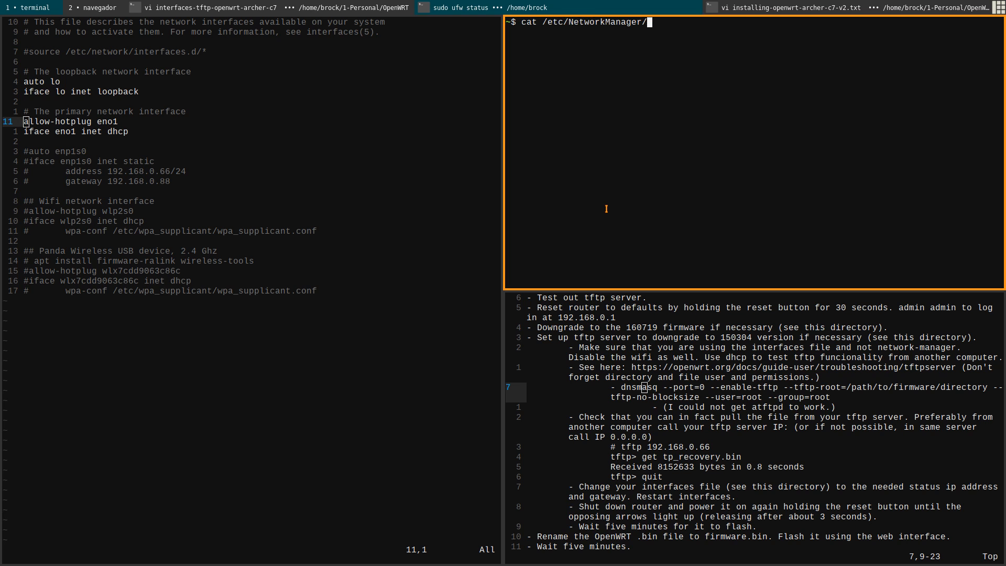
pyautogui.write('NetworkManager.conf')
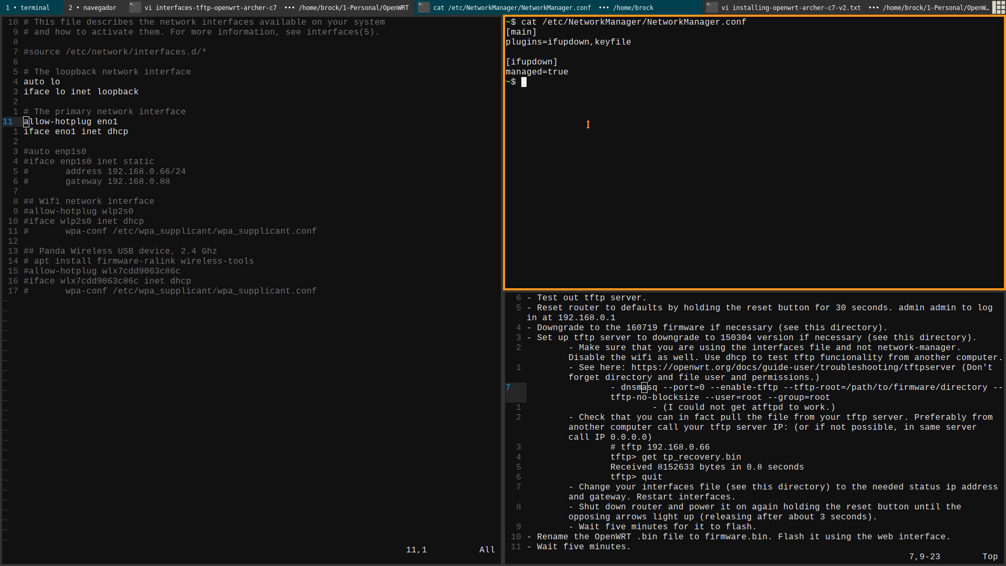
pyautogui.moveTo(717, 133)
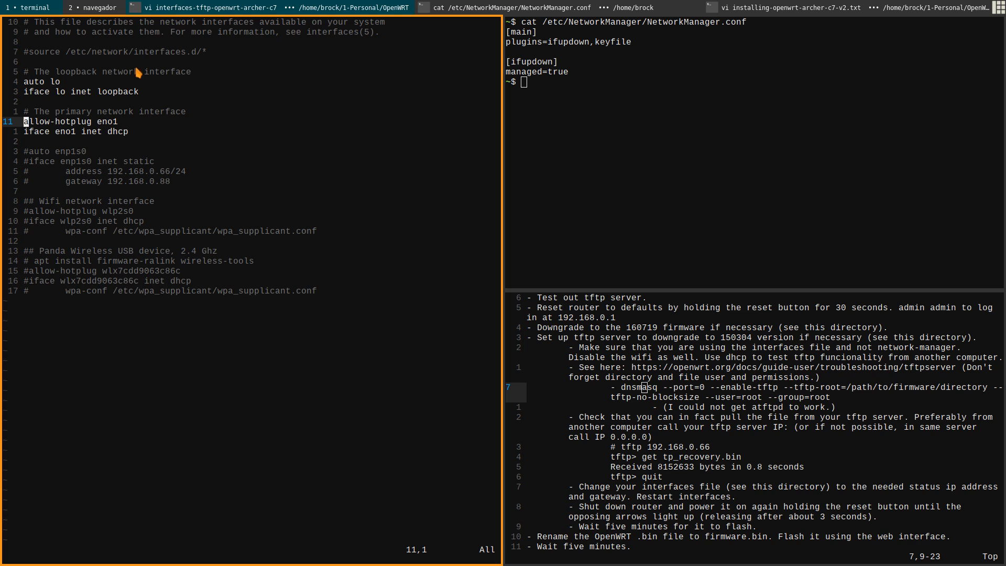
pyautogui.moveTo(324, 126)
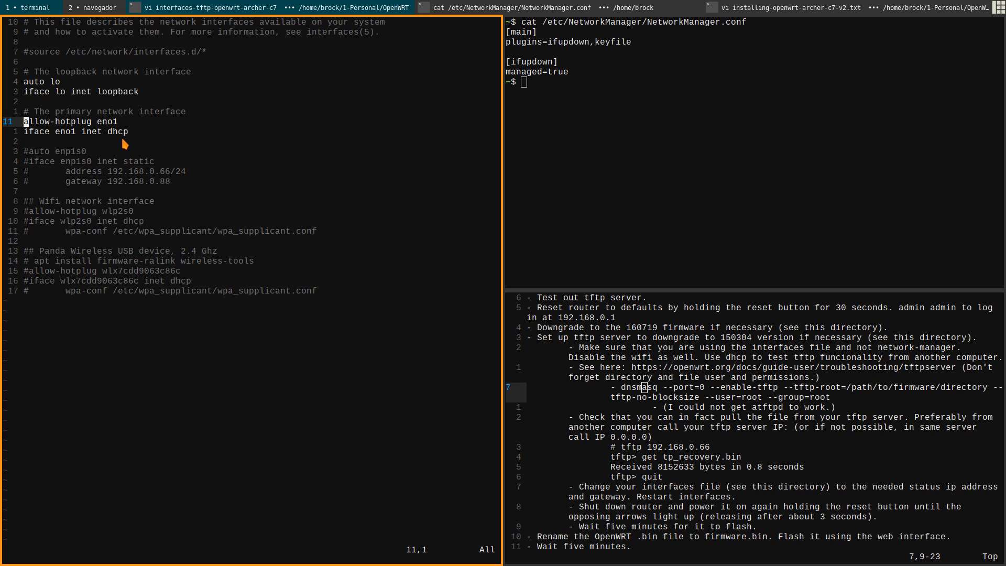
pyautogui.moveTo(157, 160)
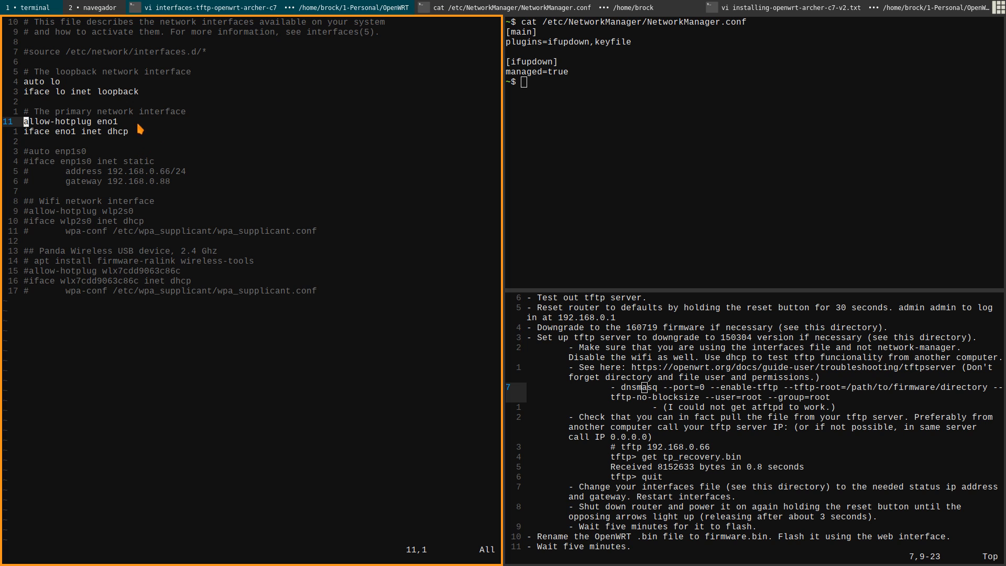
pyautogui.moveTo(109, 124)
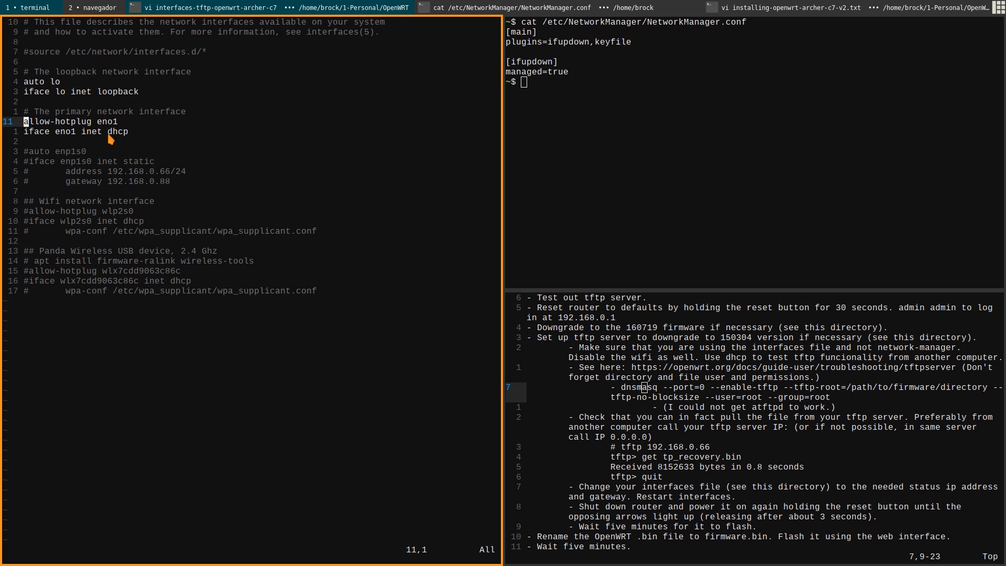
pyautogui.moveTo(224, 217)
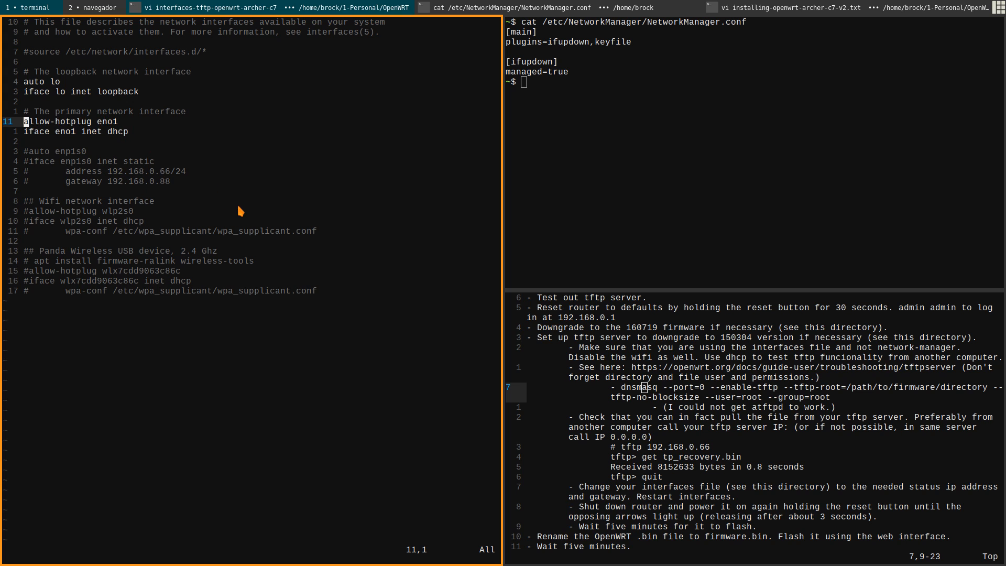
pyautogui.moveTo(417, 240)
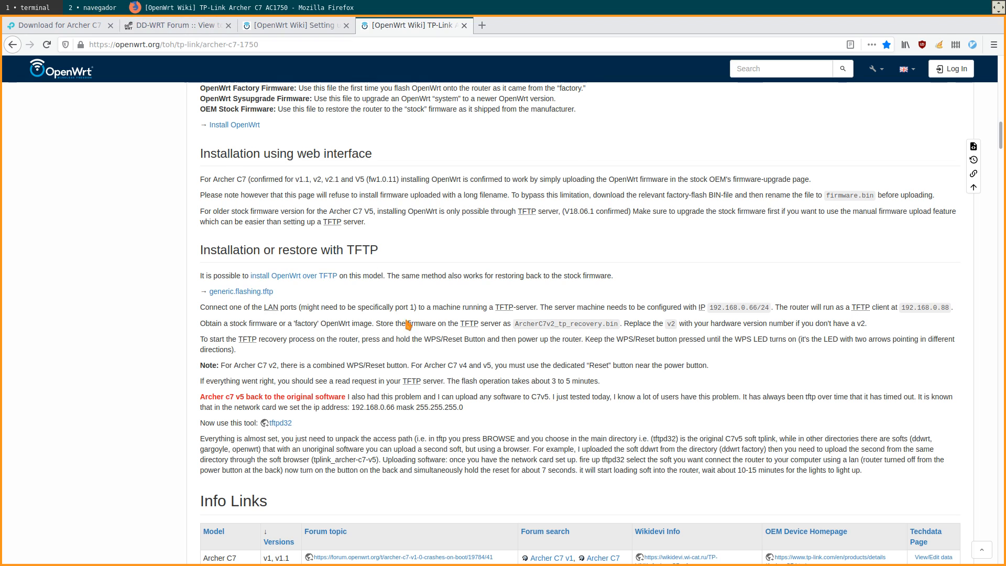
# - Switch to the TFTP Recovery/Install server guide and scroll to the atftpd steps
pyautogui.click(295, 25)
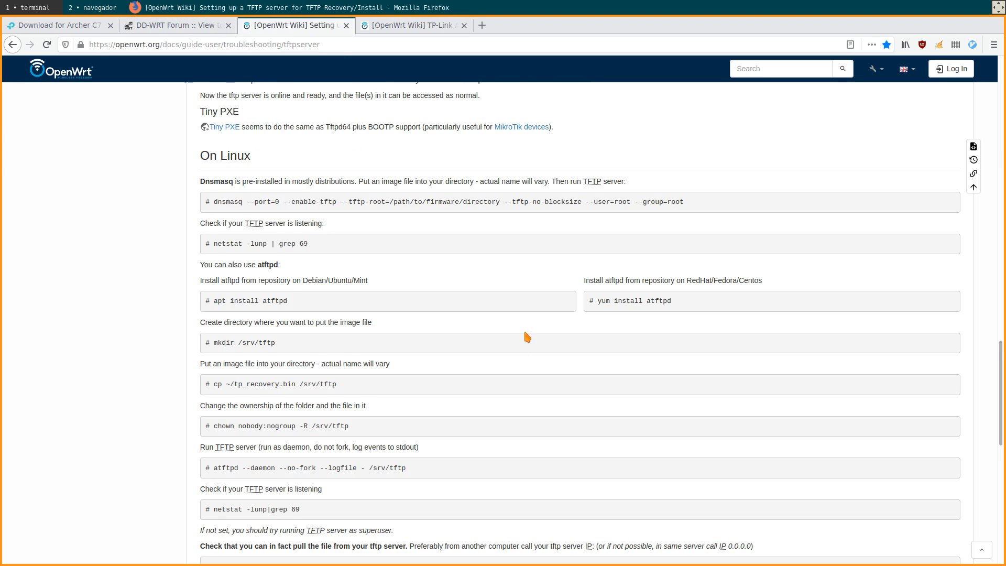
pyautogui.scroll(-3)
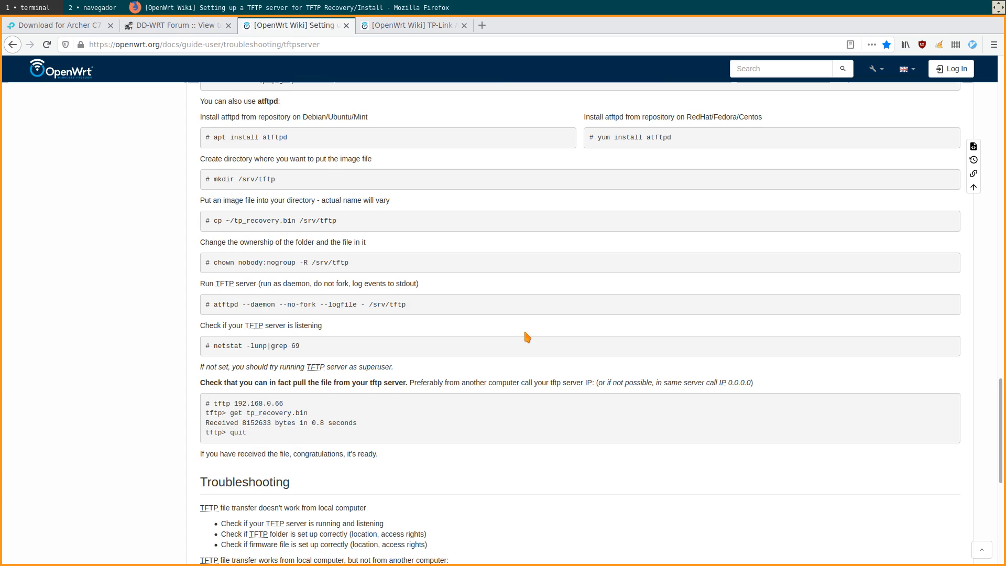
pyautogui.moveTo(360, 449)
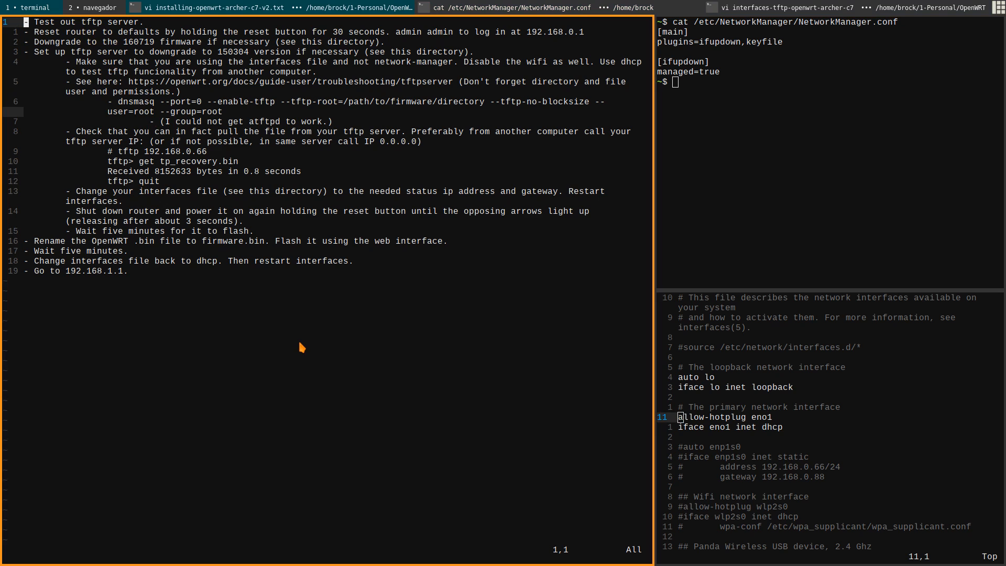
pyautogui.moveTo(282, 232)
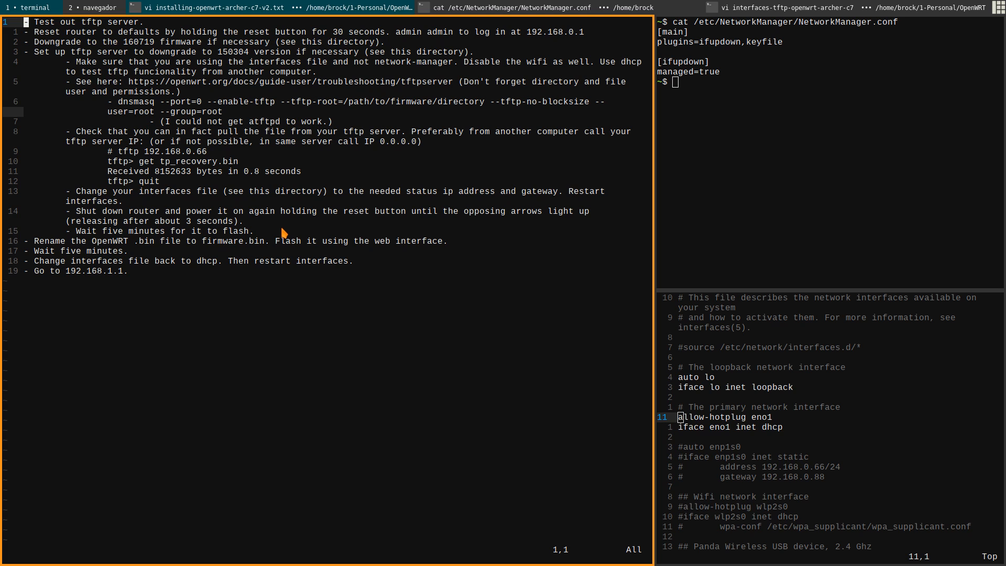
pyautogui.moveTo(283, 236)
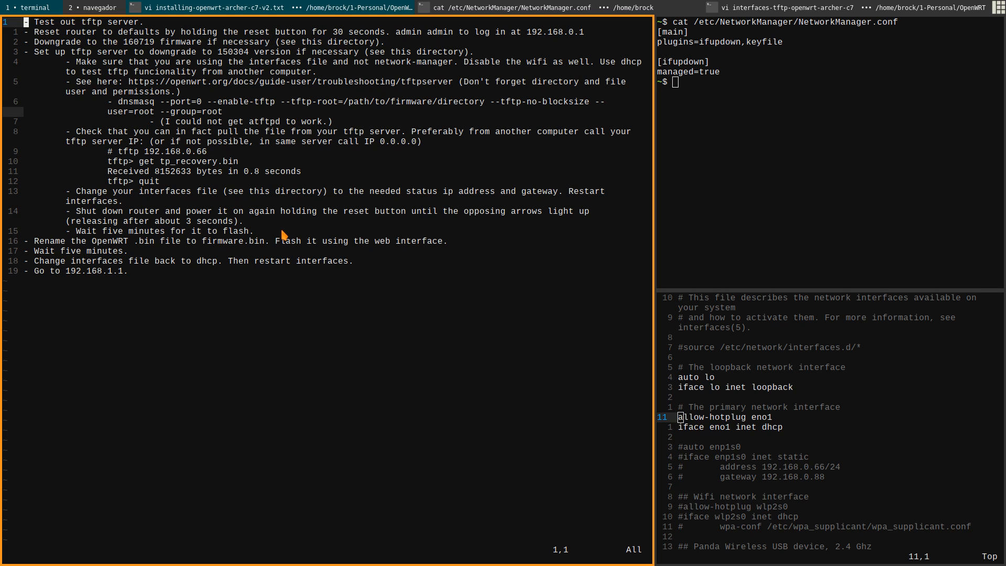
pyautogui.moveTo(43, 31)
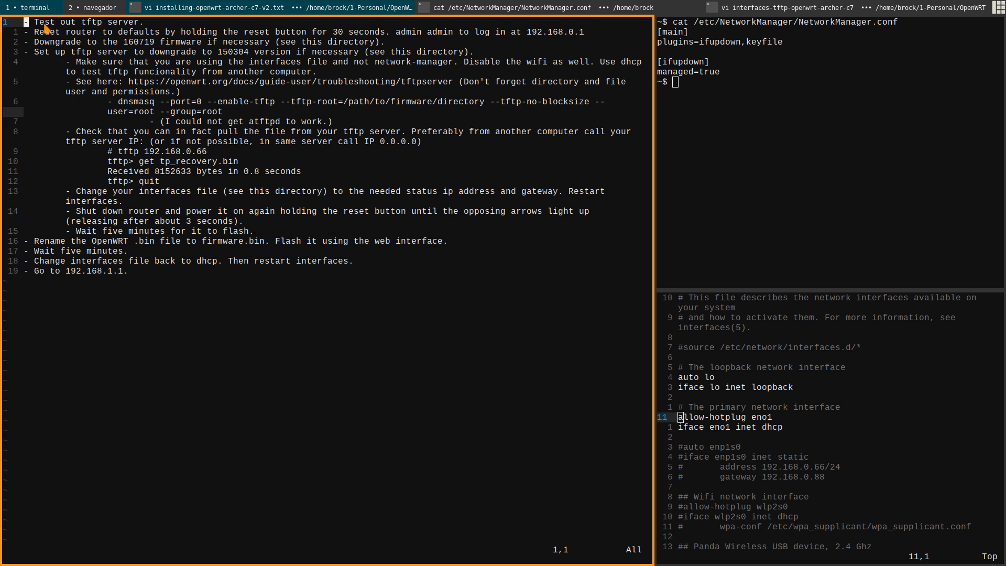
pyautogui.moveTo(72, 32)
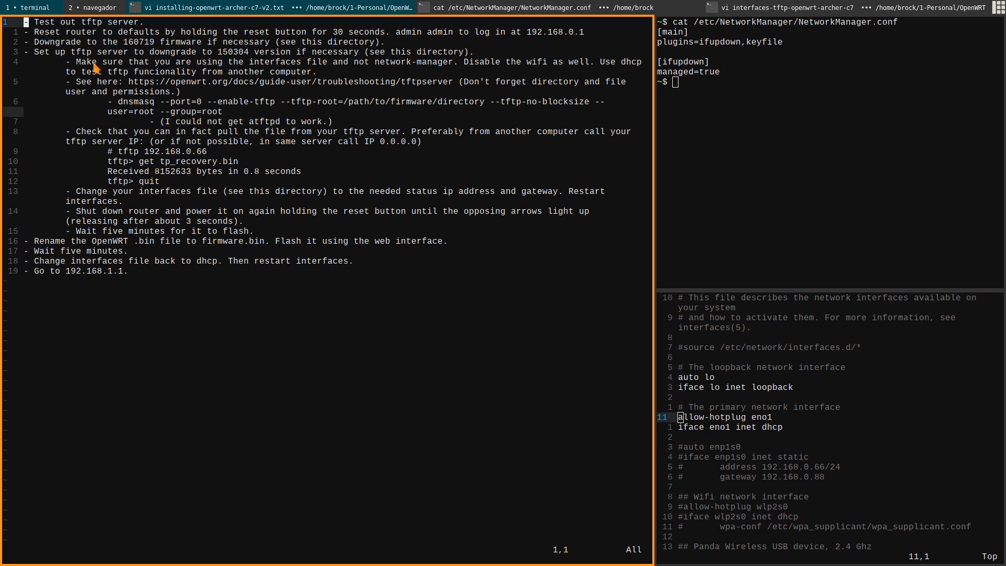
pyautogui.moveTo(162, 221)
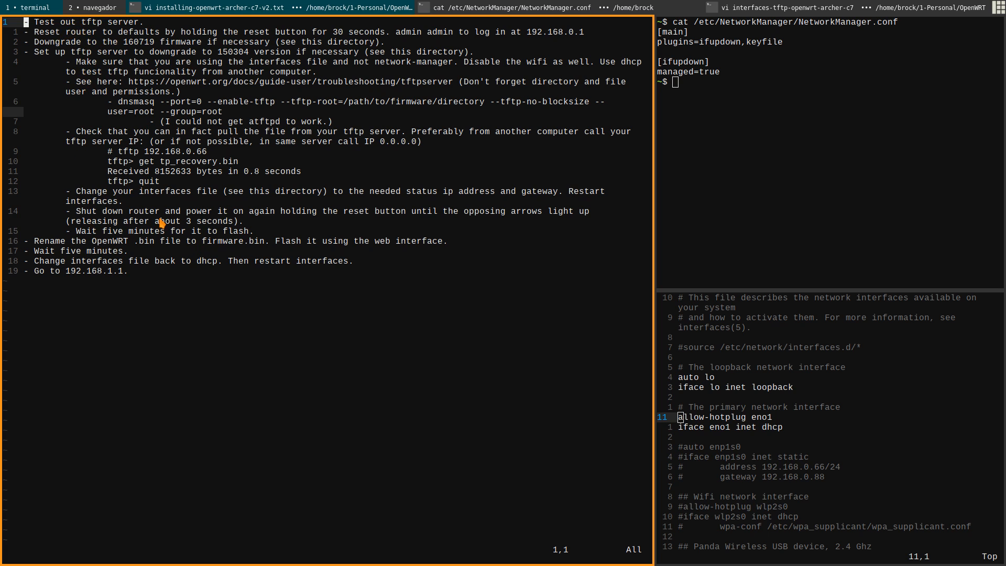
pyautogui.moveTo(102, 21)
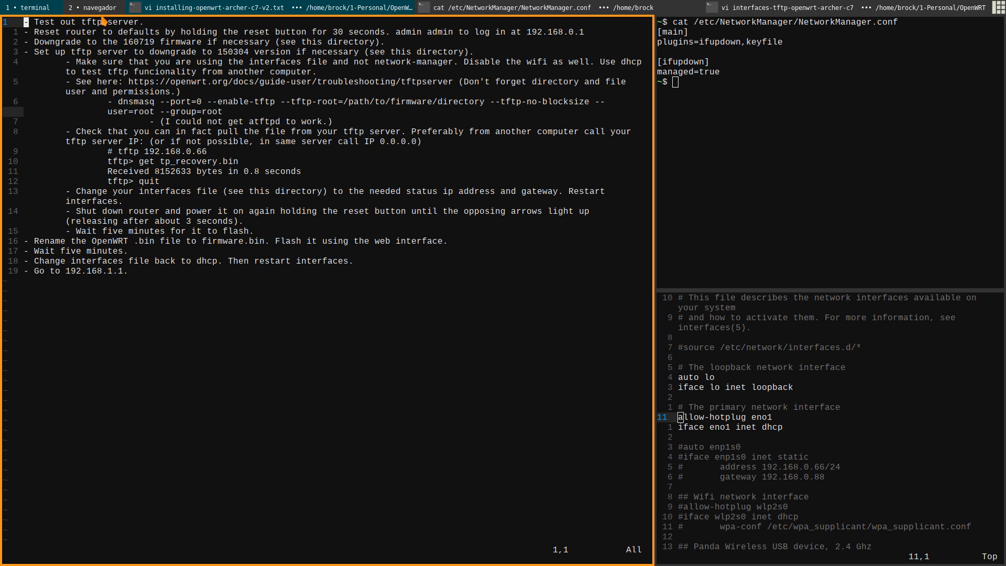
pyautogui.moveTo(107, 31)
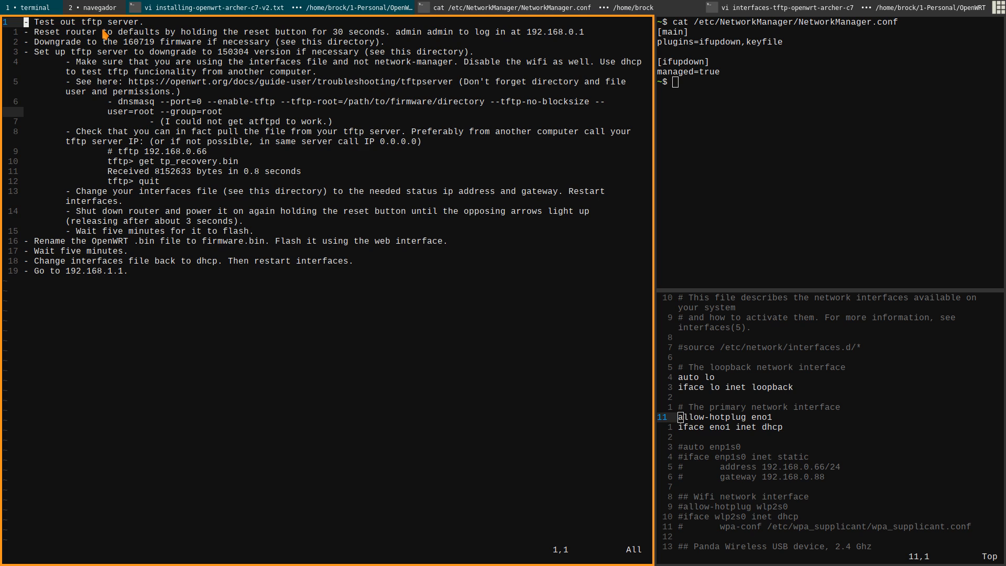
pyautogui.moveTo(72, 42)
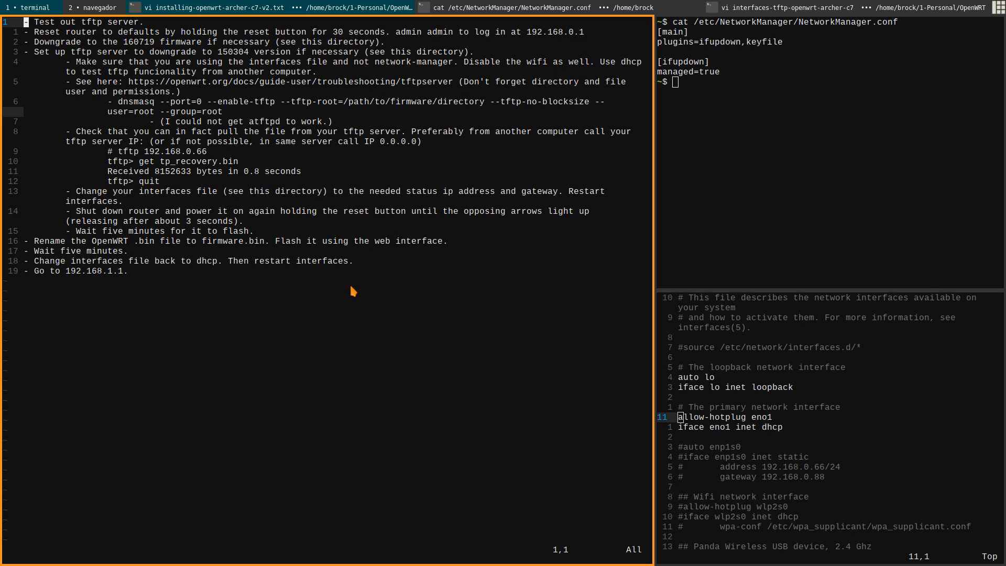
pyautogui.moveTo(330, 334)
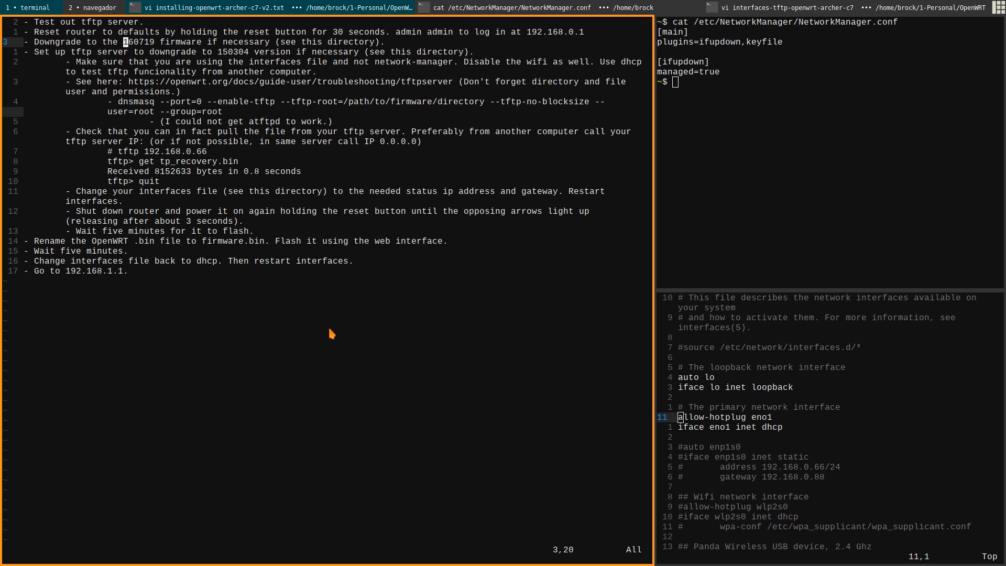
pyautogui.press('j')
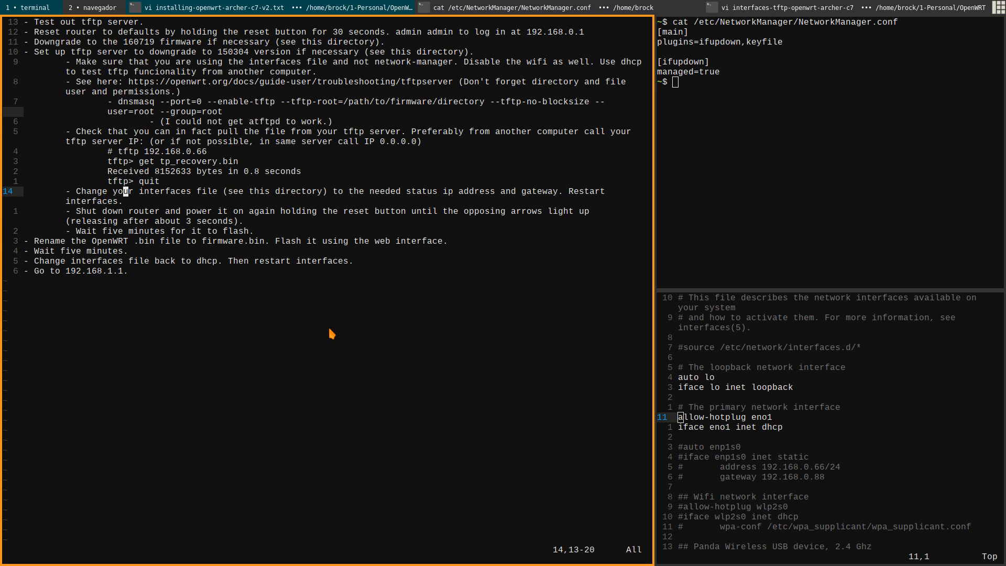
pyautogui.moveTo(329, 329)
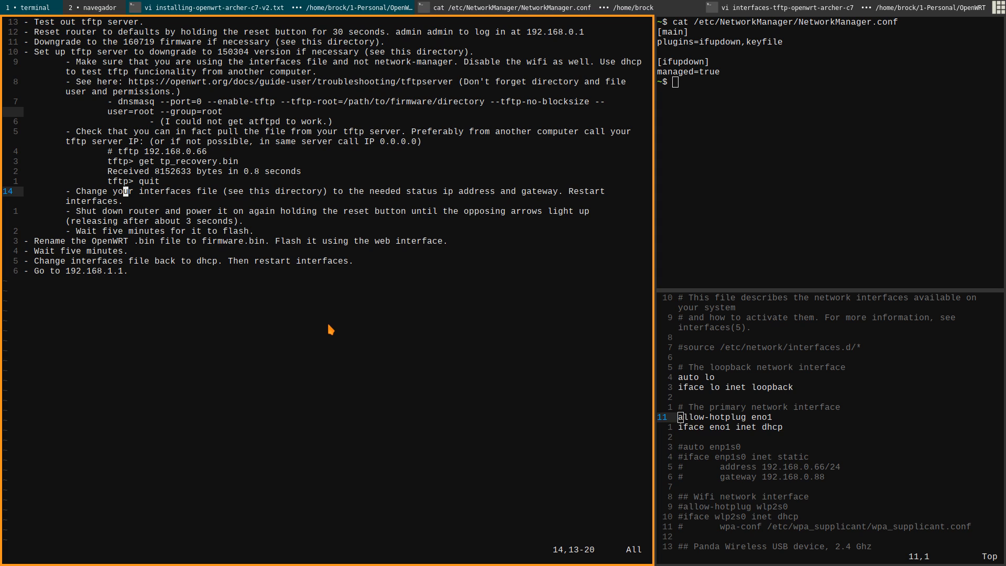
pyautogui.moveTo(297, 332)
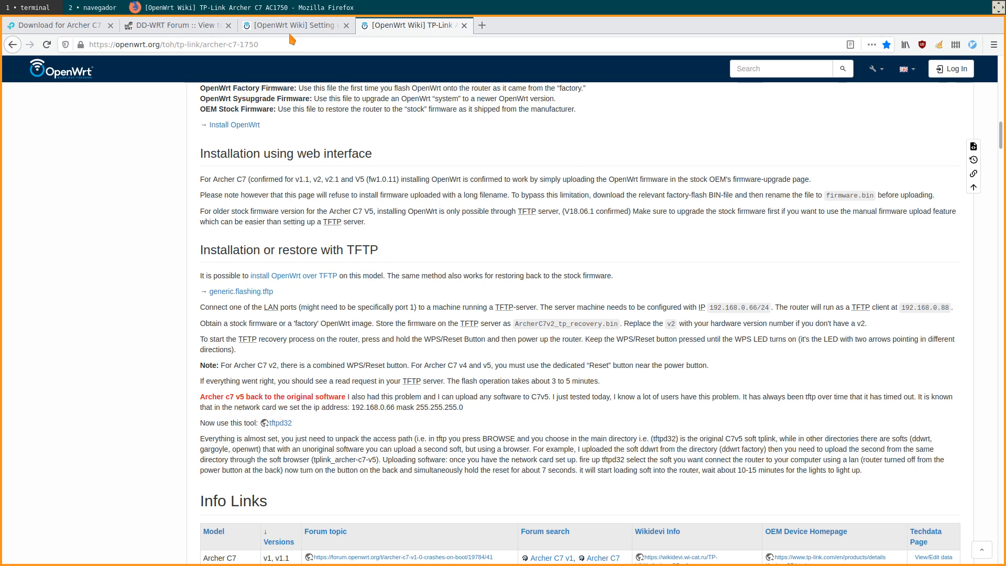
pyautogui.click(295, 25)
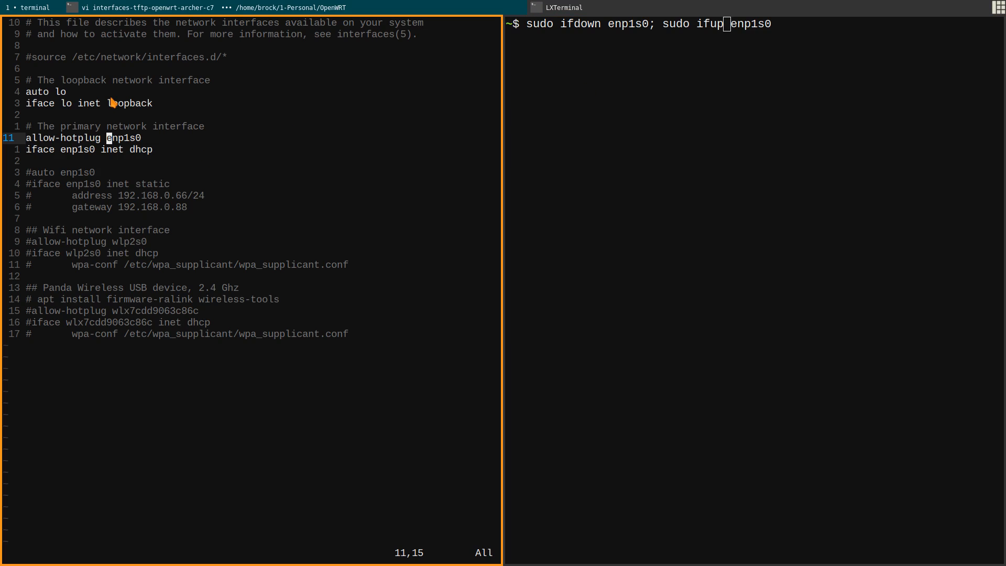
pyautogui.moveTo(257, 146)
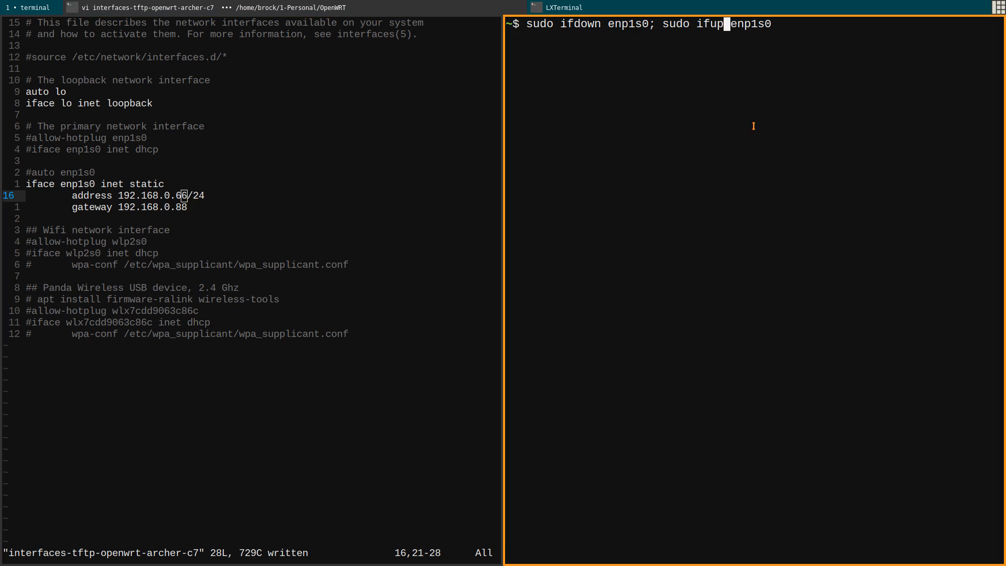
# - Cancel the ifdown/ifup restart, enter an ip a query, and return to the interfaces file
pyautogui.press('ctrl+c')
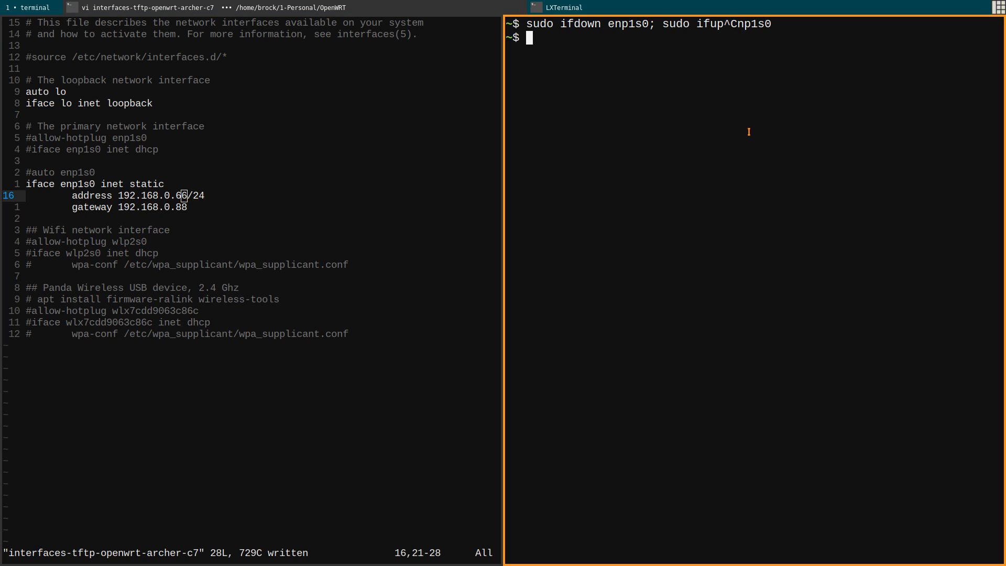
pyautogui.write('ip')
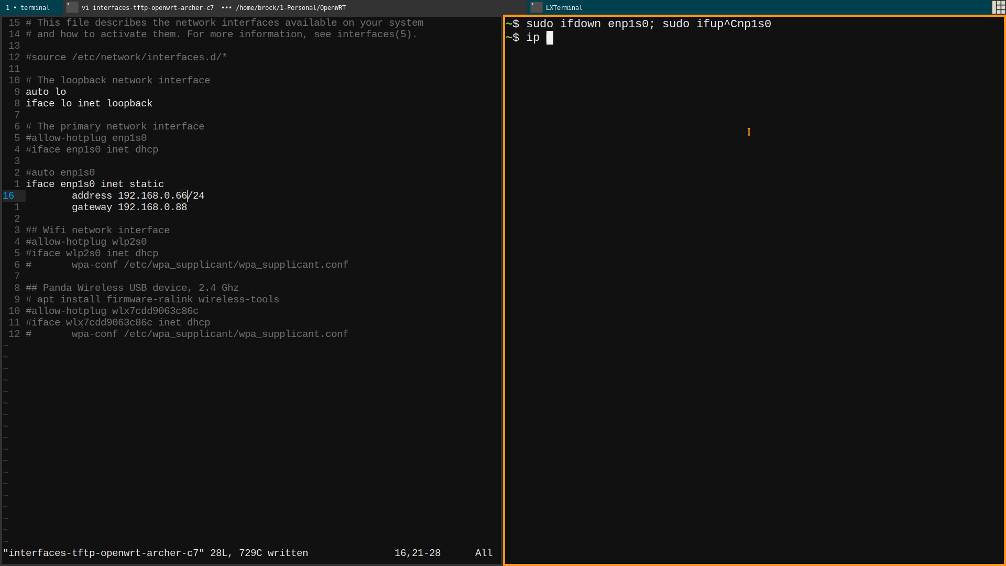
pyautogui.write('a')
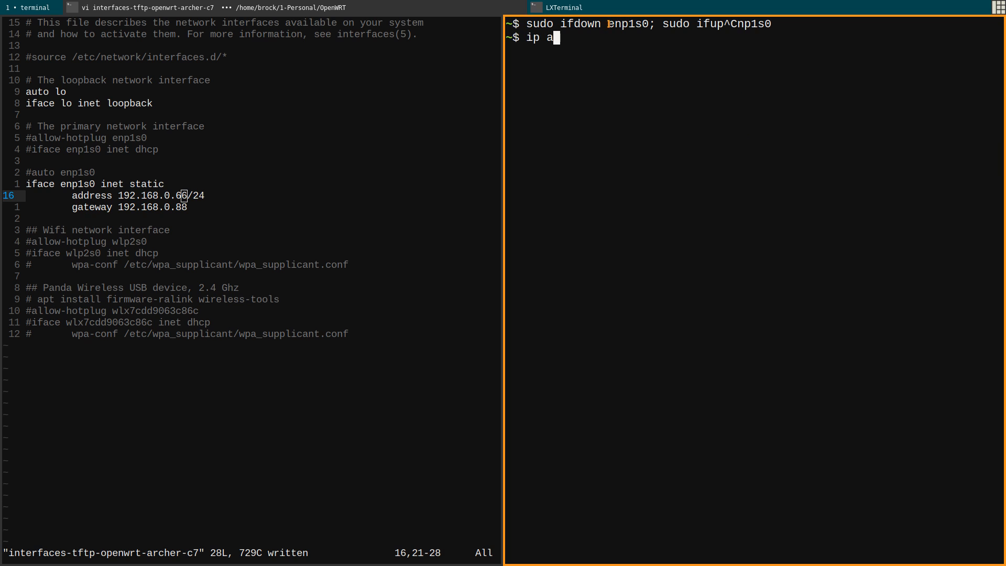
pyautogui.doubleClick(629, 23)
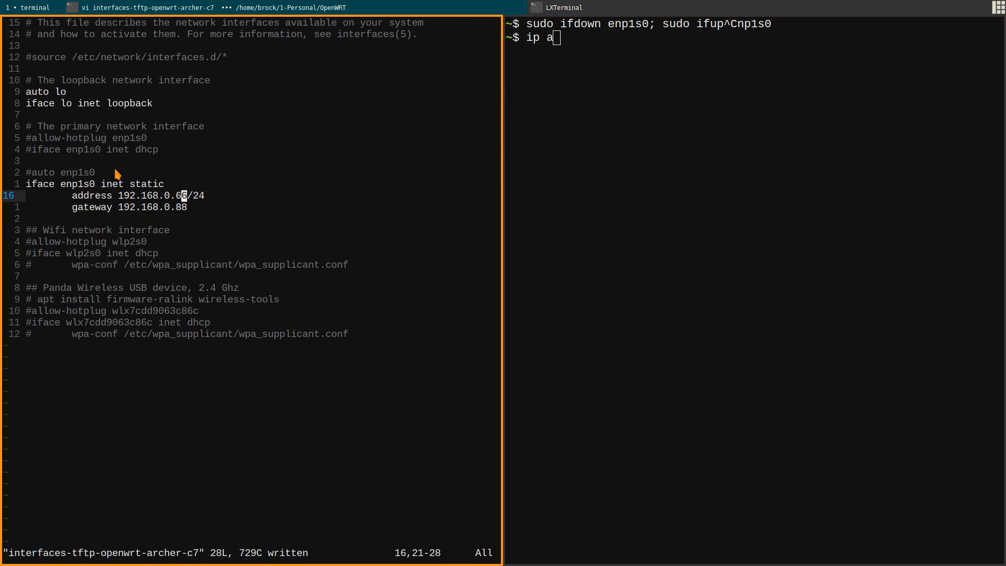
pyautogui.moveTo(235, 185)
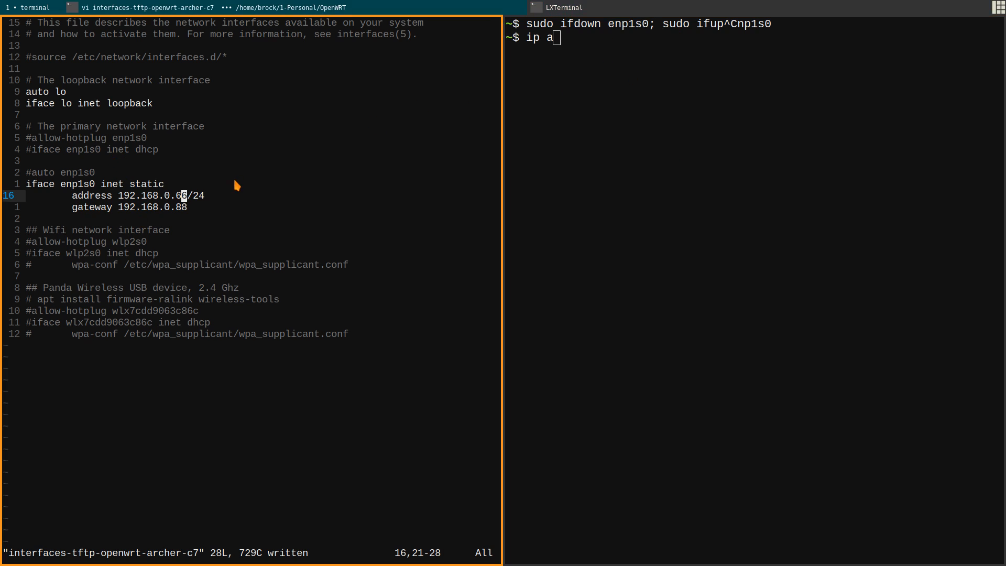
pyautogui.moveTo(199, 203)
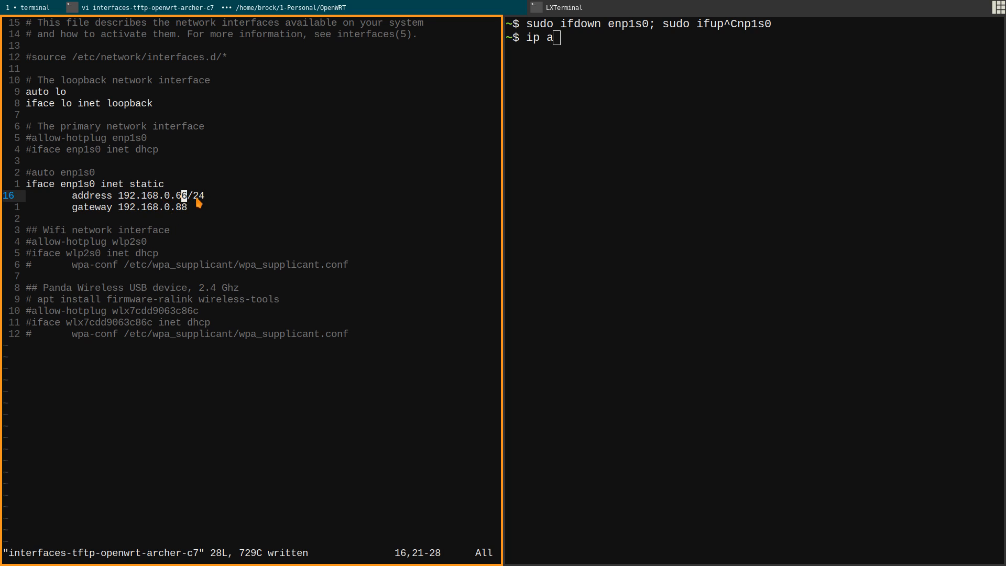
pyautogui.moveTo(61, 175)
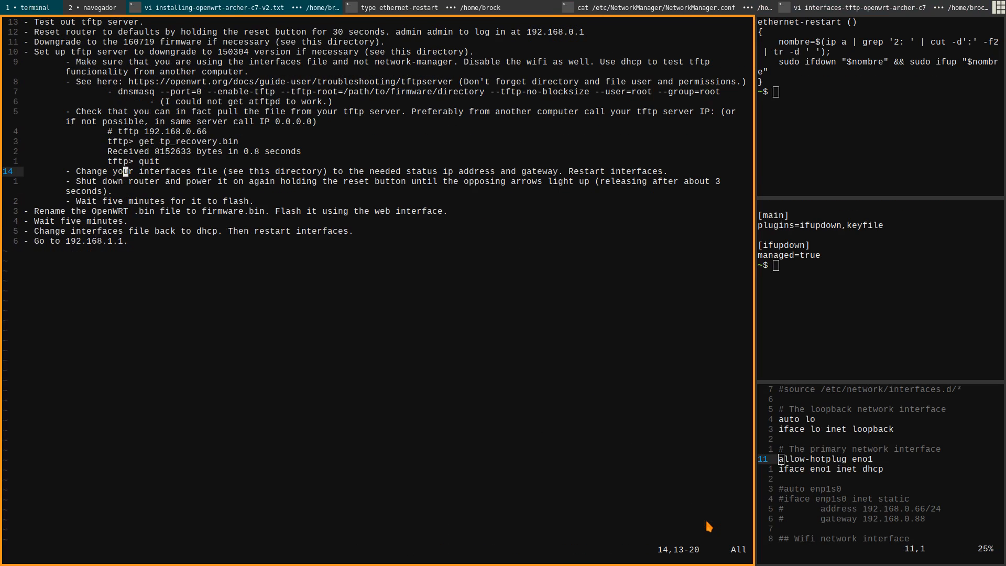
pyautogui.press('j')
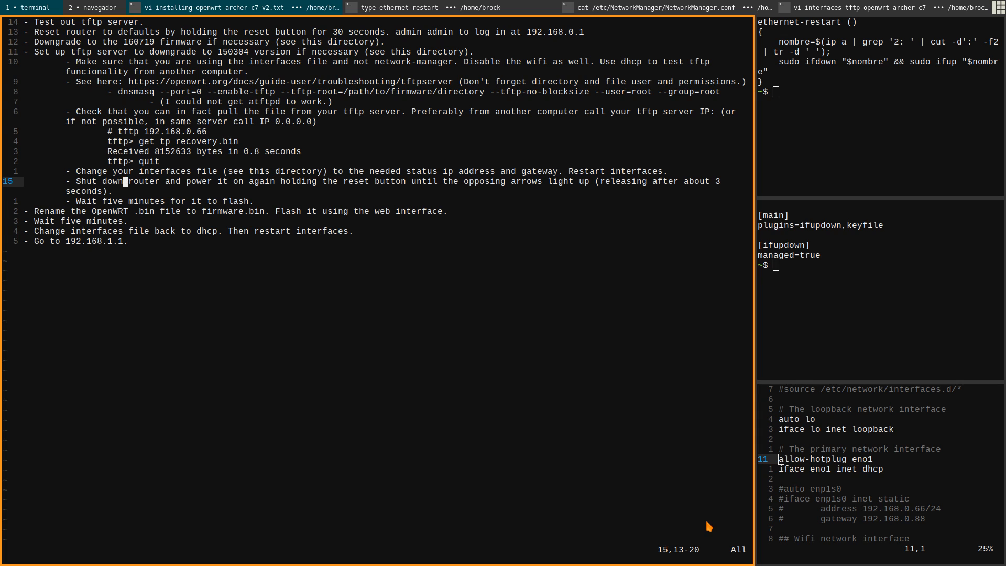
pyautogui.moveTo(723, 30)
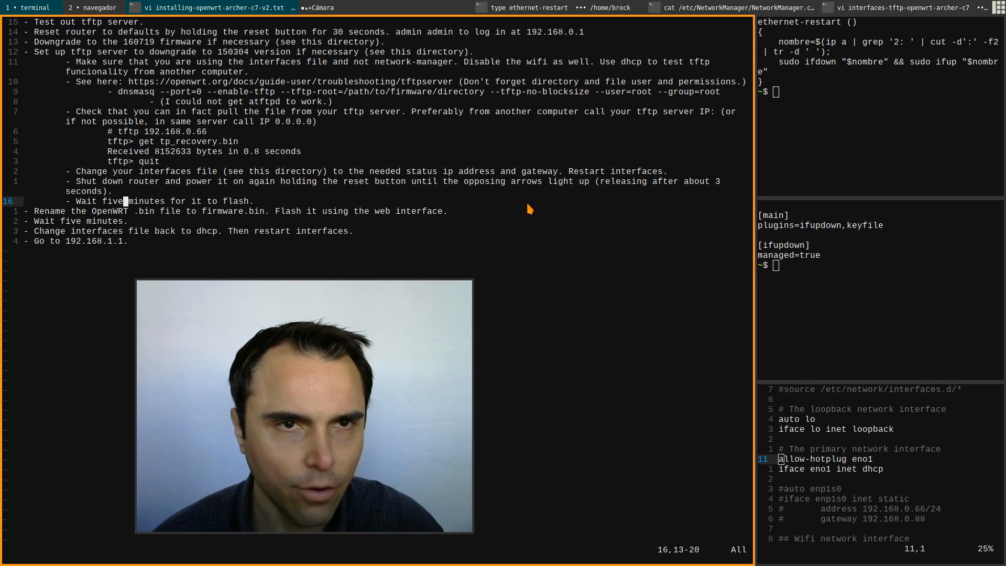
pyautogui.moveTo(470, 226)
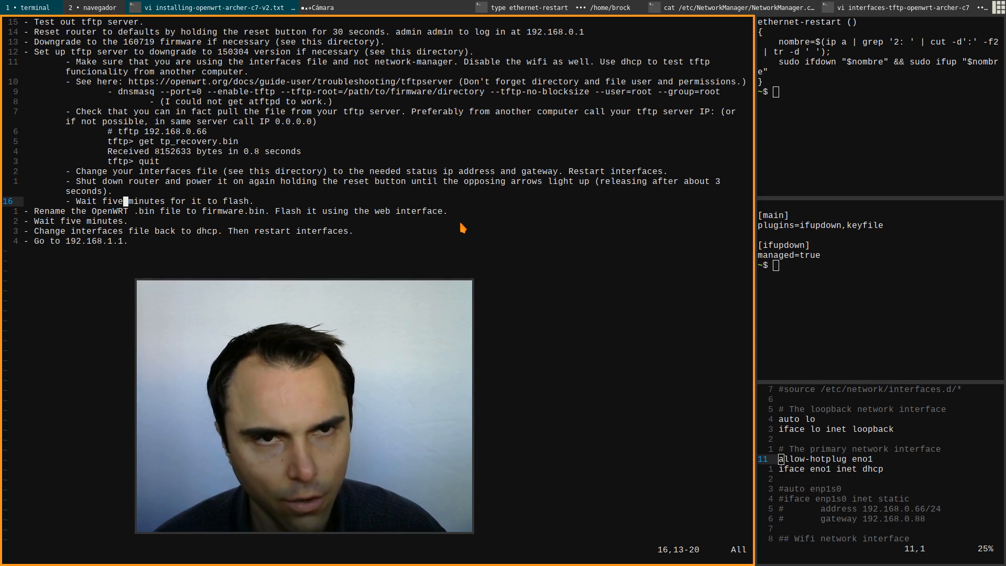
pyautogui.moveTo(446, 223)
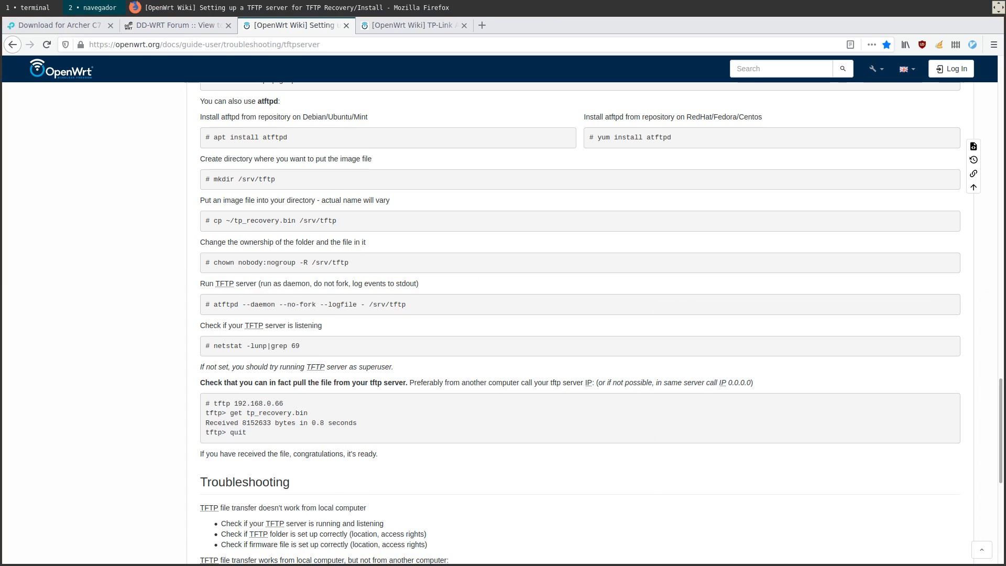
pyautogui.moveTo(542, 431)
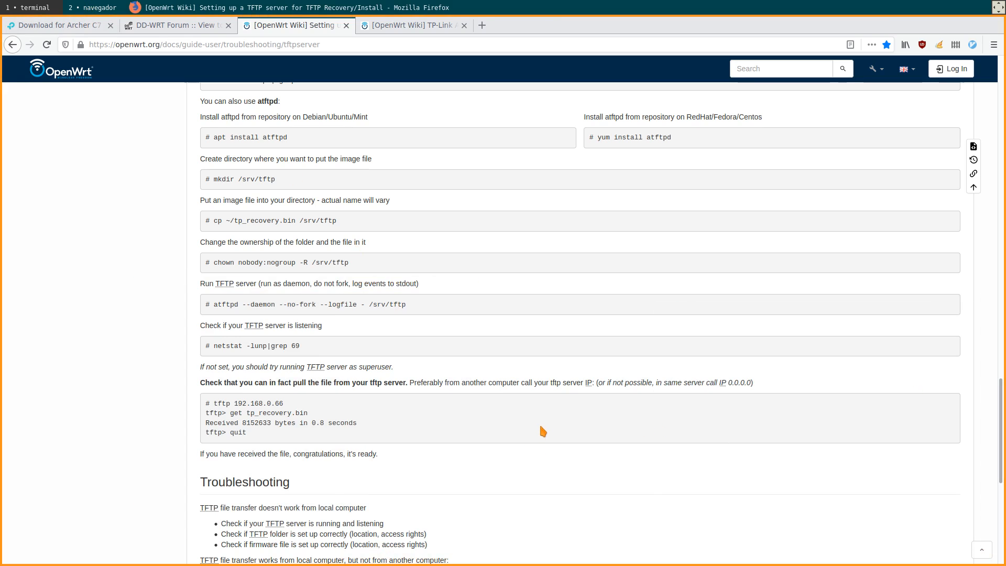
pyautogui.moveTo(433, 40)
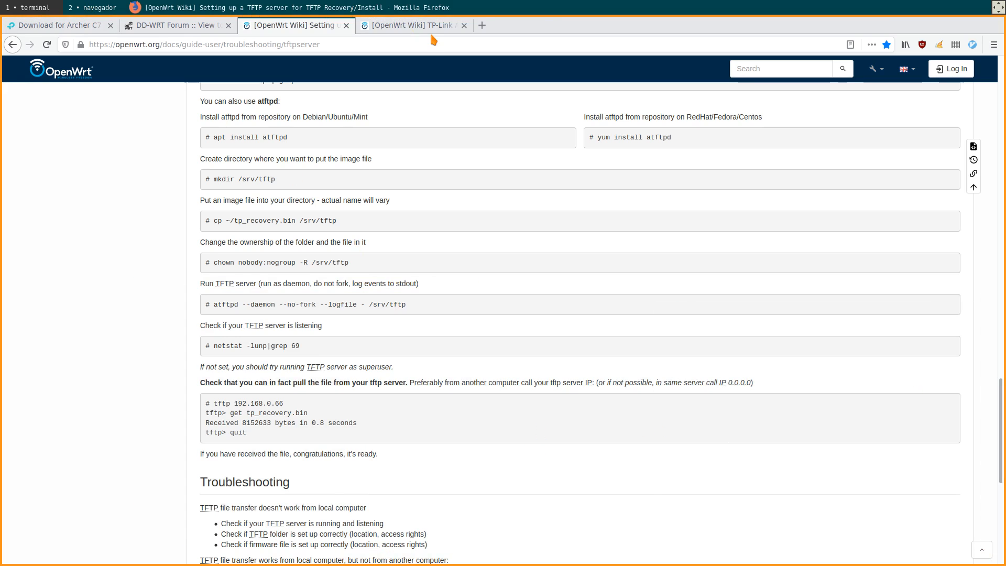
# - Show the Archer C7 OpenWrt wiki page, scrolled toward the TFTP installation section
pyautogui.click(414, 25)
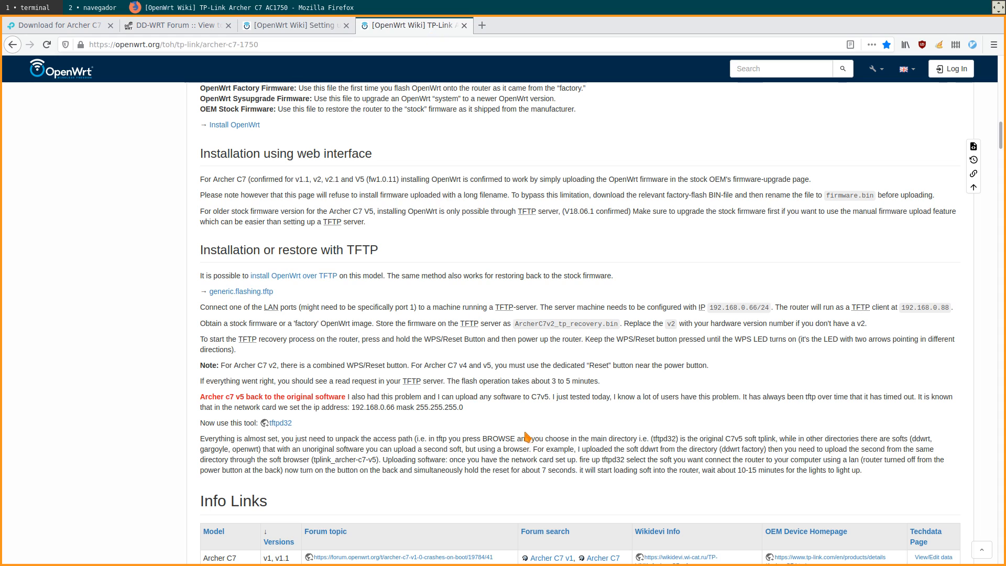
pyautogui.moveTo(521, 427)
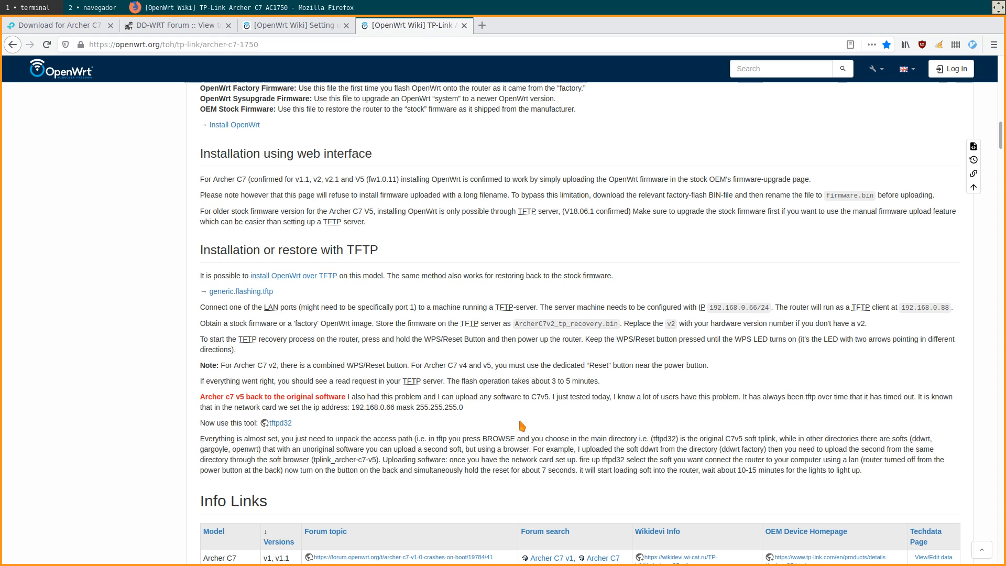
pyautogui.scroll(-3)
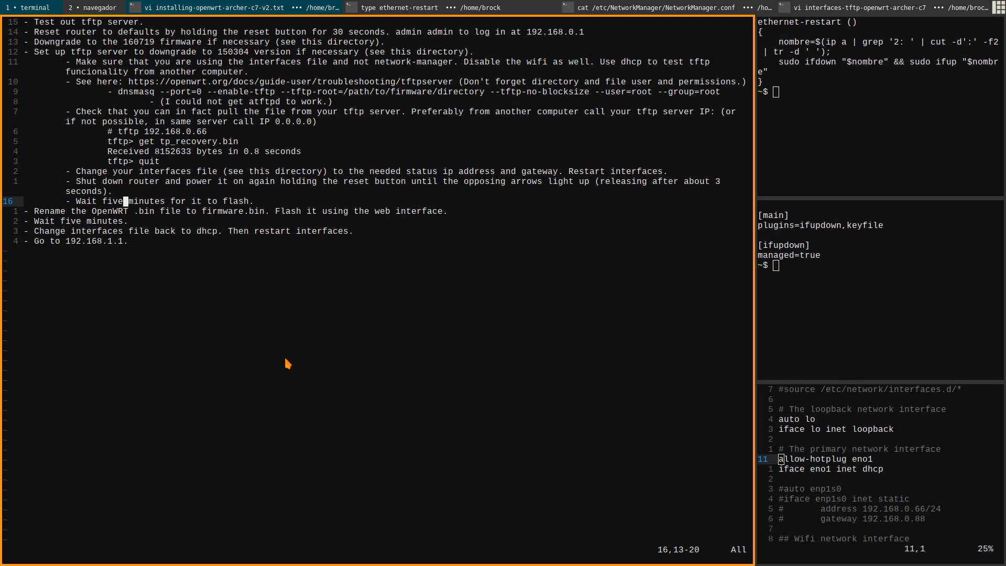
pyautogui.moveTo(94, 225)
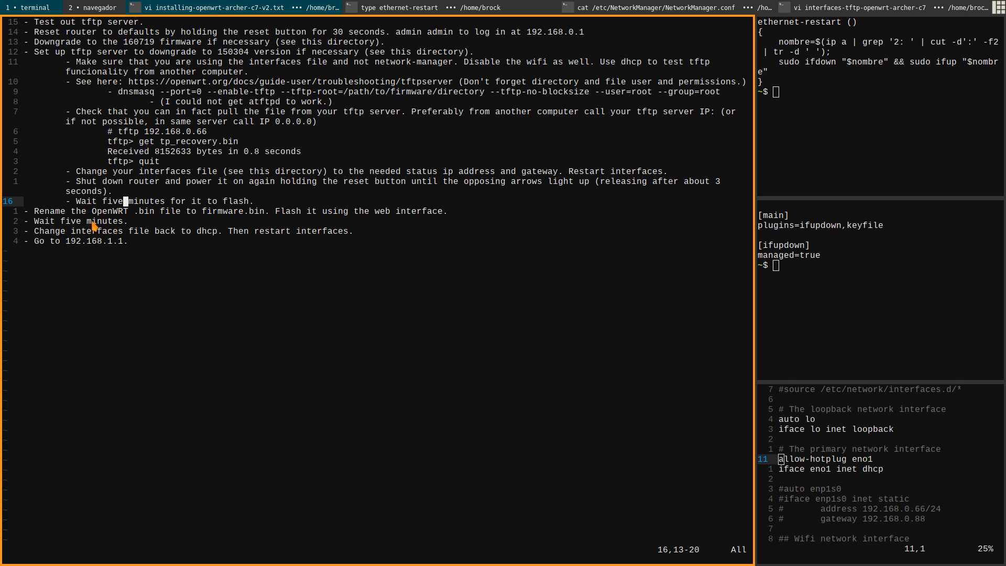
pyautogui.moveTo(277, 269)
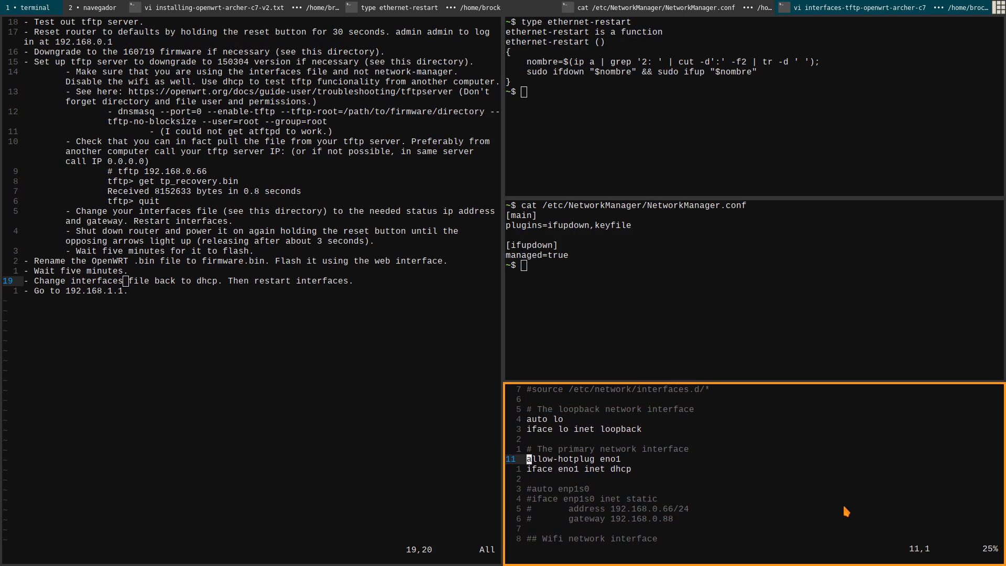
# - Scroll the notes to the 'Change interfaces file back to dhcp' step
pyautogui.scroll(-3)
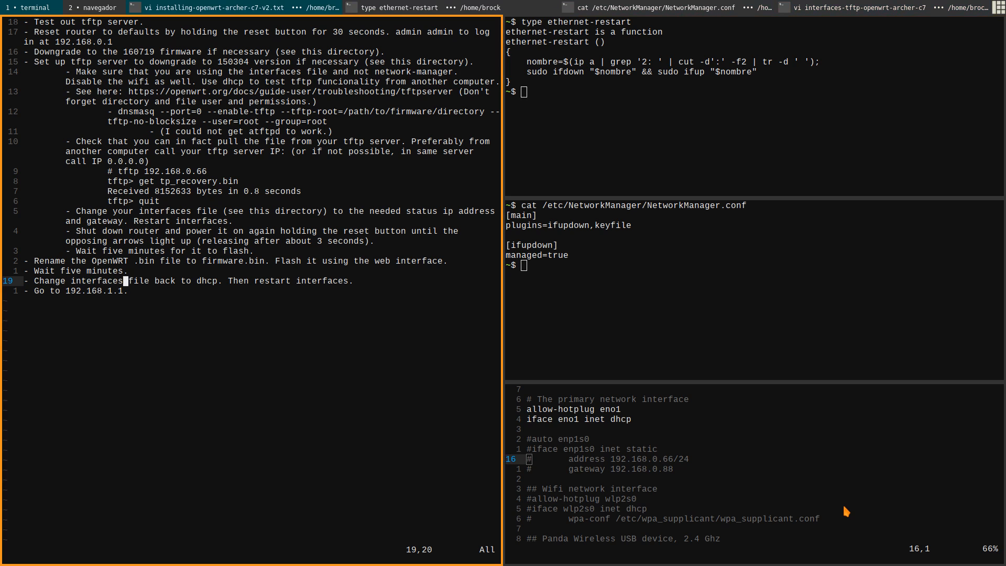
pyautogui.moveTo(252, 286)
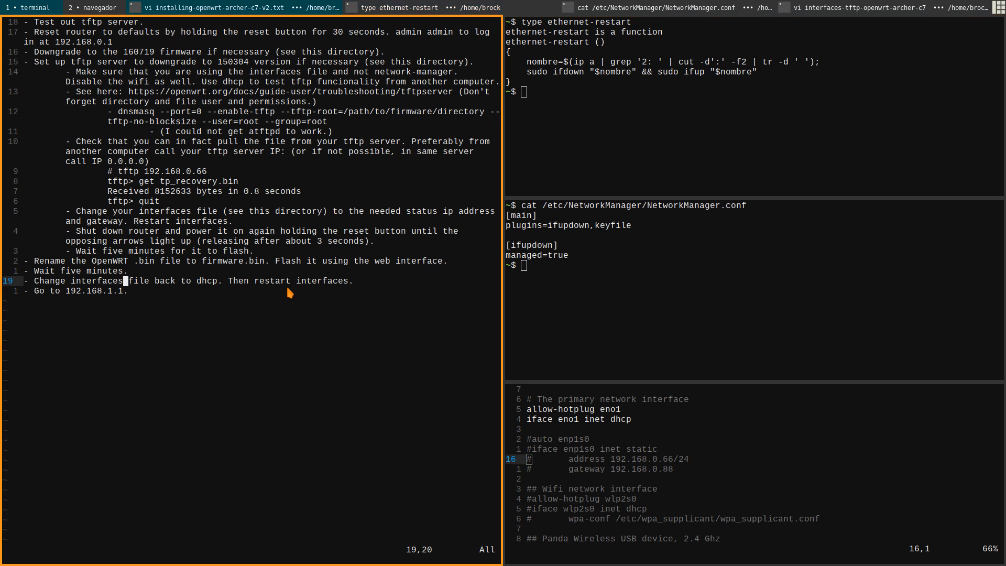
pyautogui.moveTo(83, 302)
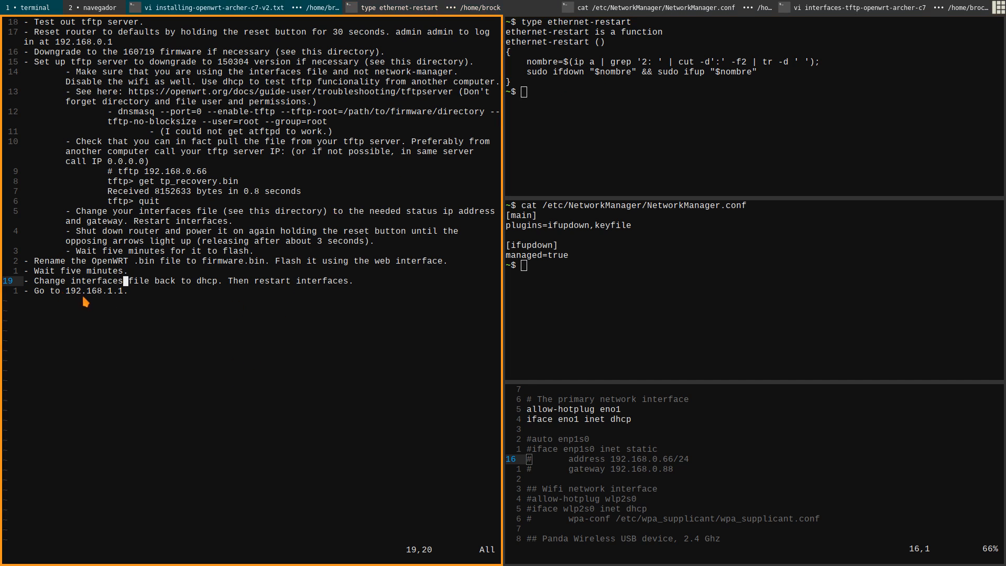
pyautogui.moveTo(161, 313)
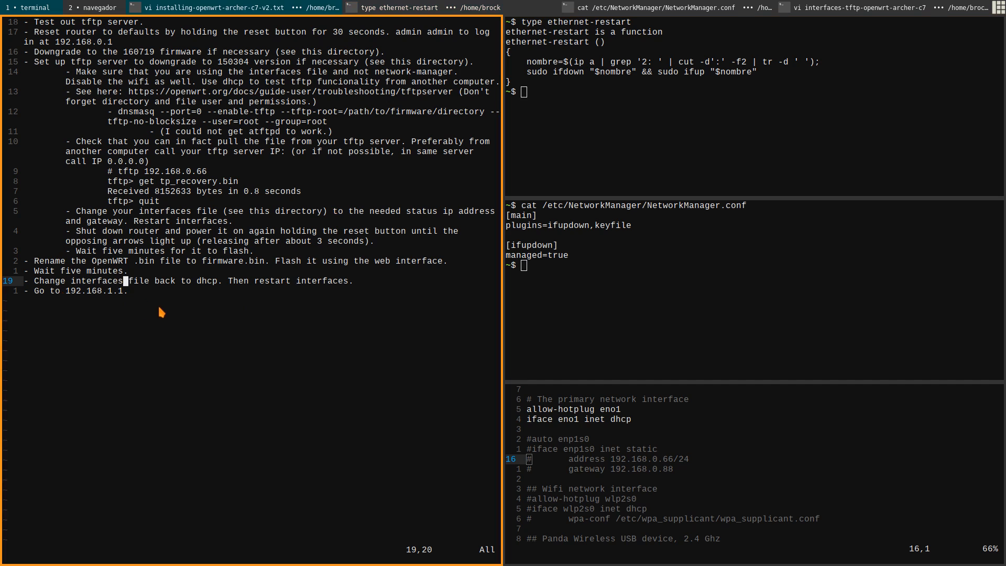
pyautogui.moveTo(150, 333)
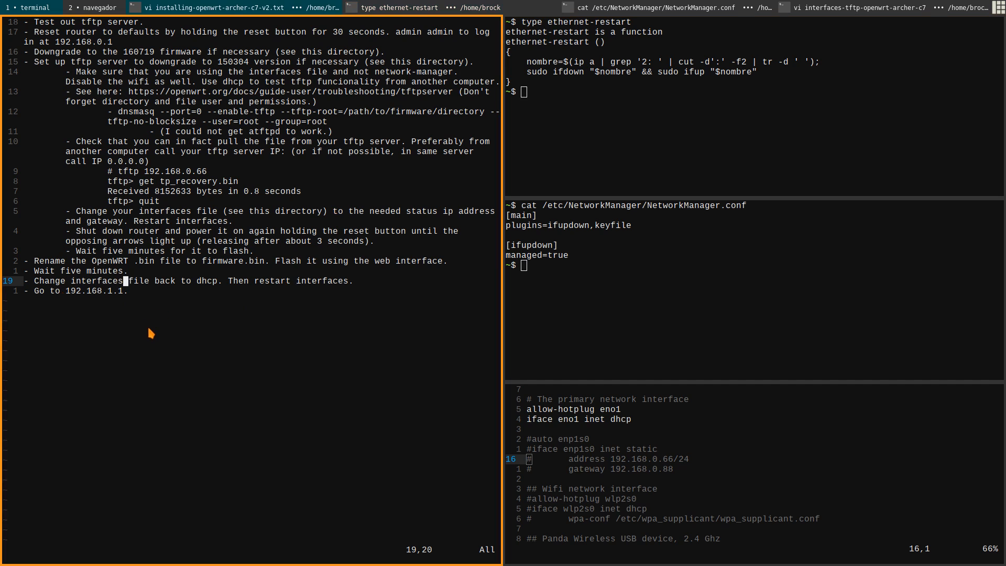